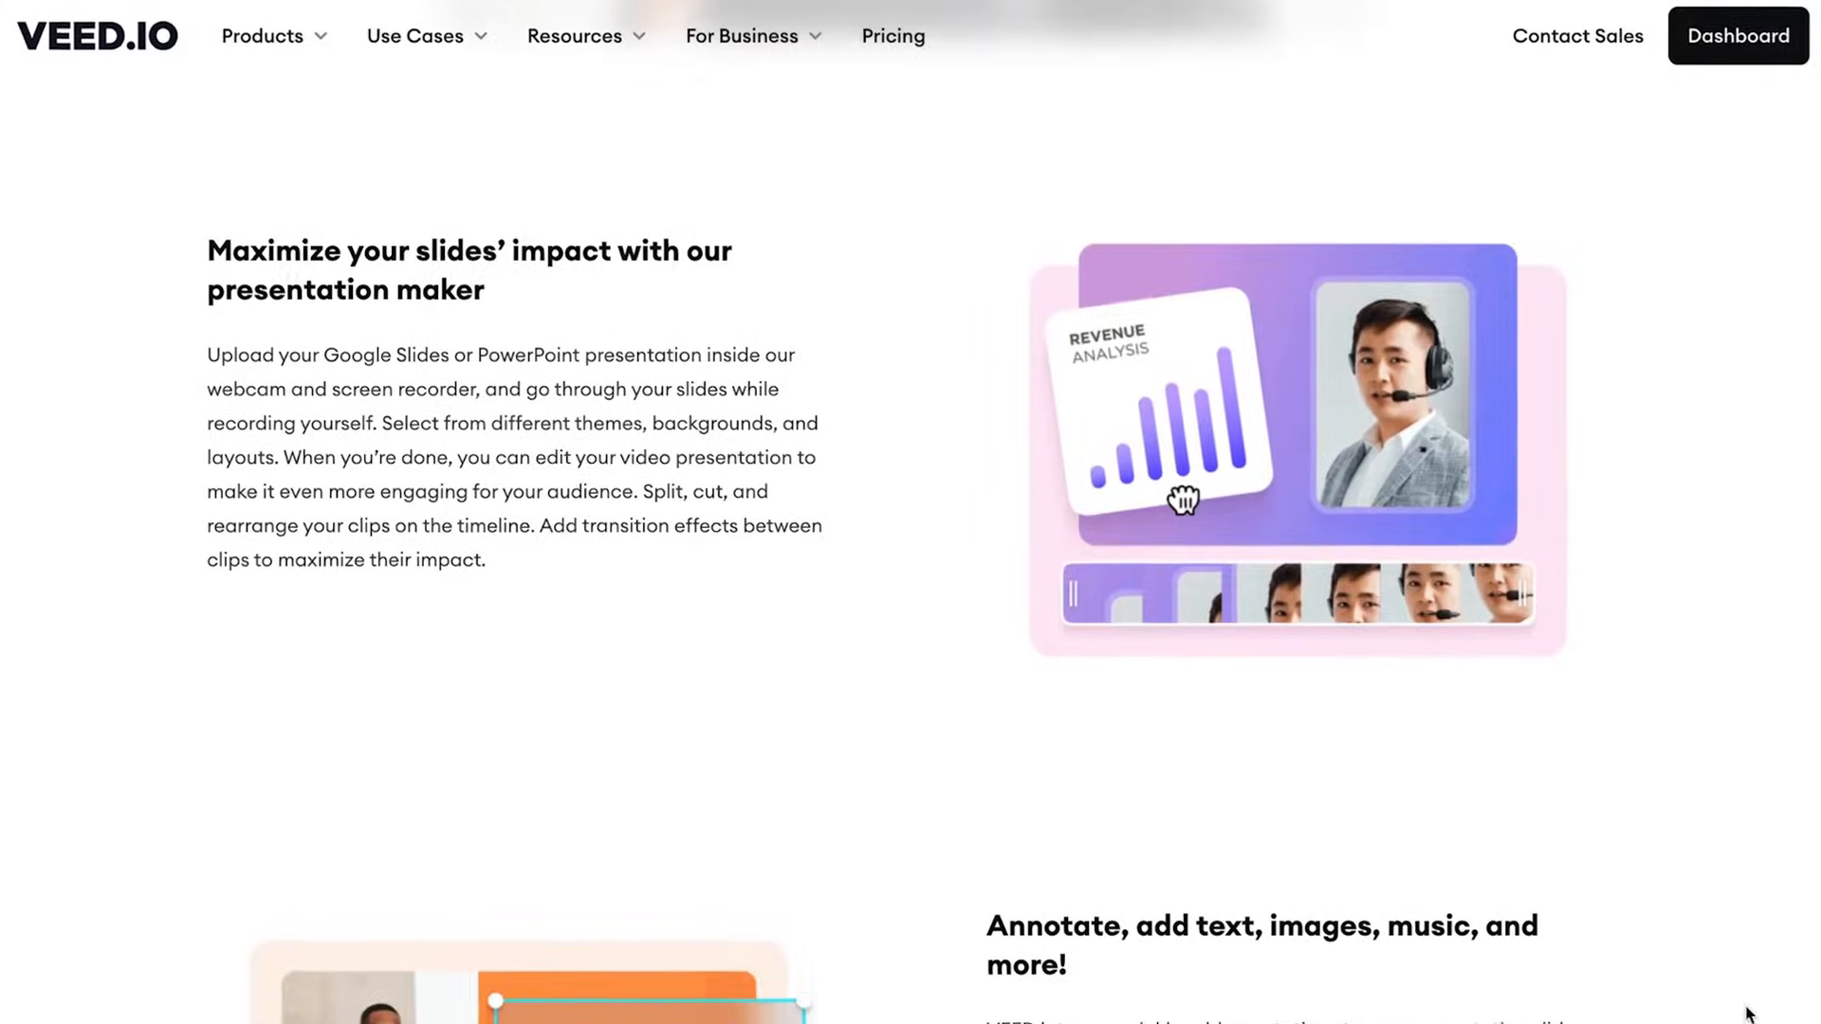
Step: Begin a Slides & Camera recording session and upload the presentation deck file
{"action": "scroll", "scroll_direction": "up", "scroll_amount": 3}
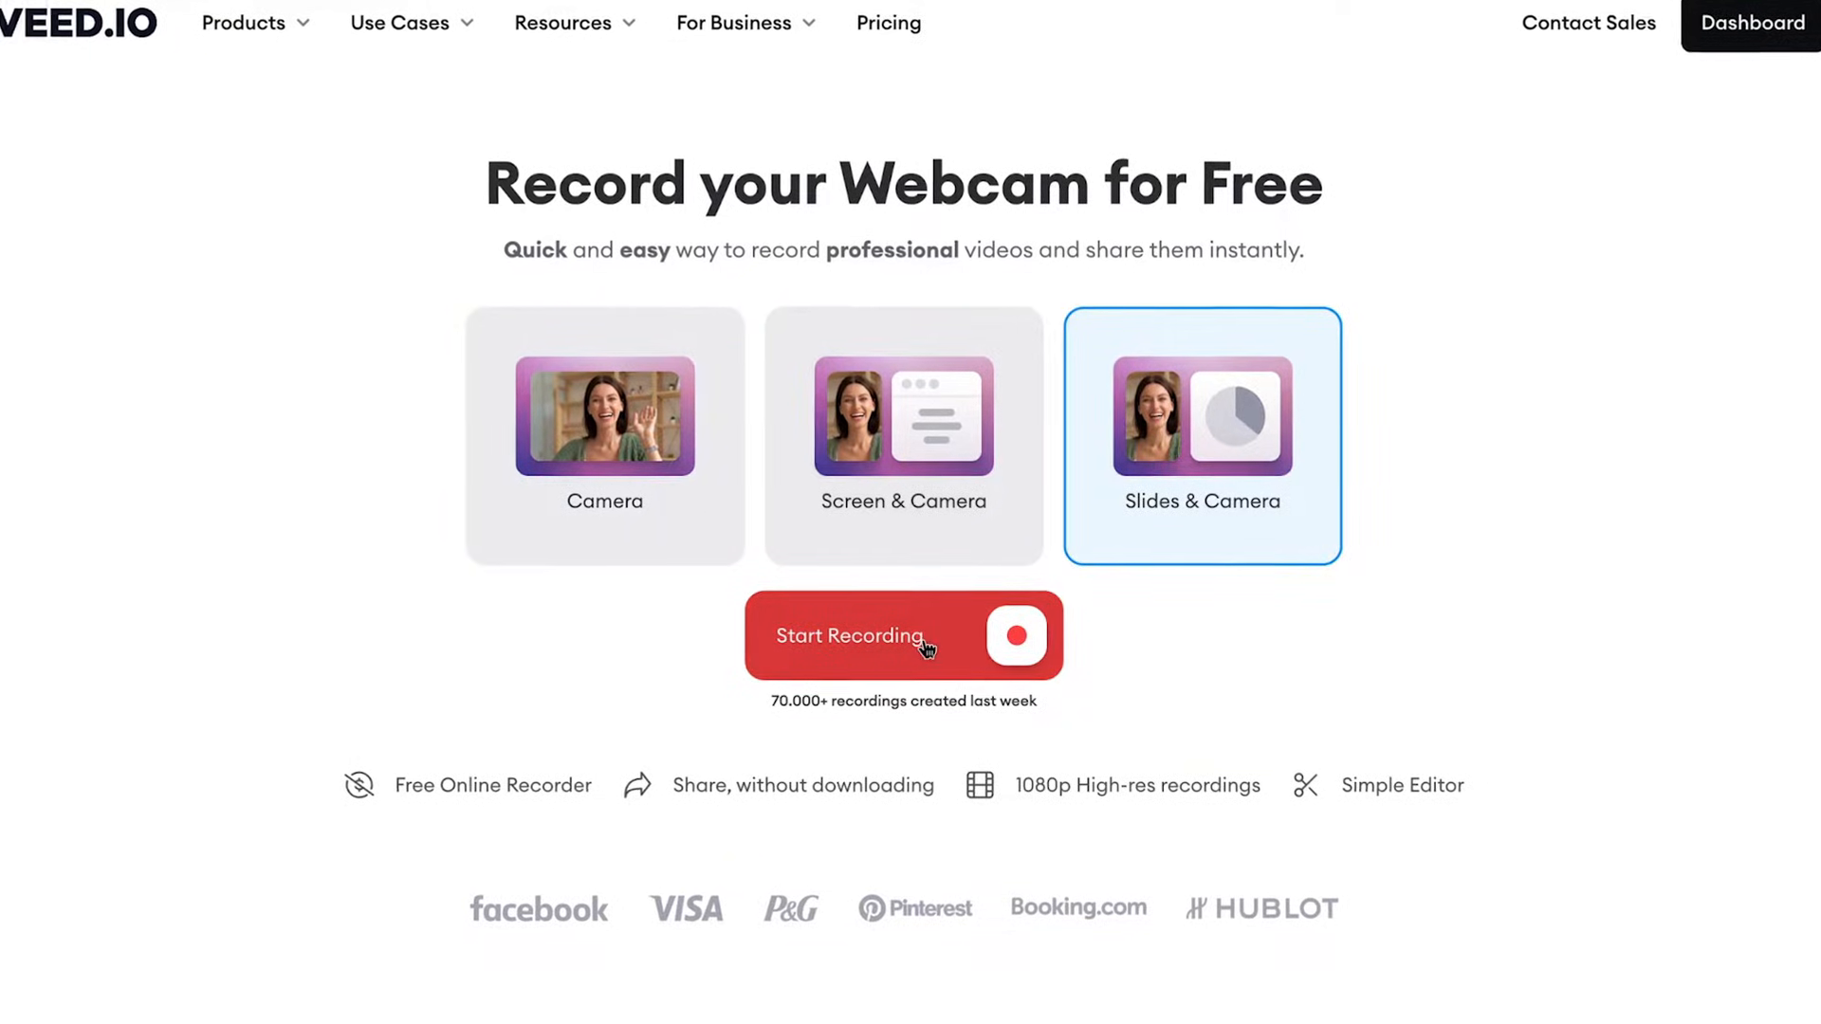
{"action": "left_click", "coordinate": [903, 637]}
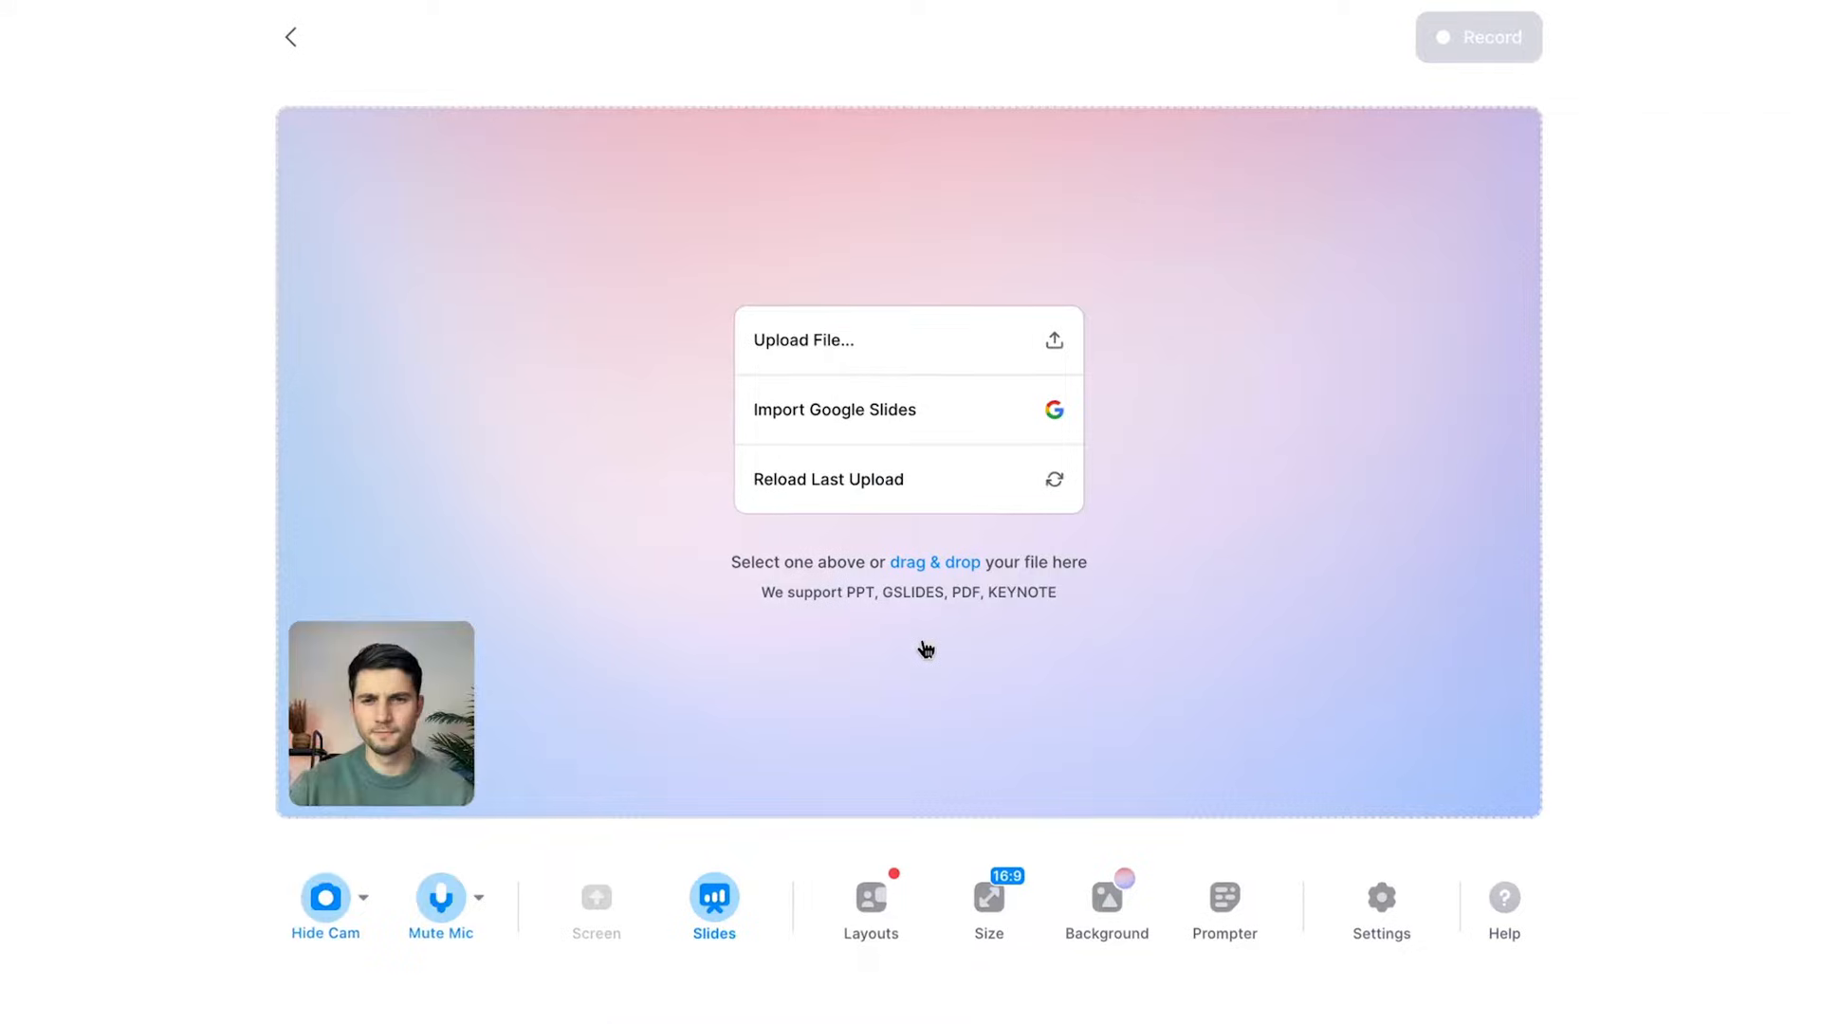
{"action": "left_click", "coordinate": [804, 341]}
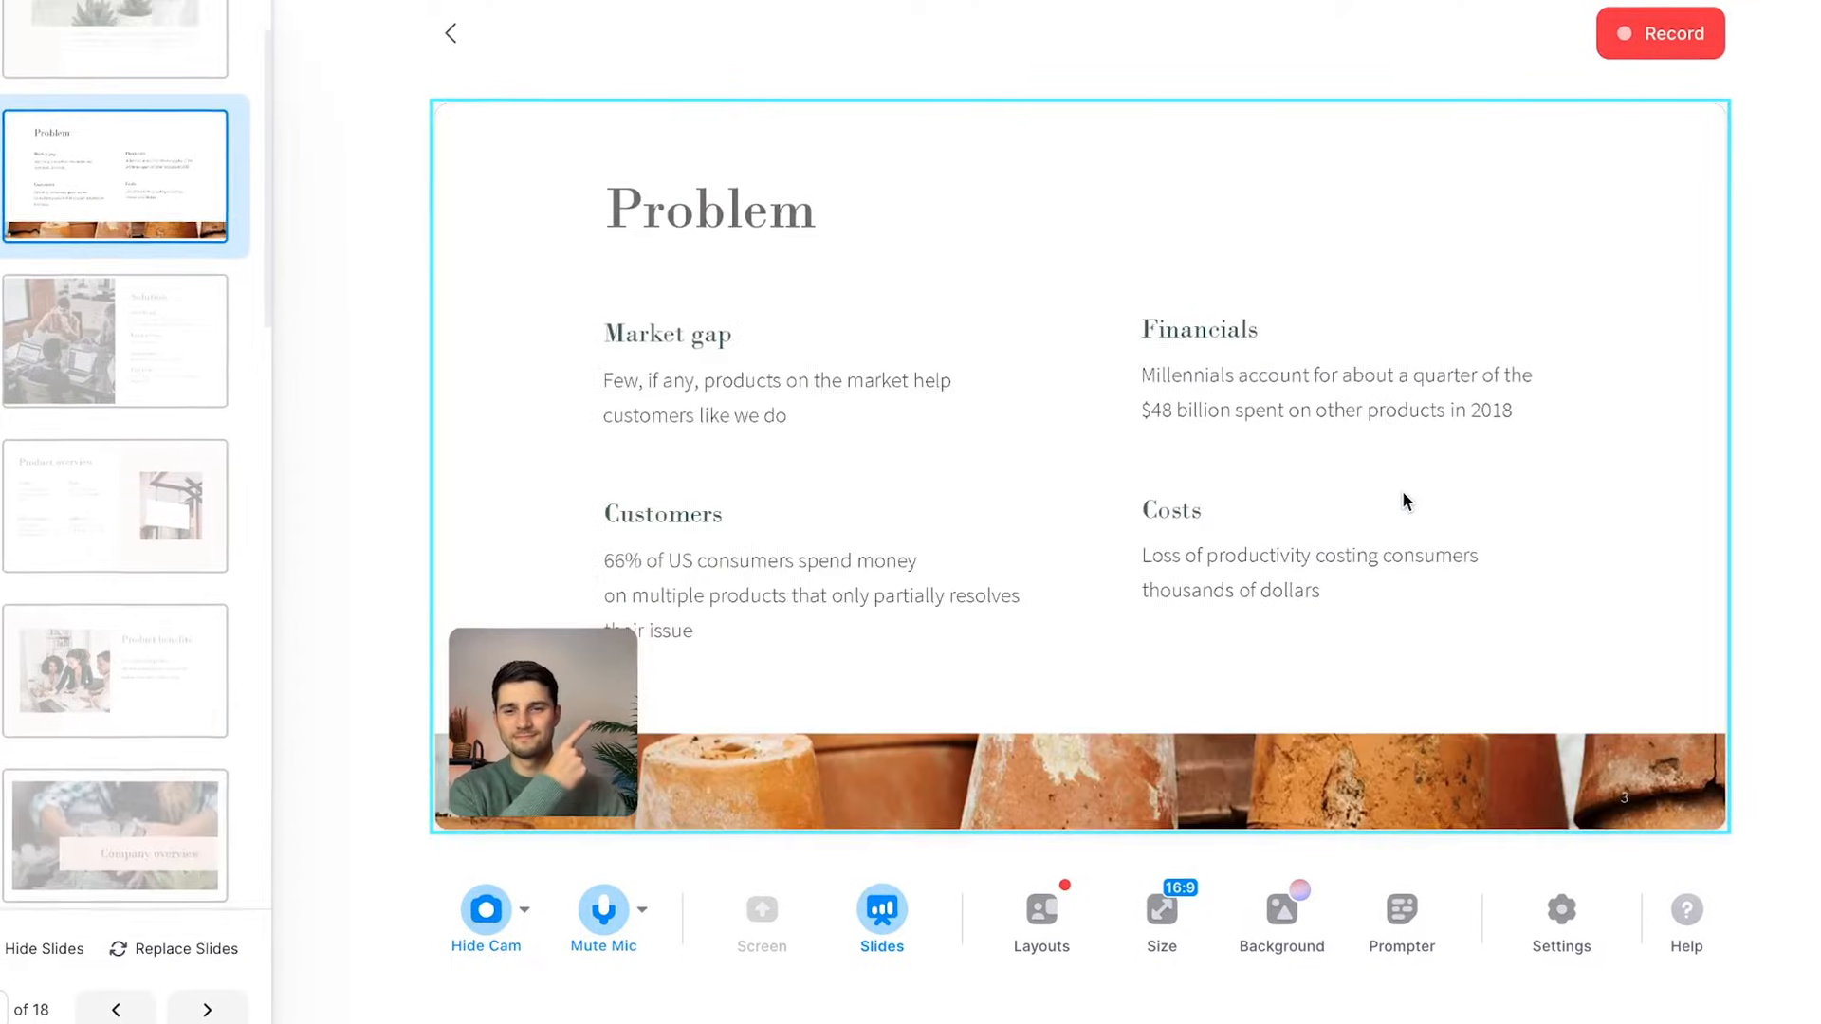
Step: Page through the Solution and Product overview slide thumbnails in the left panel
{"action": "left_click", "coordinate": [204, 1001]}
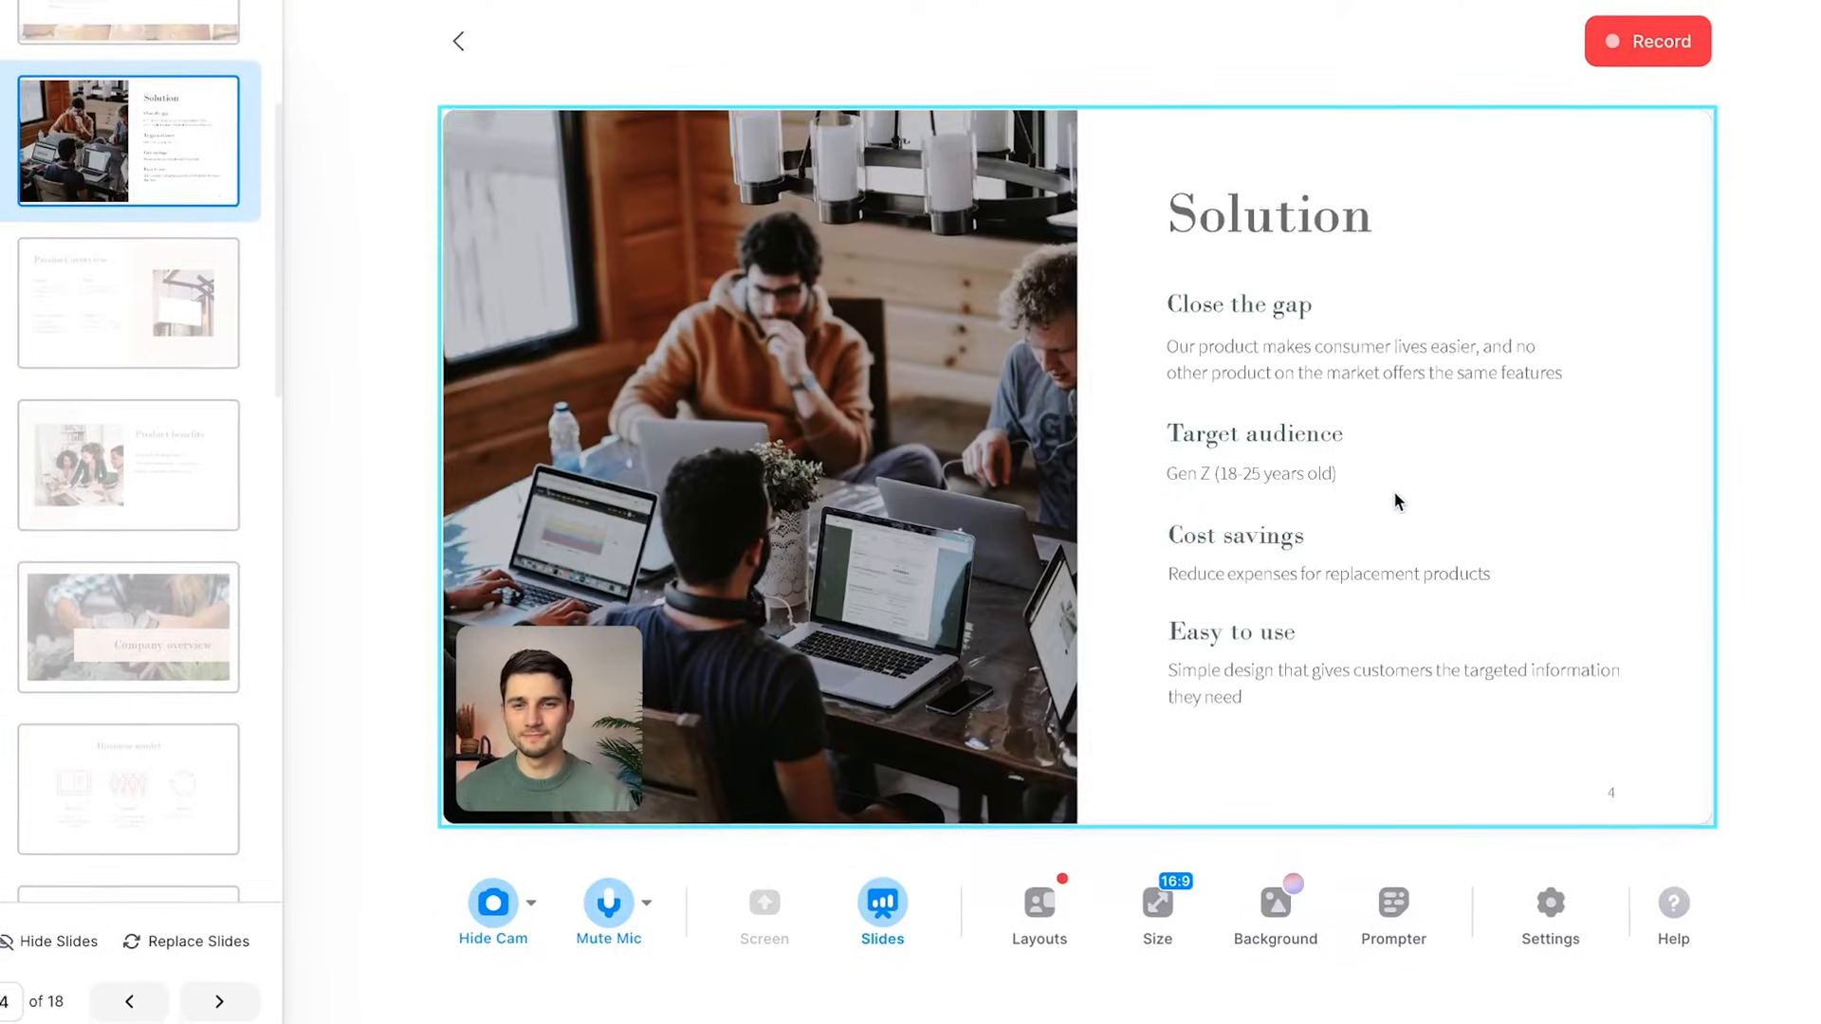
{"action": "left_click", "coordinate": [224, 998]}
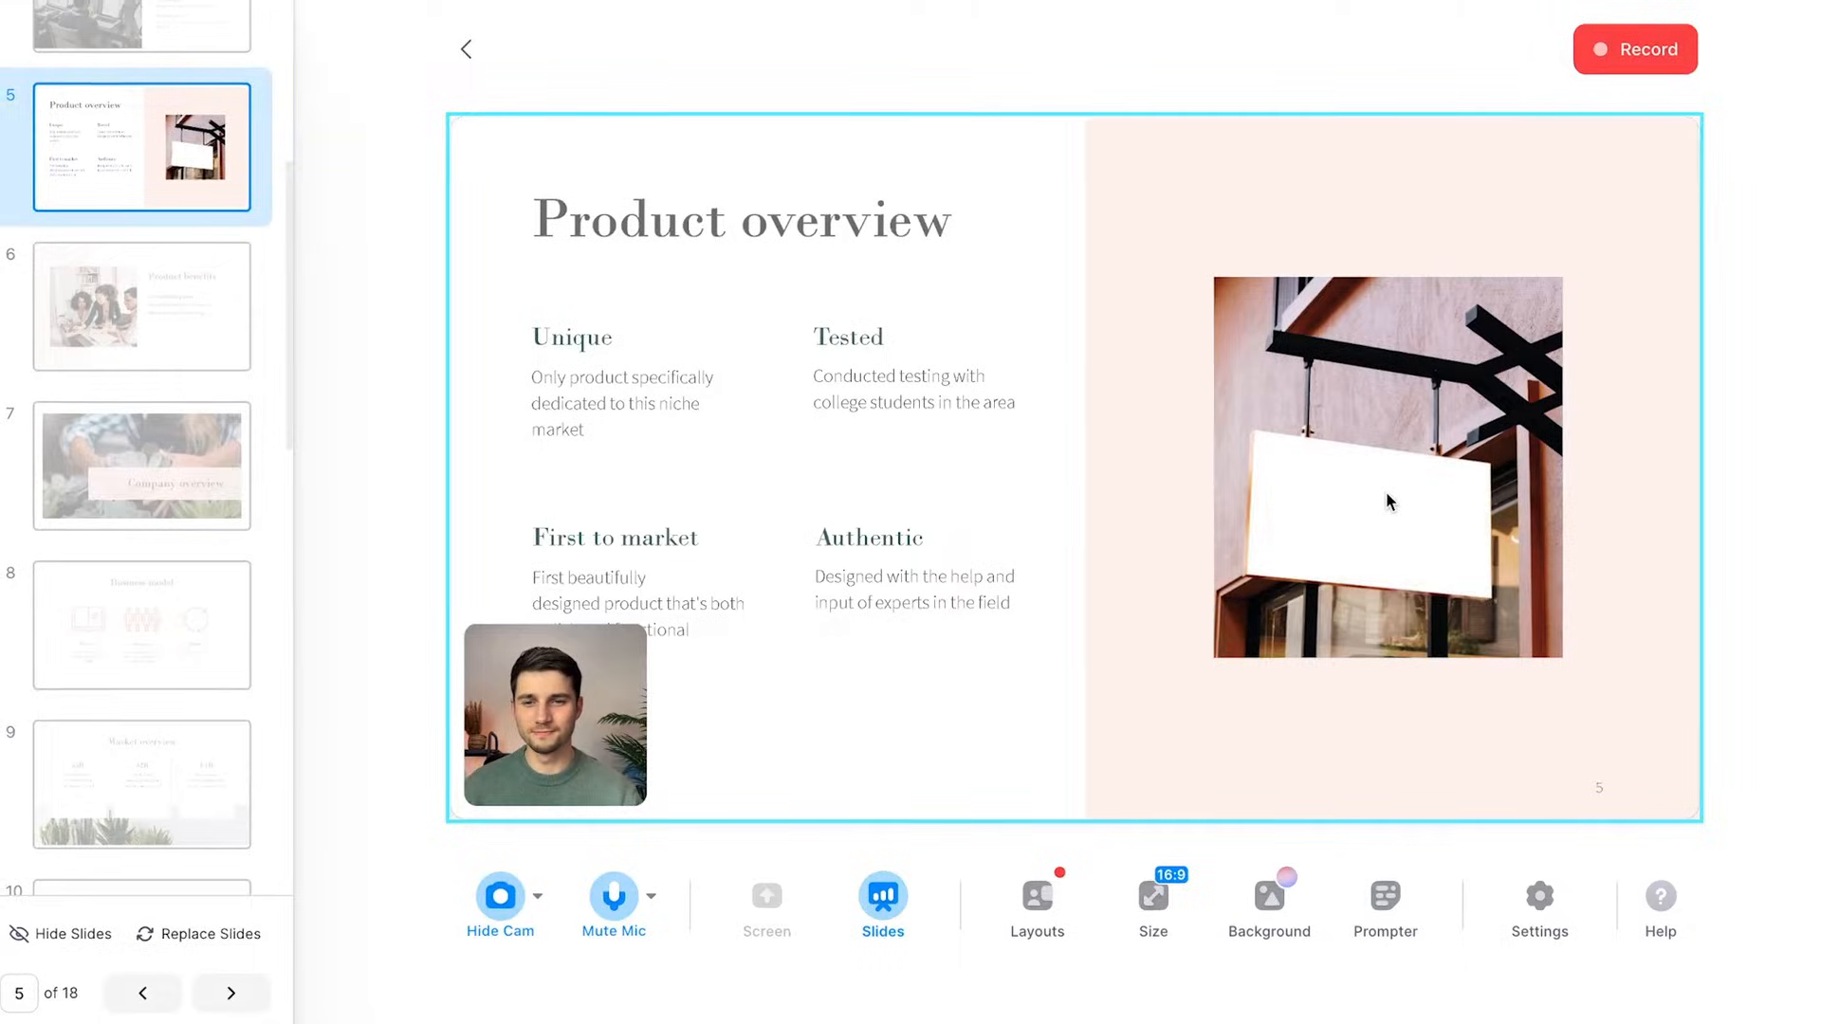
{"action": "left_click", "coordinate": [234, 994]}
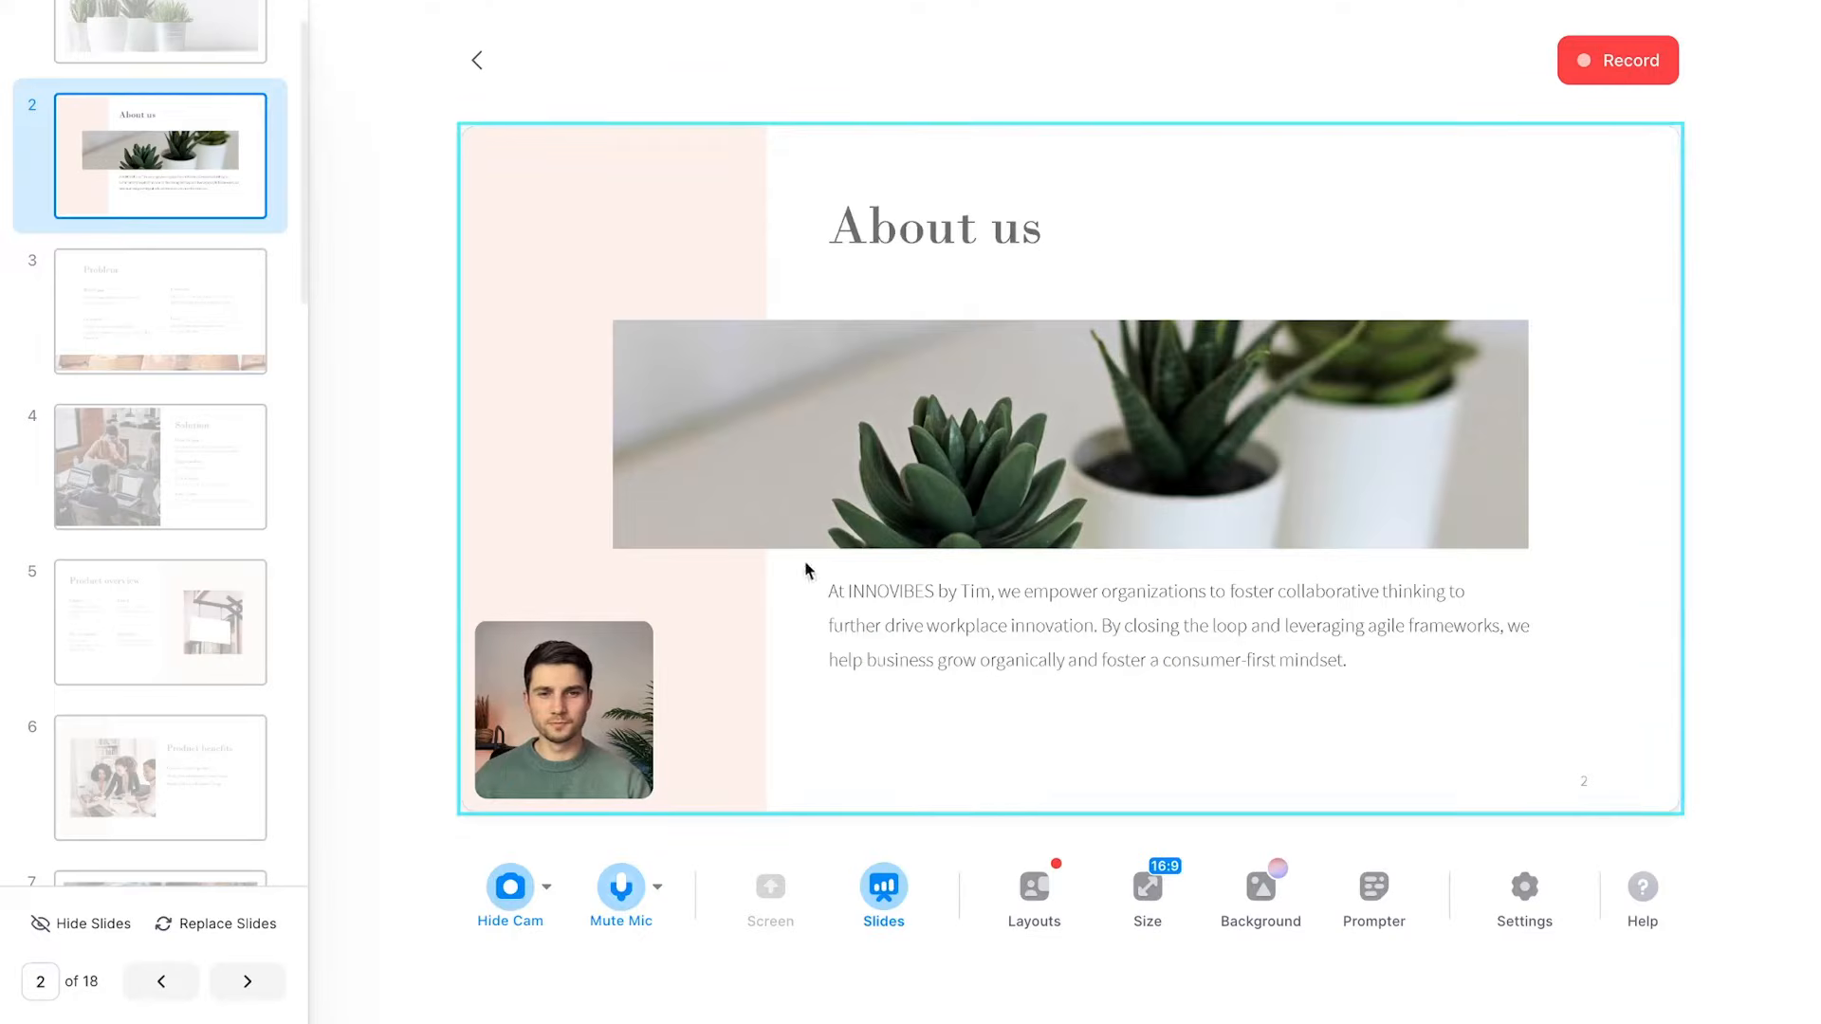
{"action": "mouse_move", "coordinate": [1381, 634]}
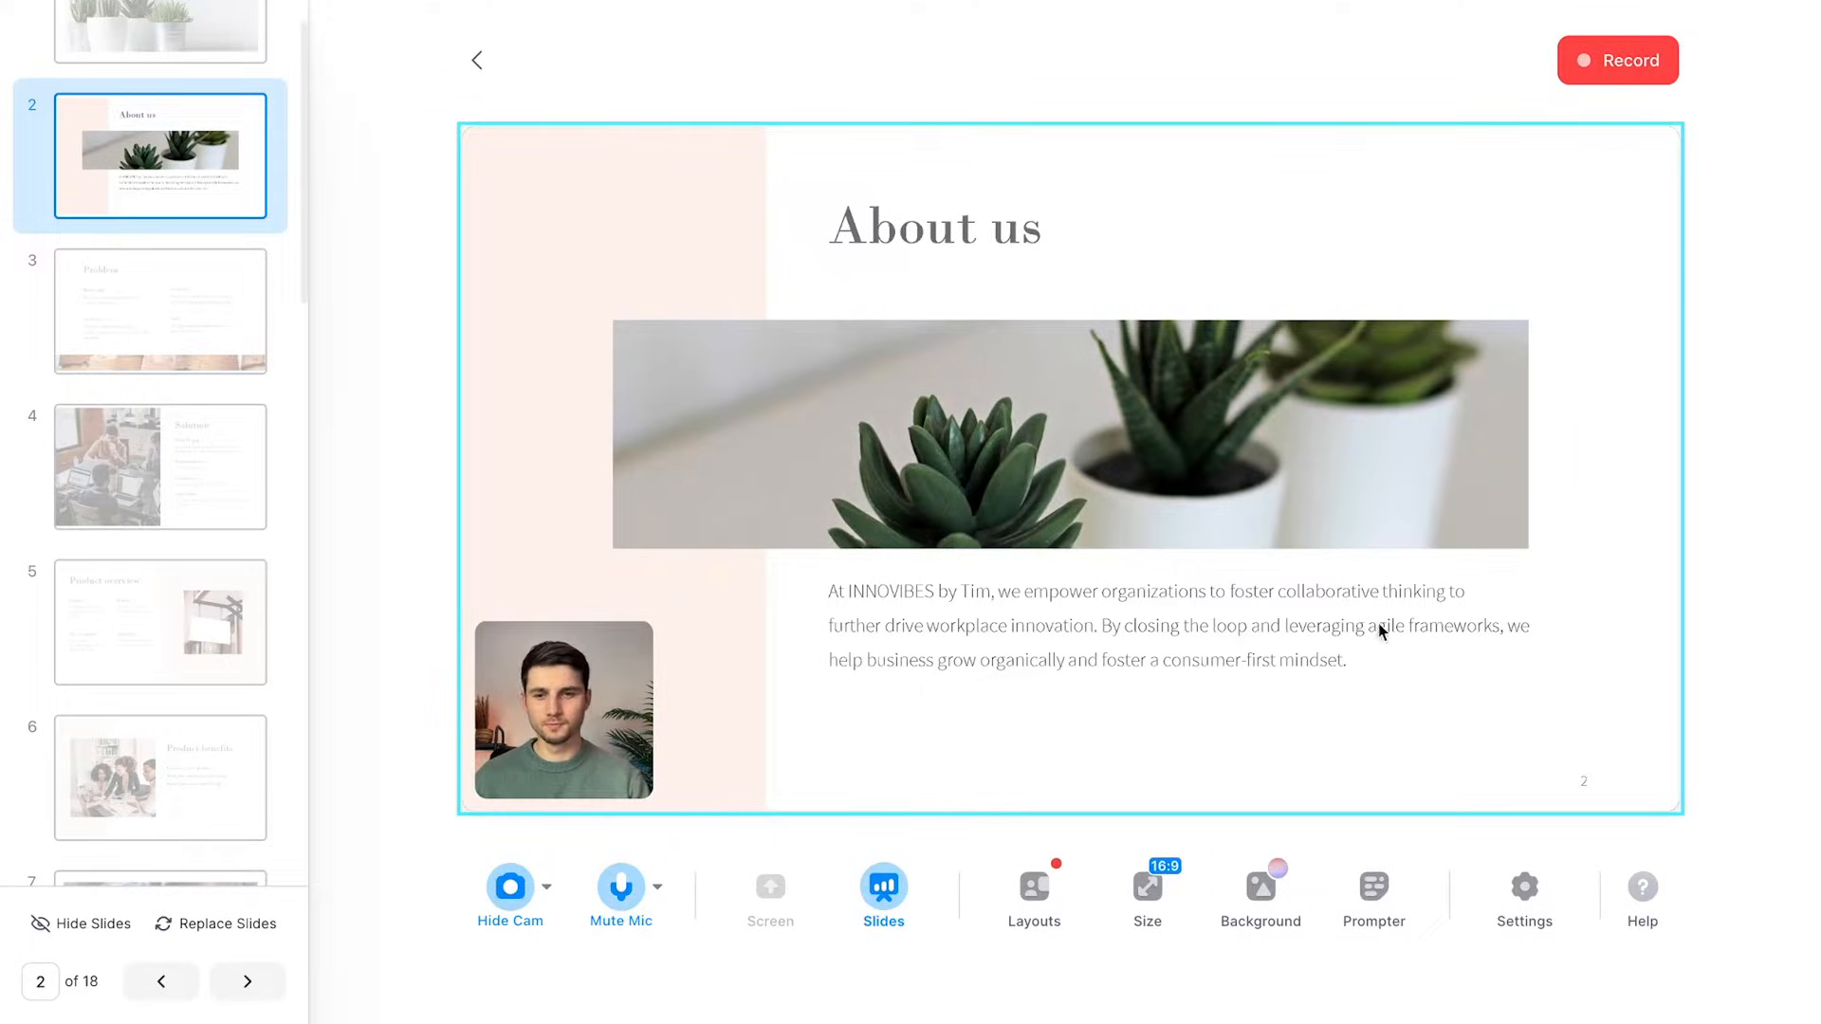
{"action": "mouse_move", "coordinate": [1092, 509]}
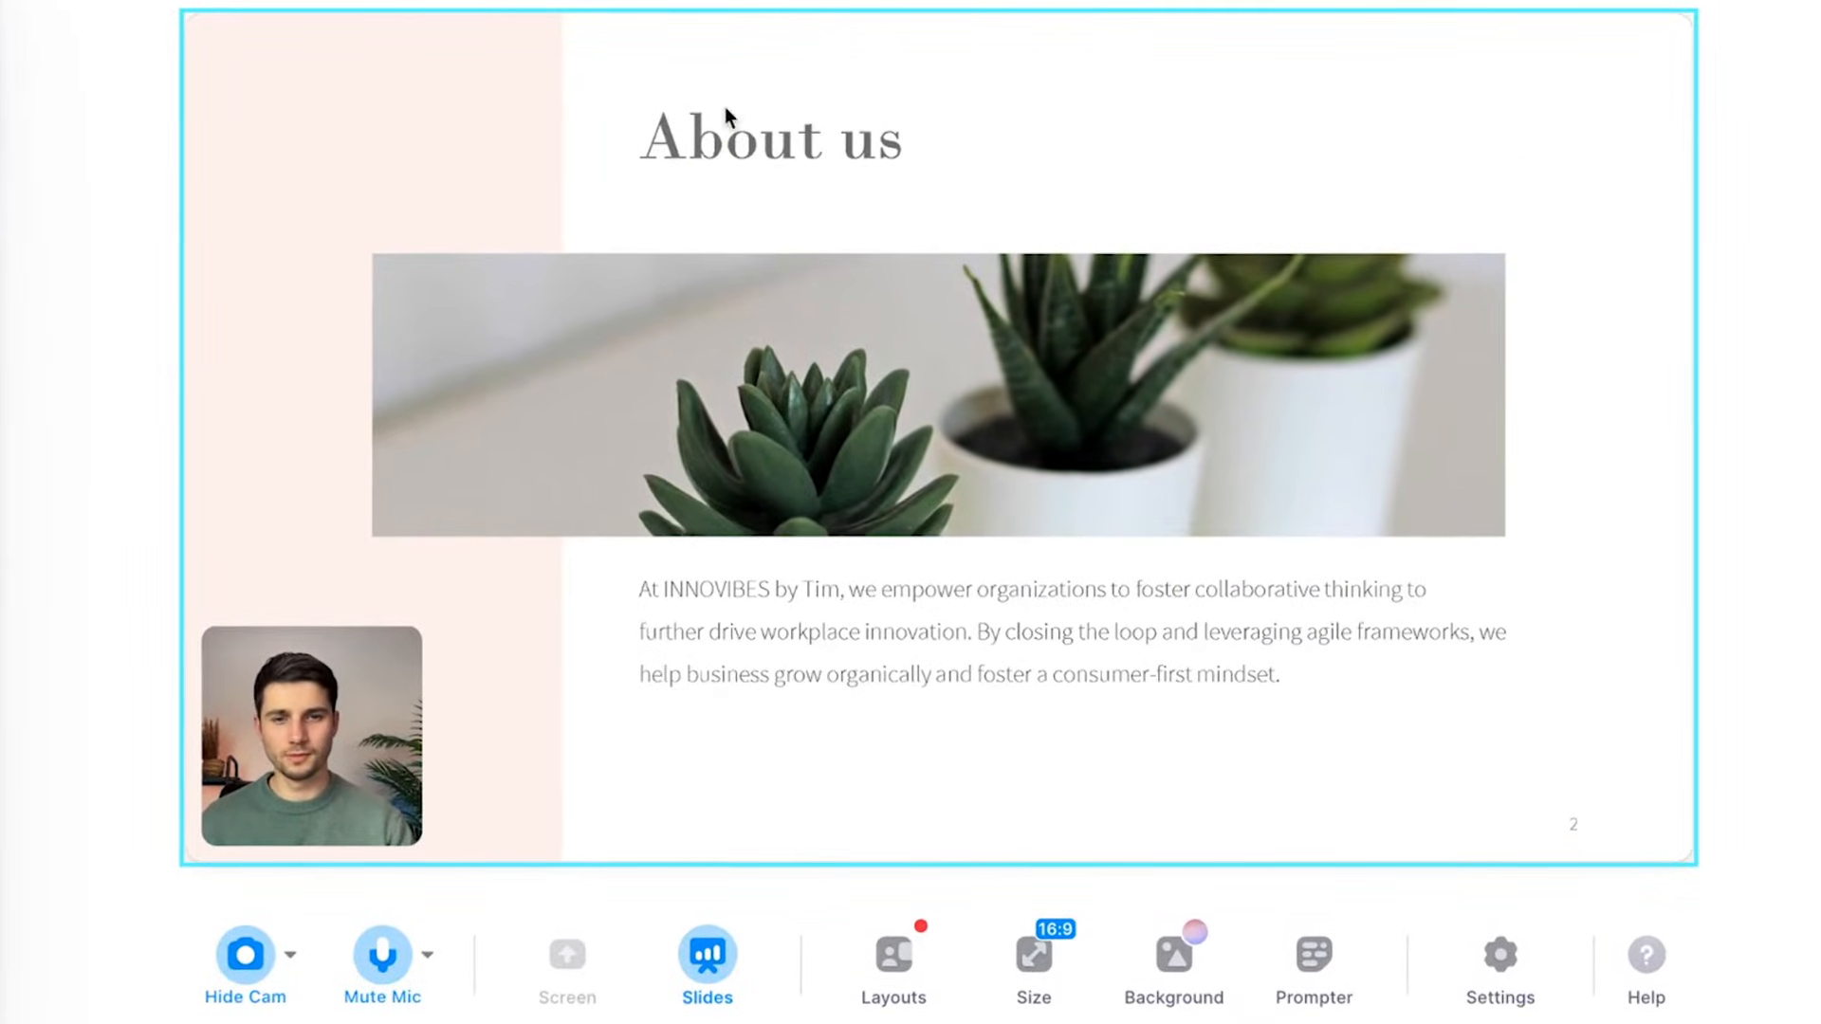
Step: Drag the webcam bubble around the slide, then set the slide on a backdrop layout beside it
{"action": "left_click", "coordinate": [706, 956]}
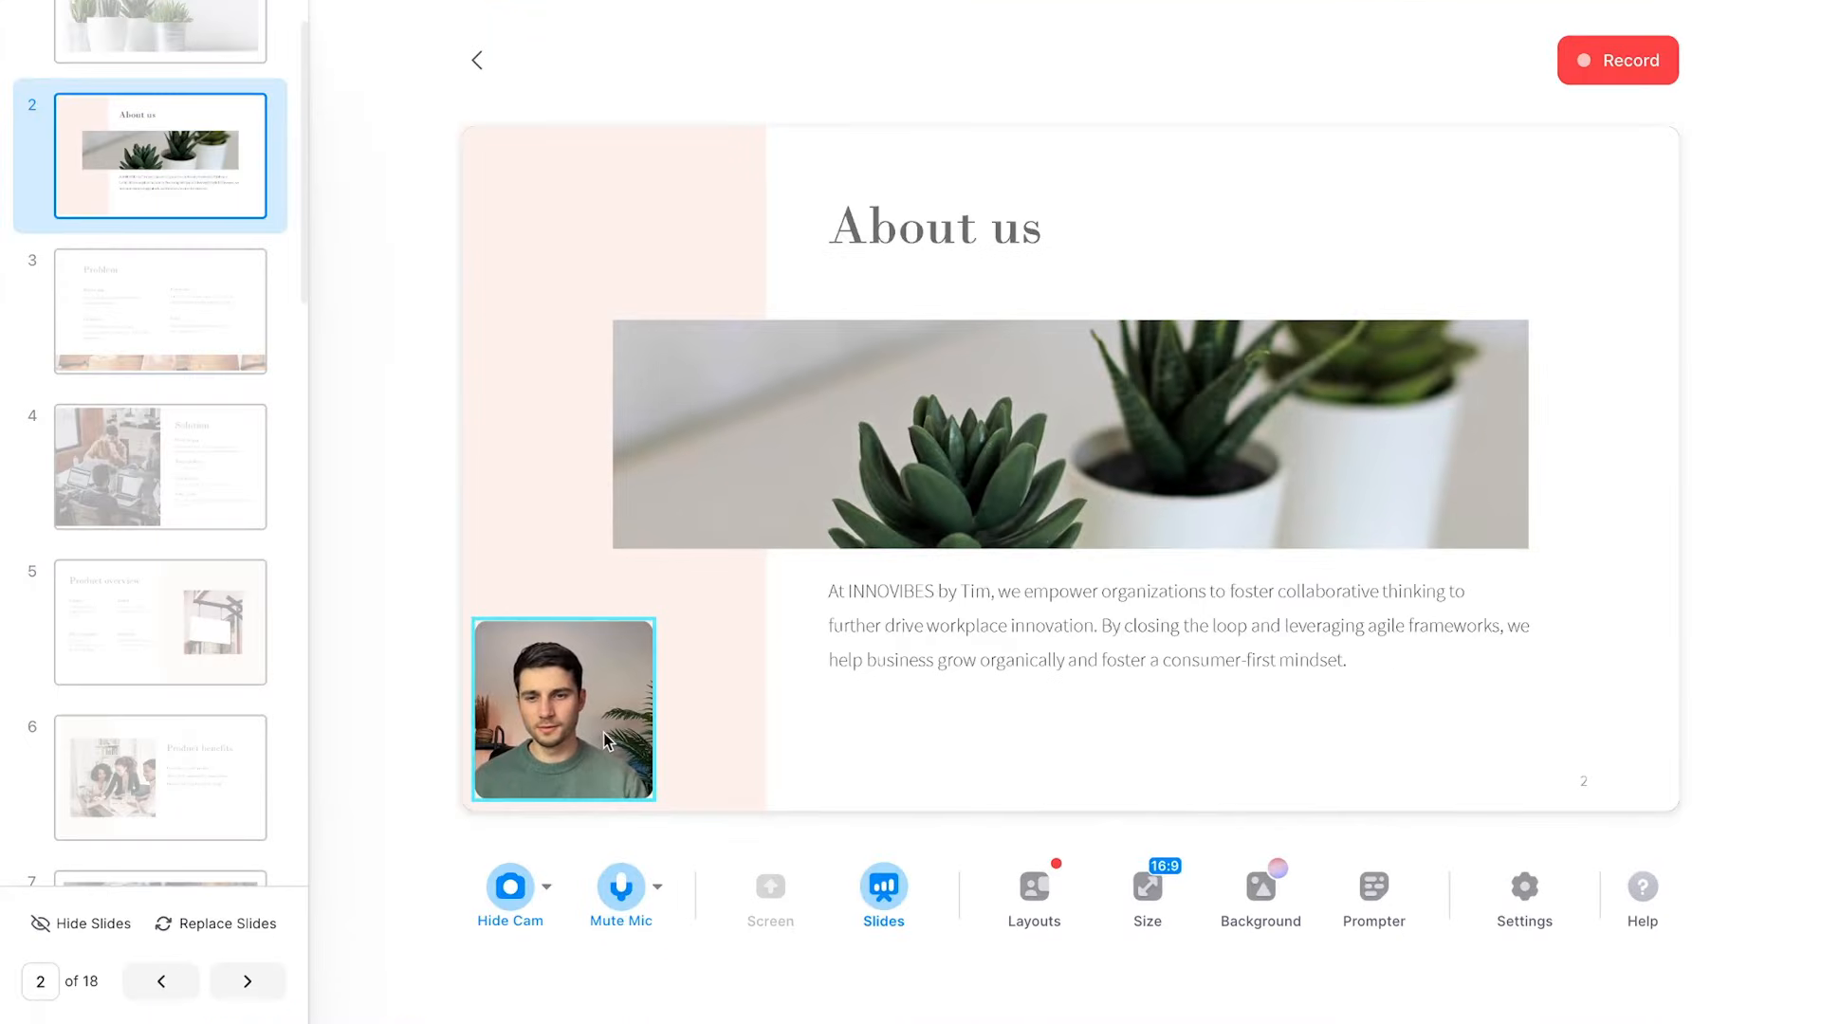
{"action": "left_click_drag", "start_coordinate": [563, 708], "coordinate": [588, 361]}
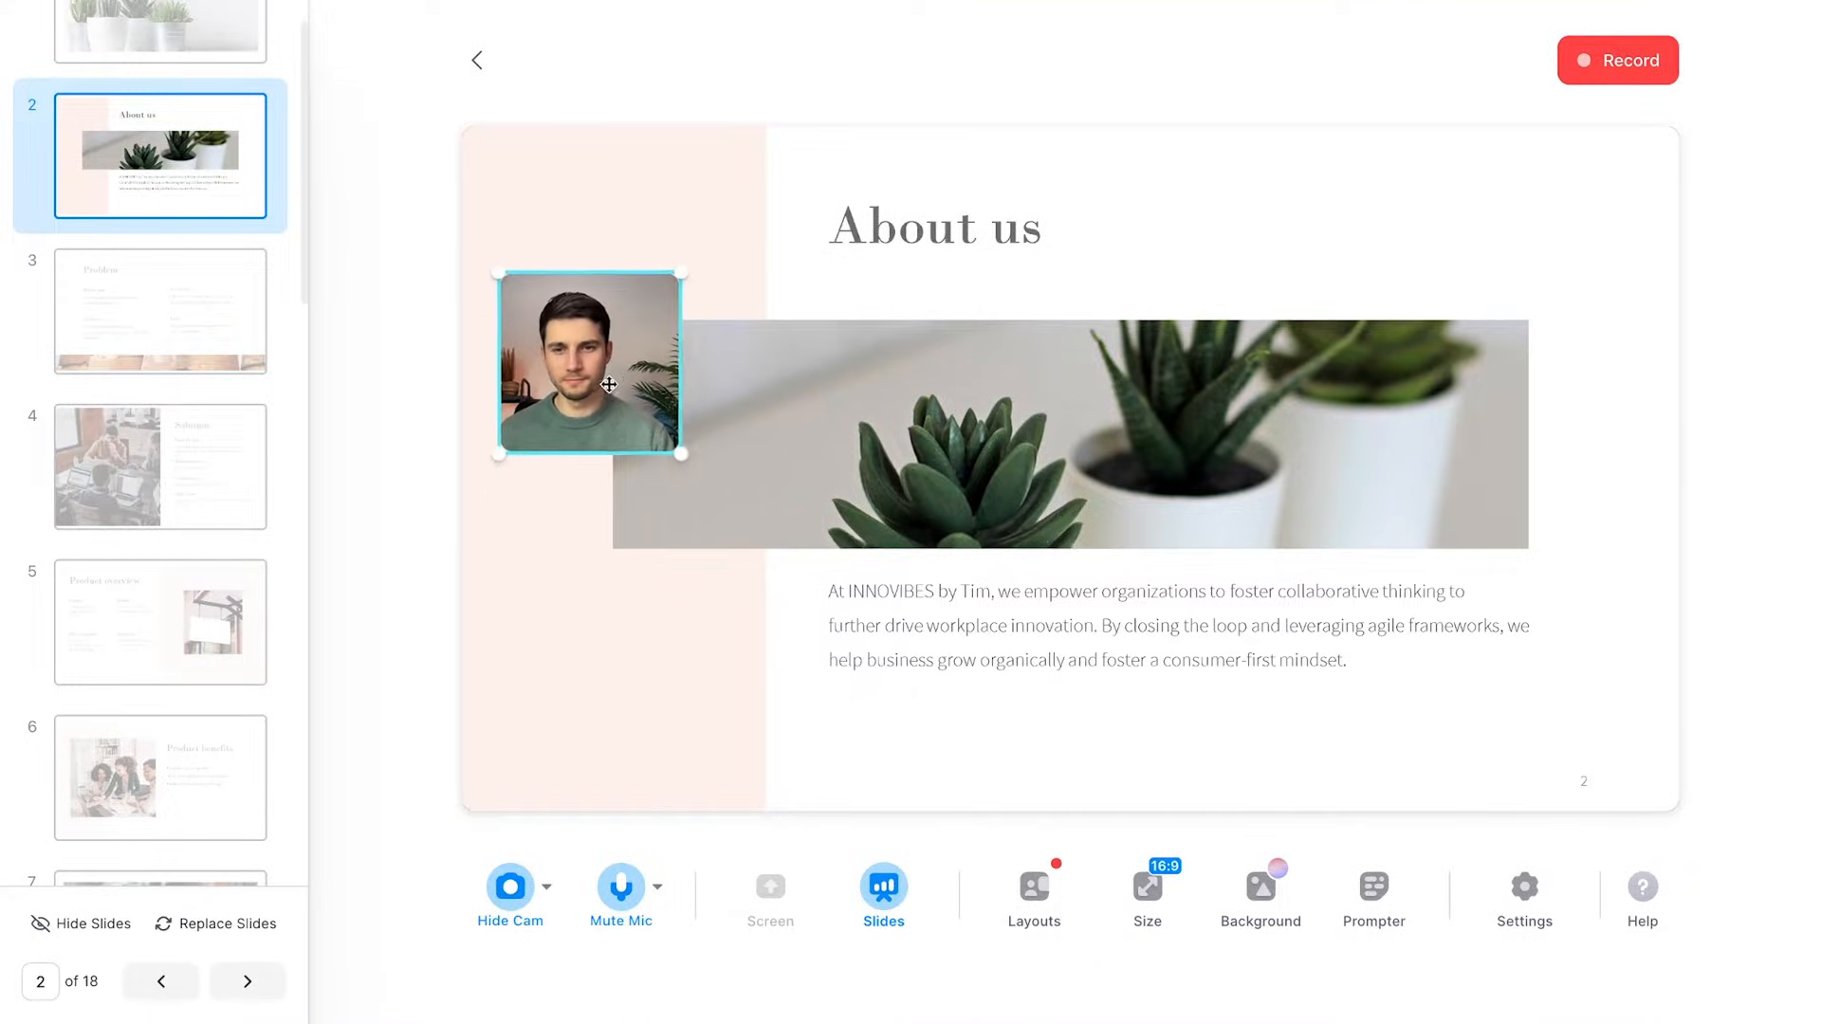
{"action": "left_click_drag", "start_coordinate": [588, 362], "coordinate": [1544, 249]}
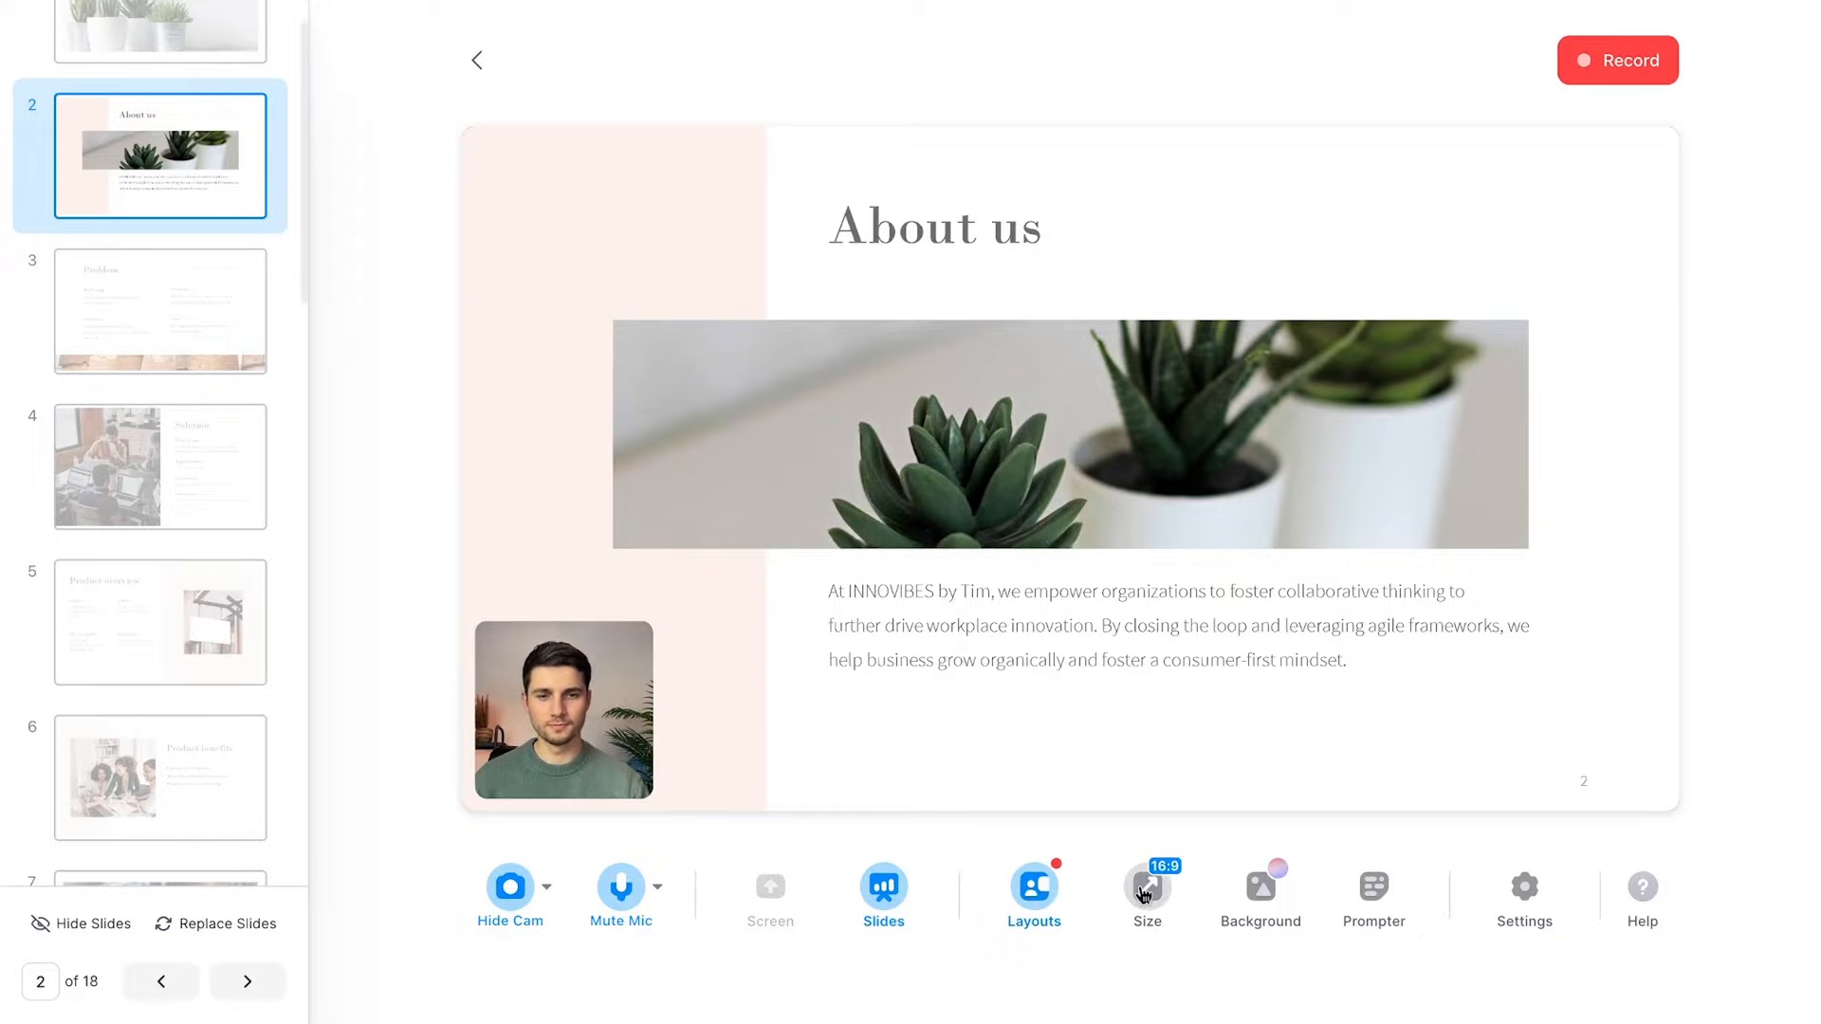
{"action": "left_click", "coordinate": [1147, 888]}
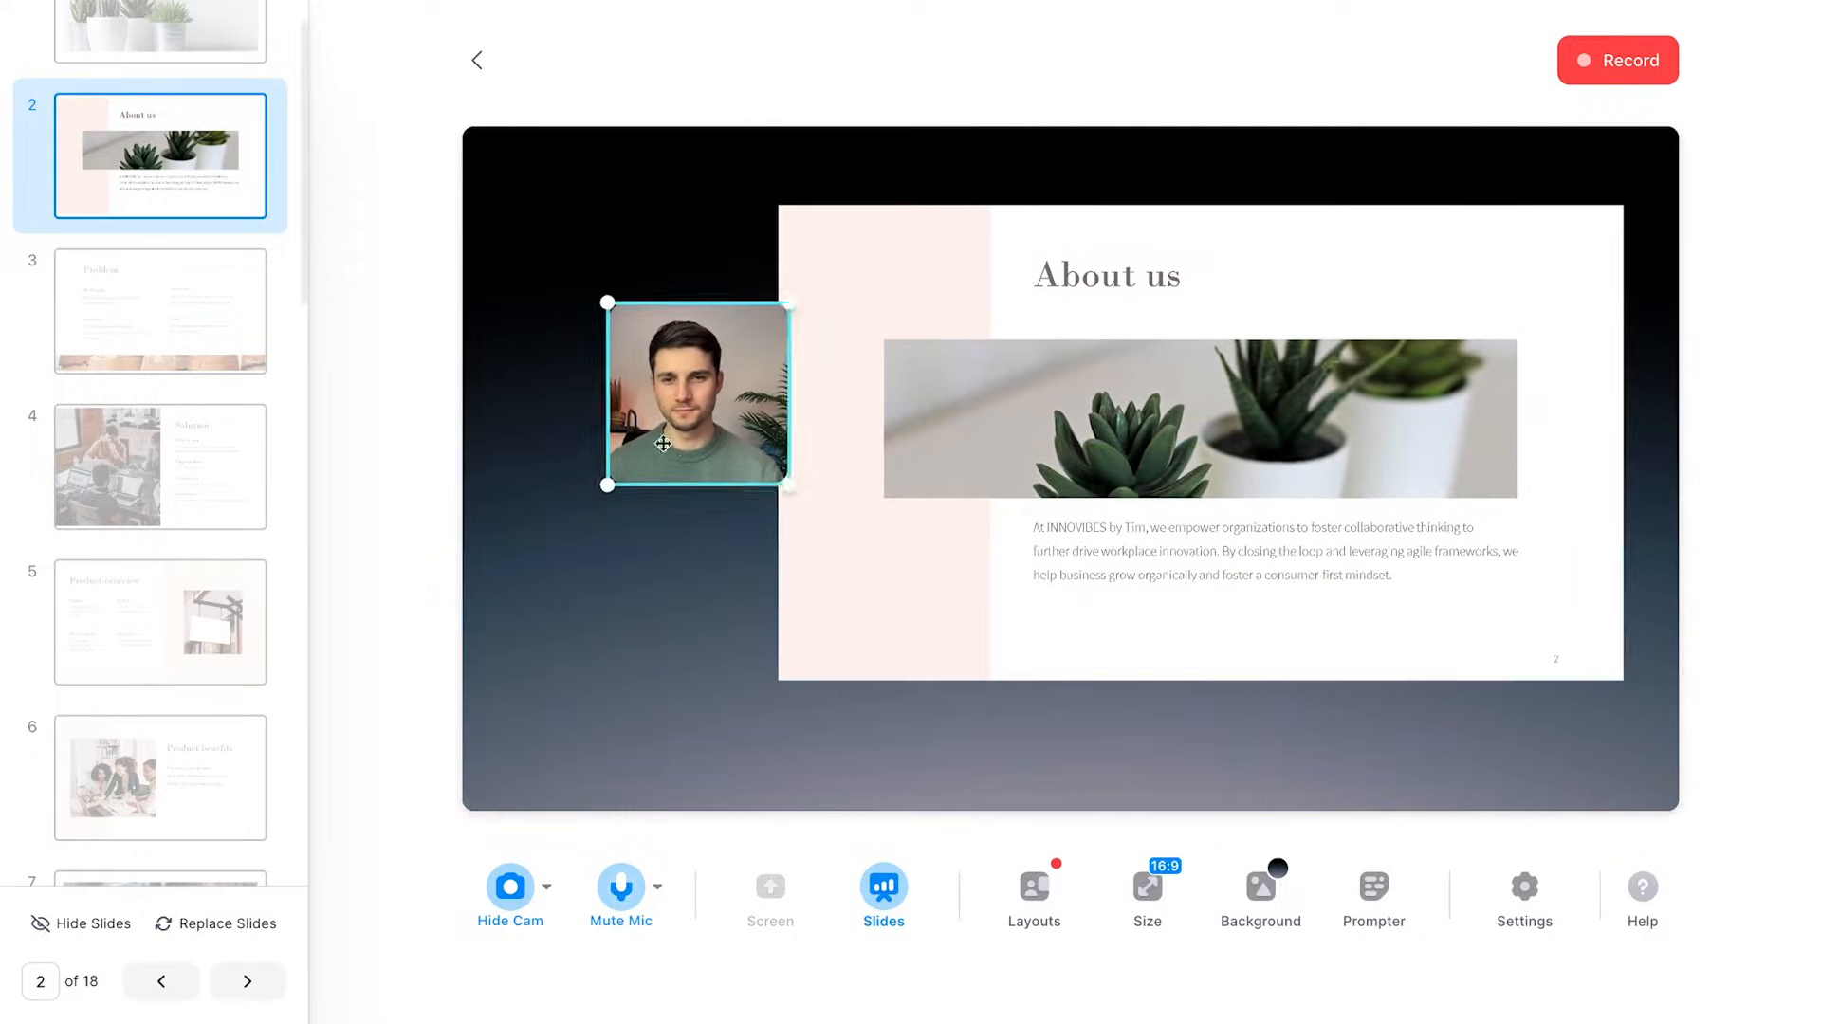
Step: From Layouts > Background, try the blue gradient then apply the soft pink-blue gradient backdrop
{"action": "left_click", "coordinate": [1034, 888]}
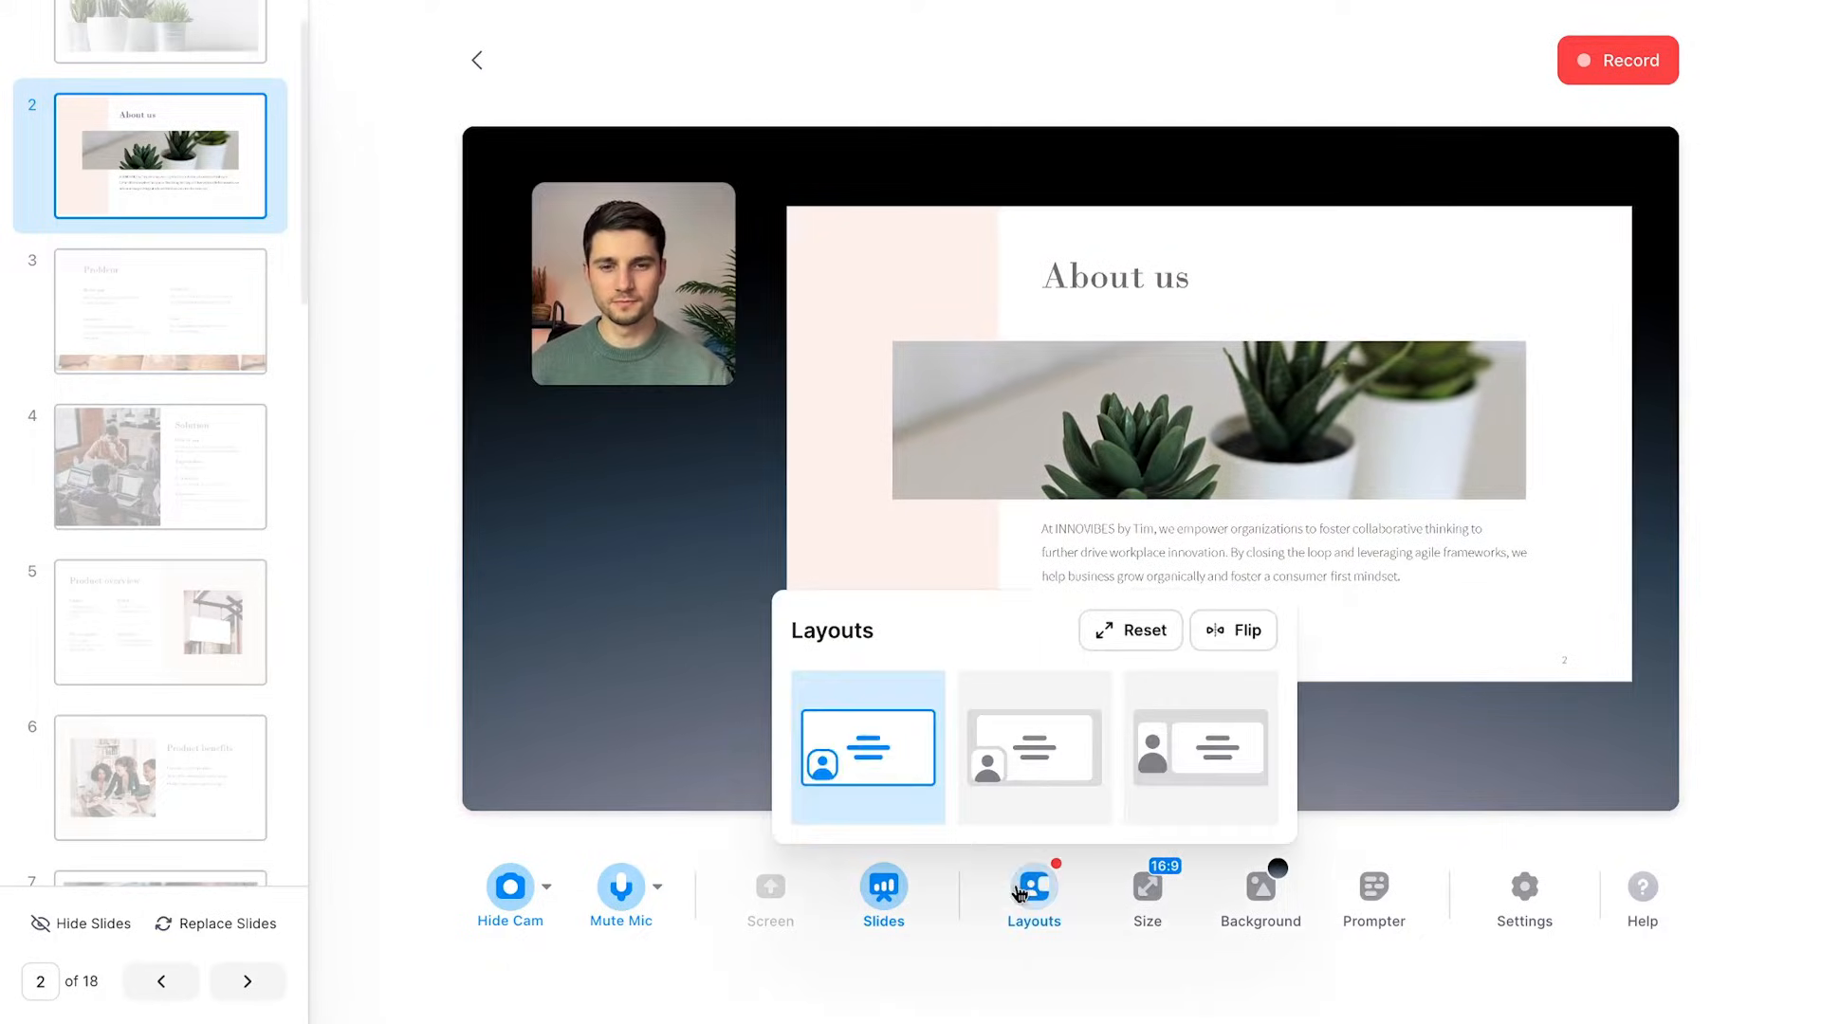
{"action": "left_click", "coordinate": [1260, 888]}
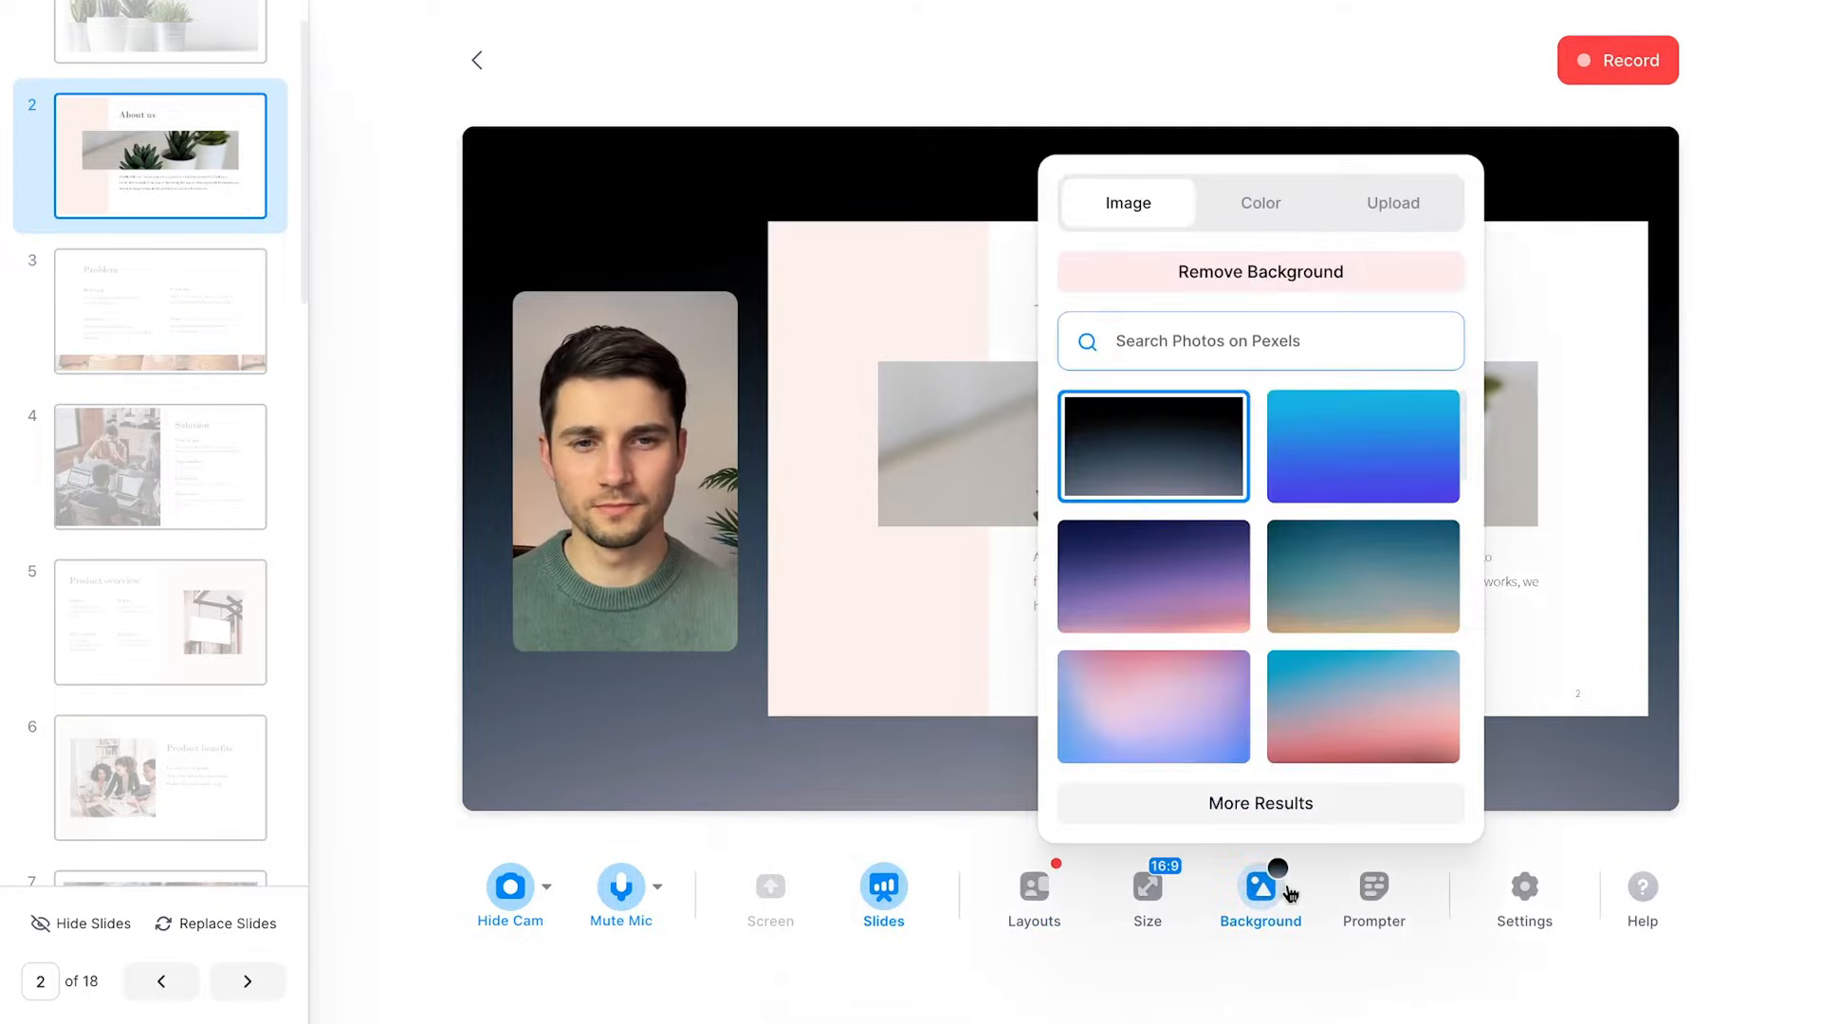
{"action": "left_click", "coordinate": [1362, 445]}
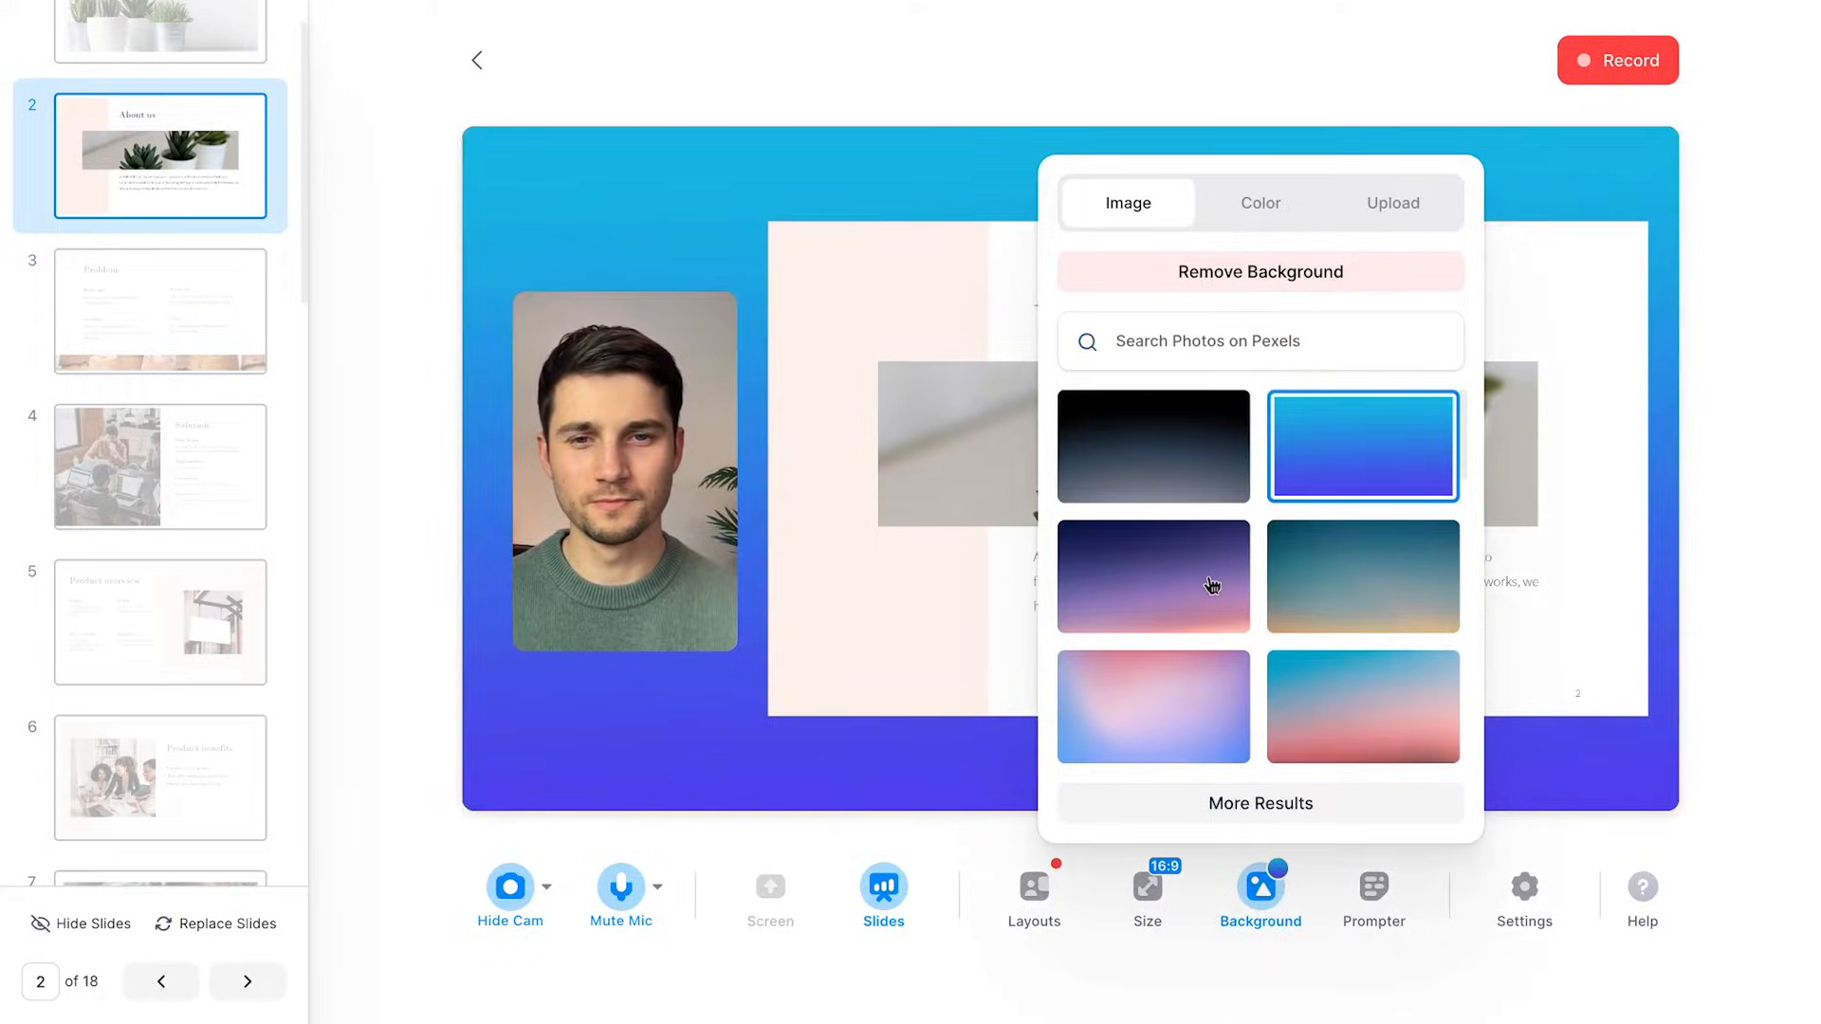
{"action": "left_click", "coordinate": [1362, 577]}
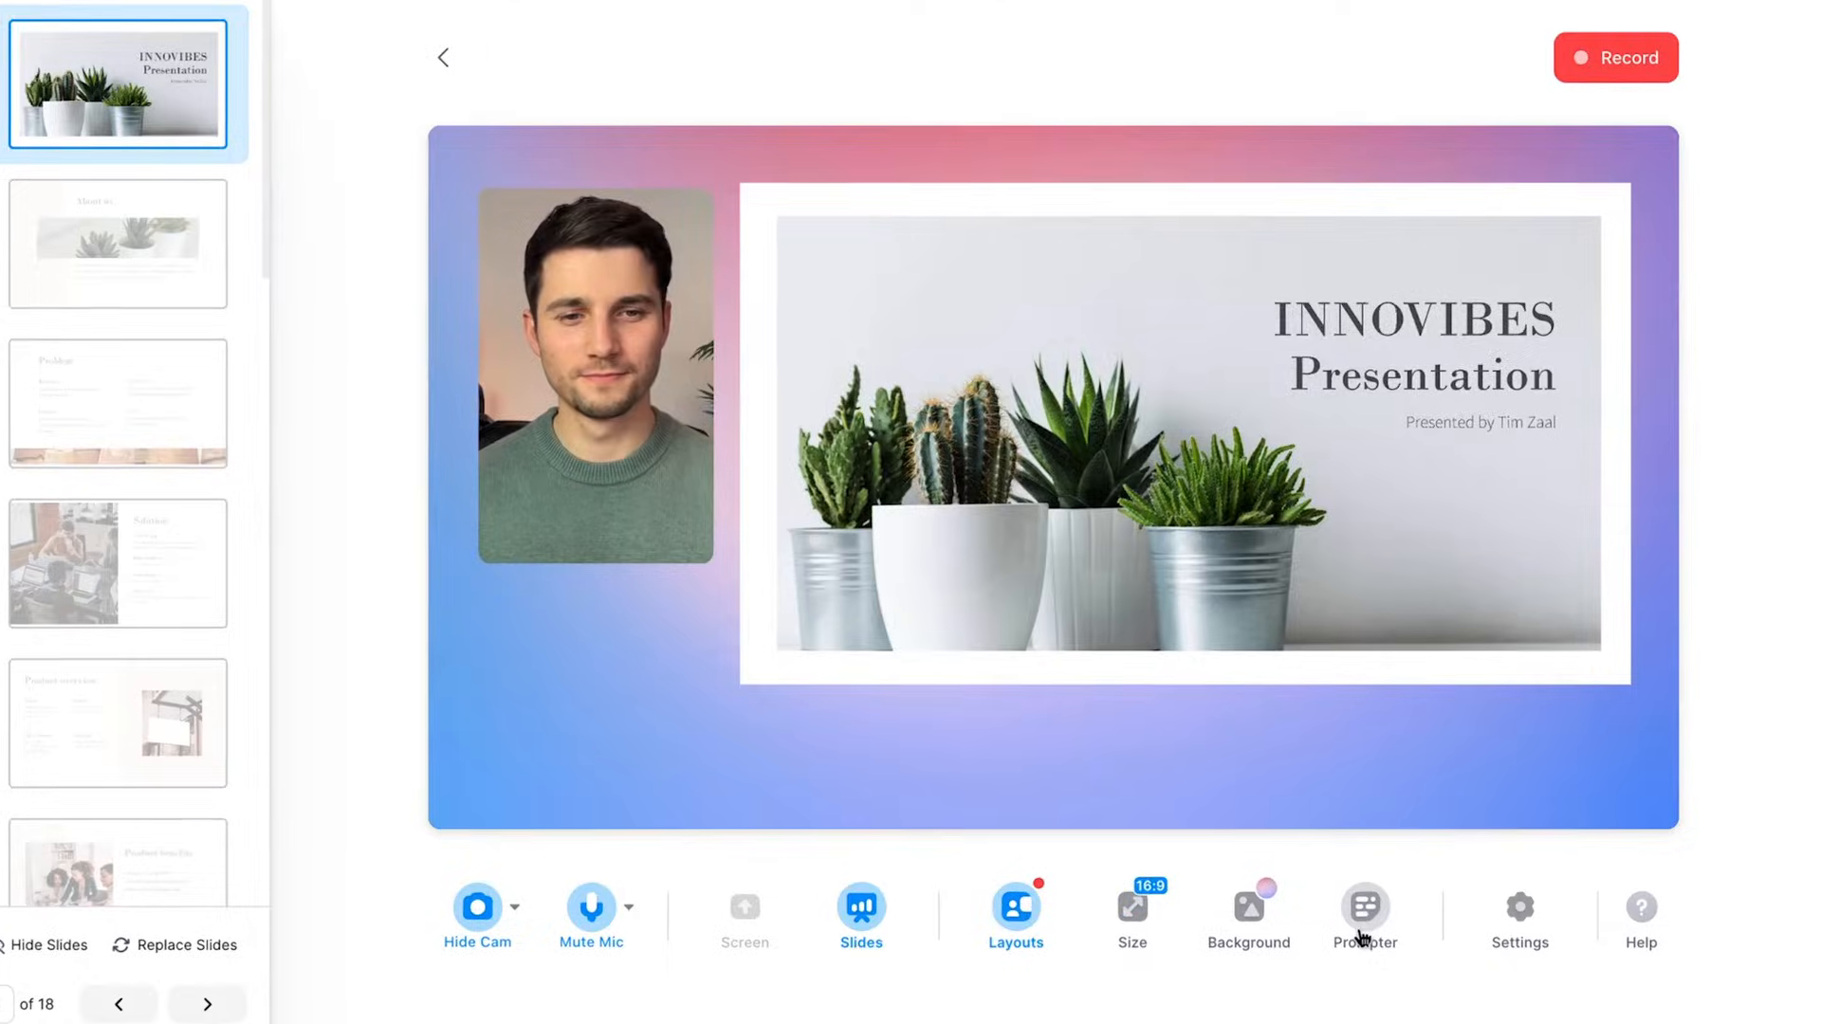
Step: Bring up the Prompter window and paste the slide 1 INNOVIBES introduction script into it
{"action": "left_click", "coordinate": [1364, 907]}
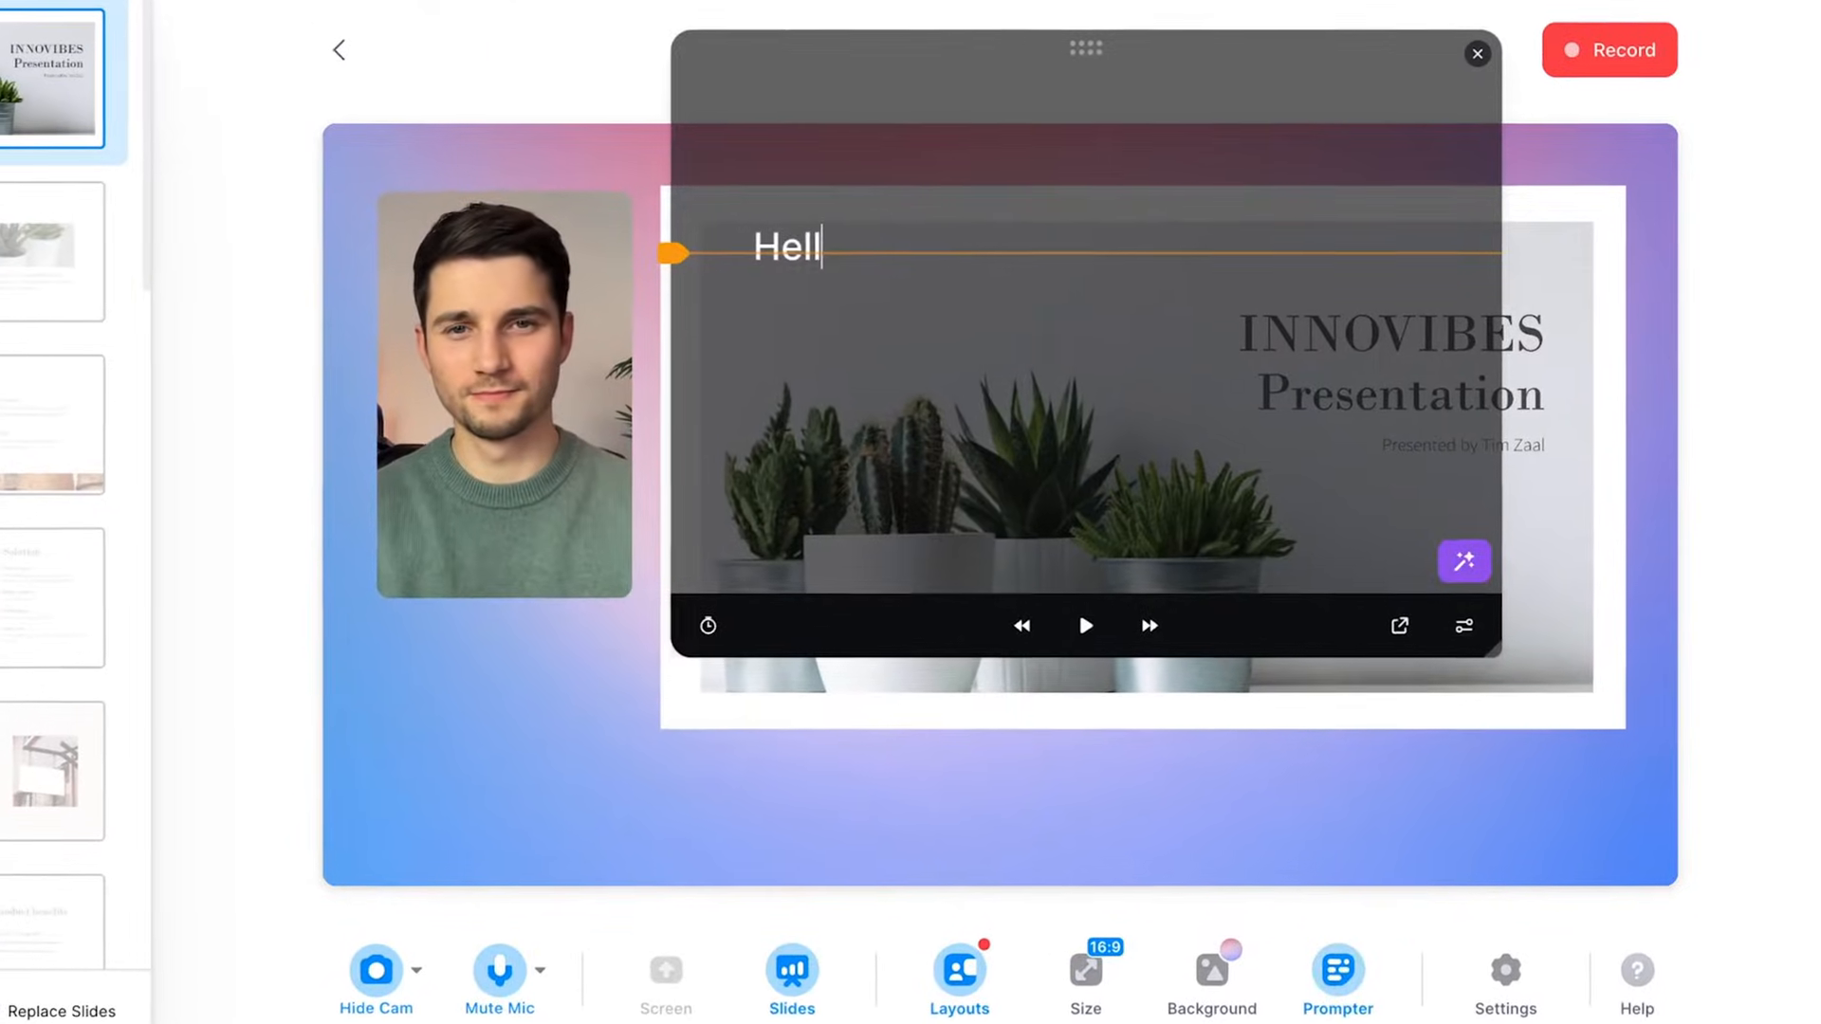
{"action": "type", "text": "o!"}
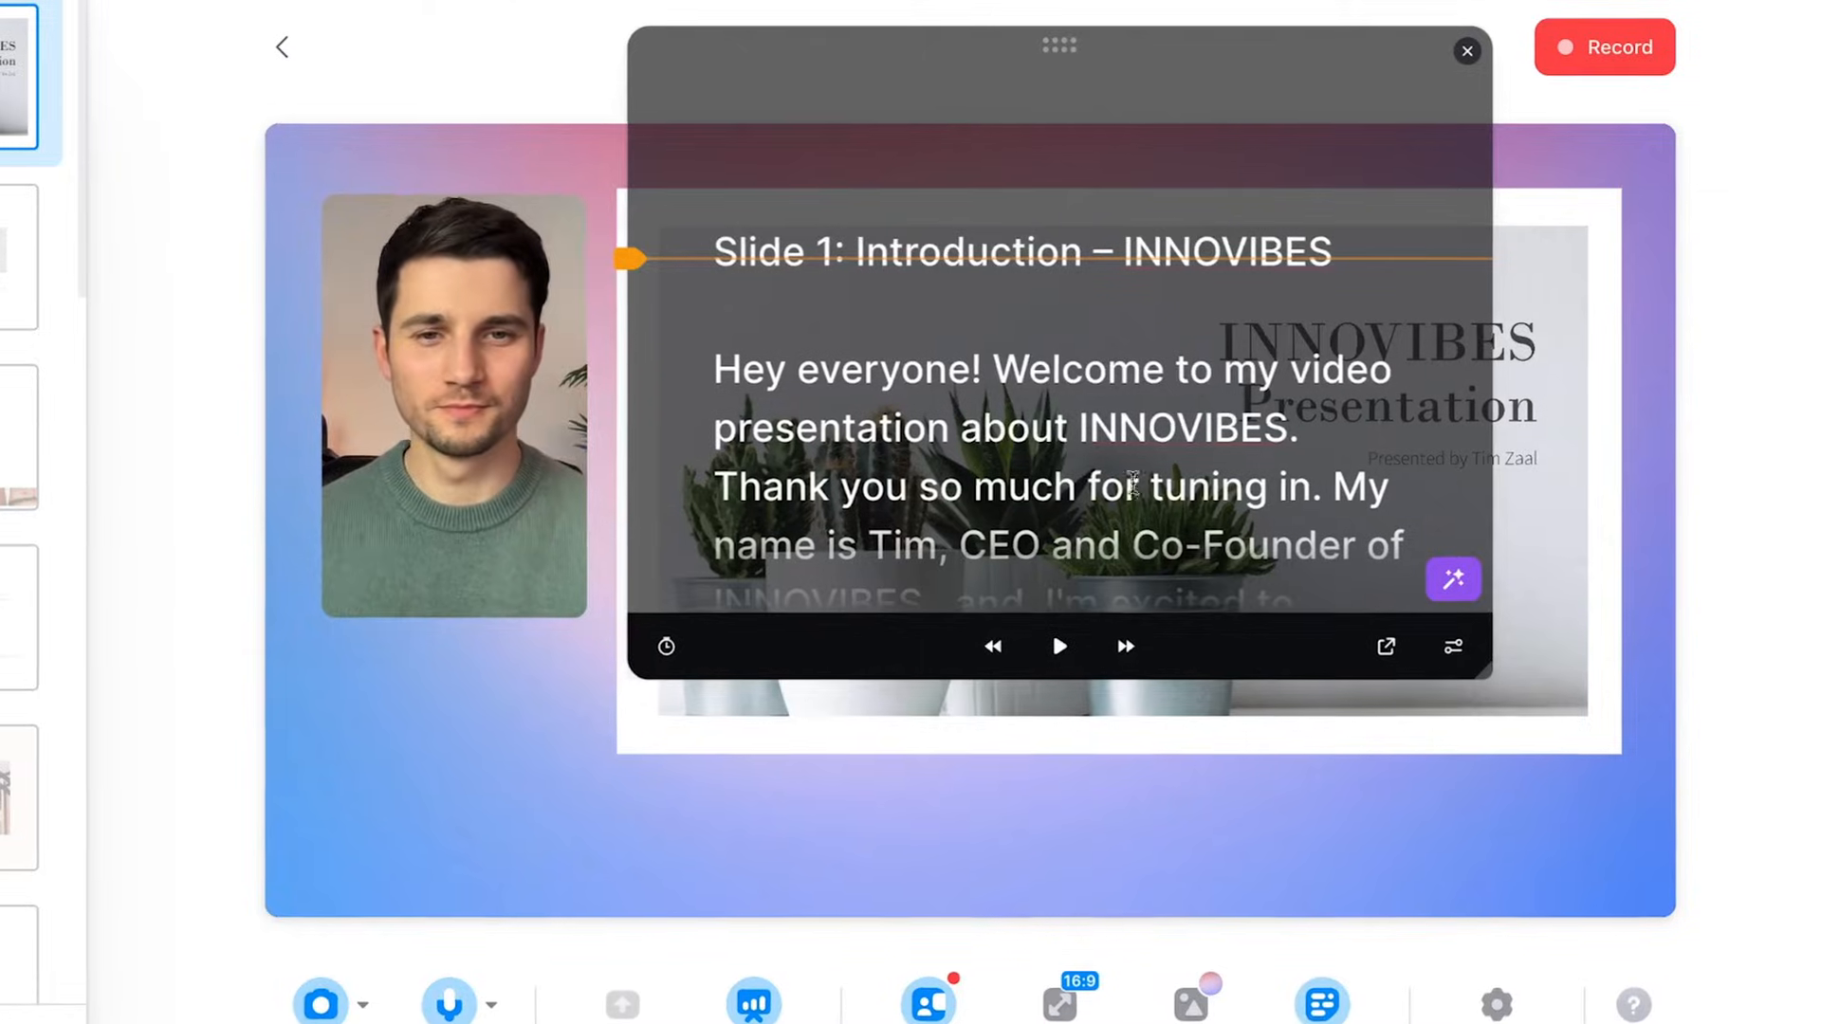
{"action": "left_click", "coordinate": [1058, 647]}
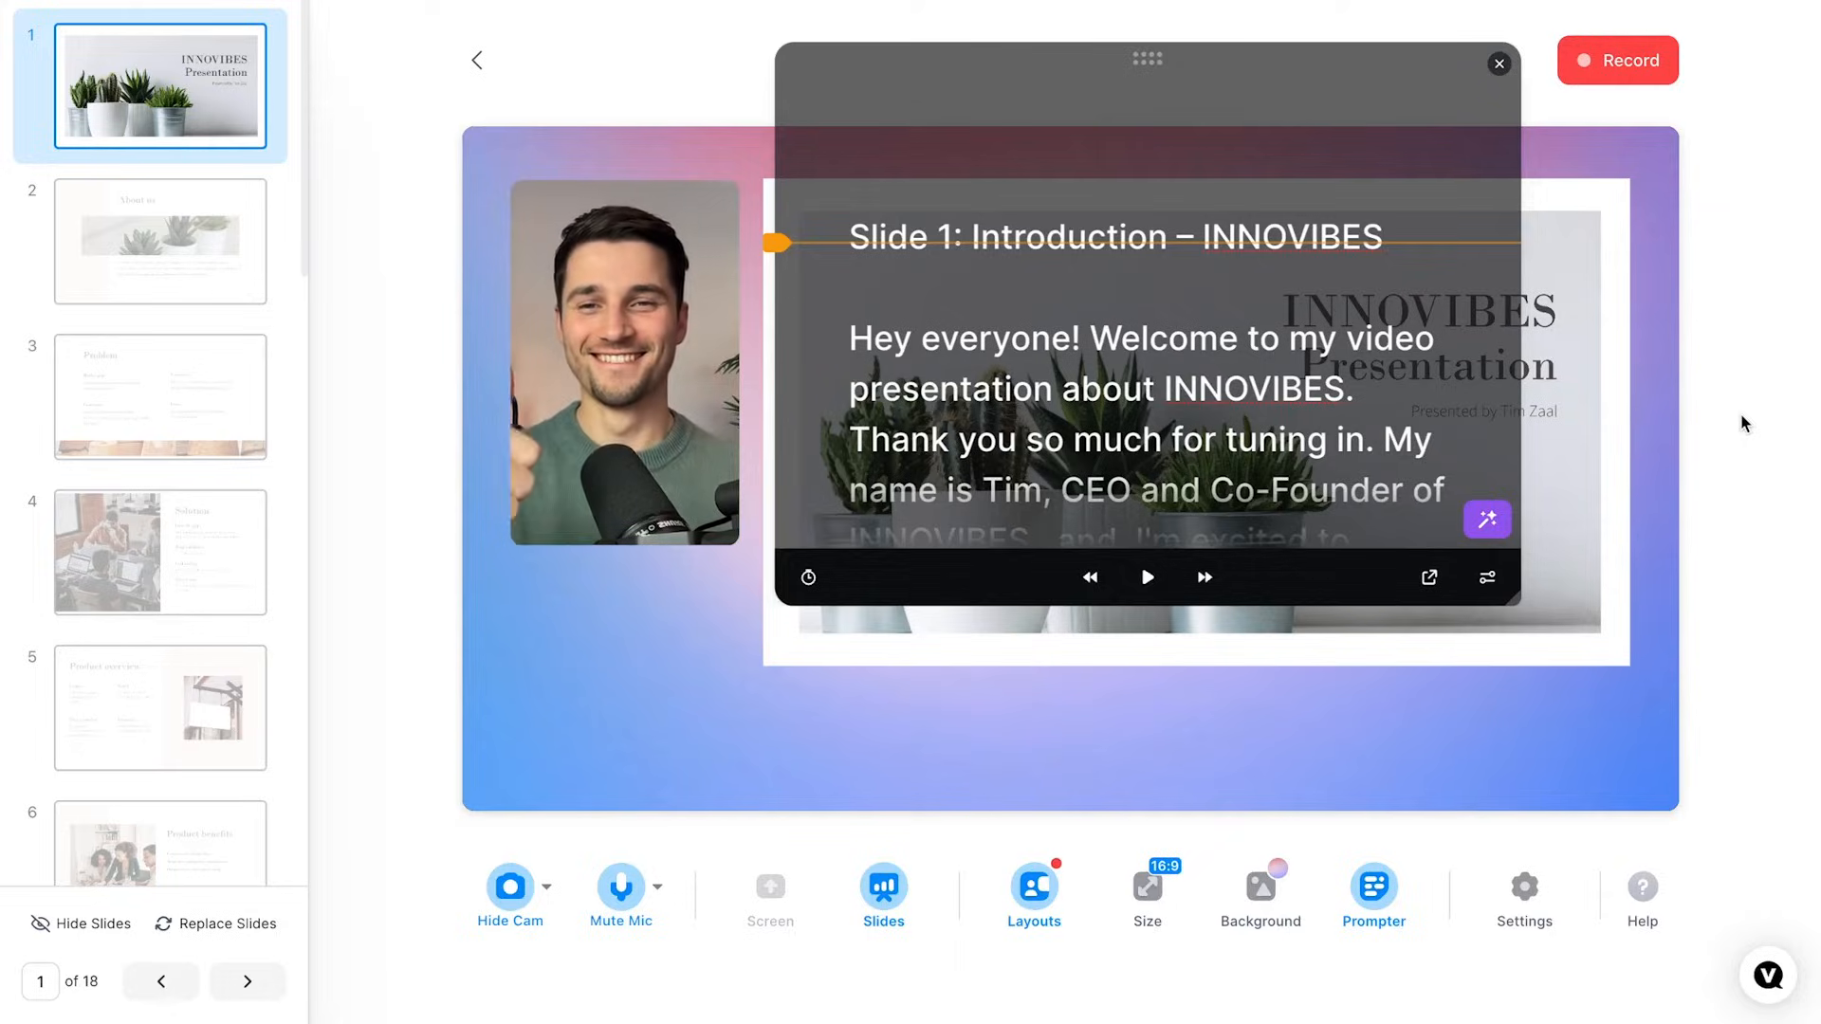
Step: Record the presentation through all slides, pausing and resuming on slide 18, then stop at 6:38
{"action": "left_click", "coordinate": [1616, 59]}
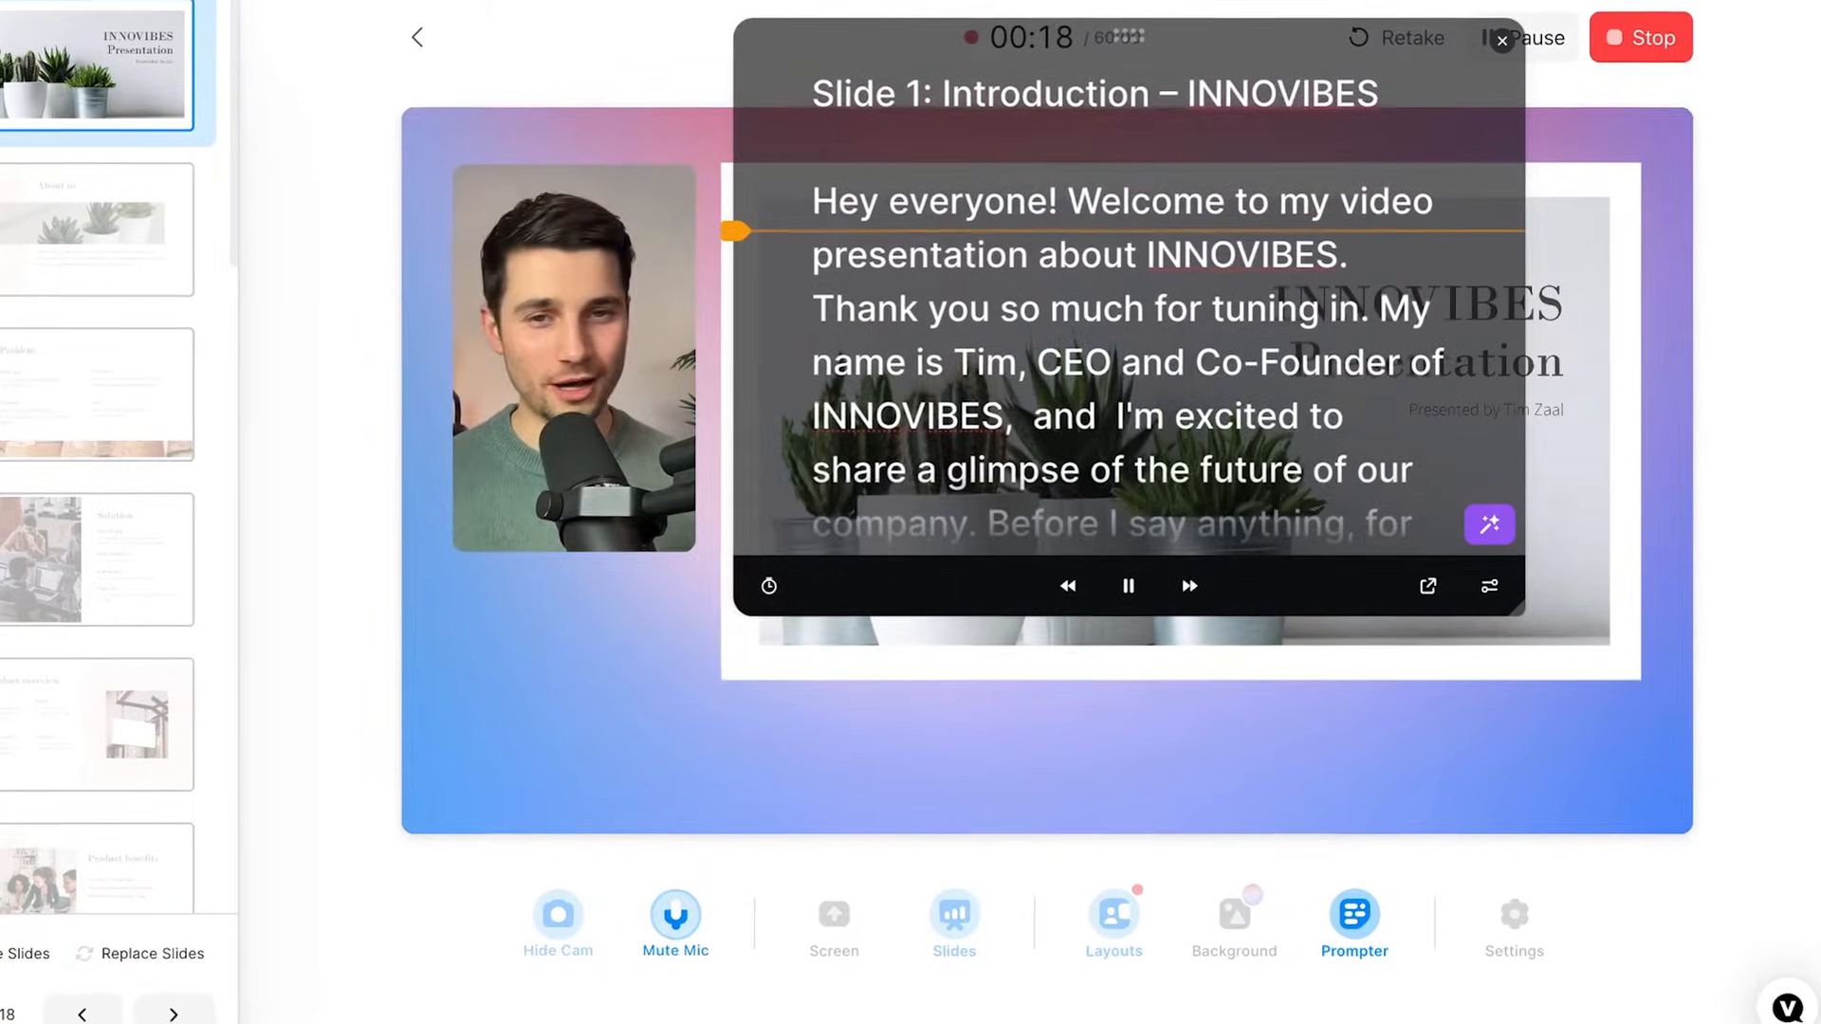
{"action": "left_click", "coordinate": [1641, 38]}
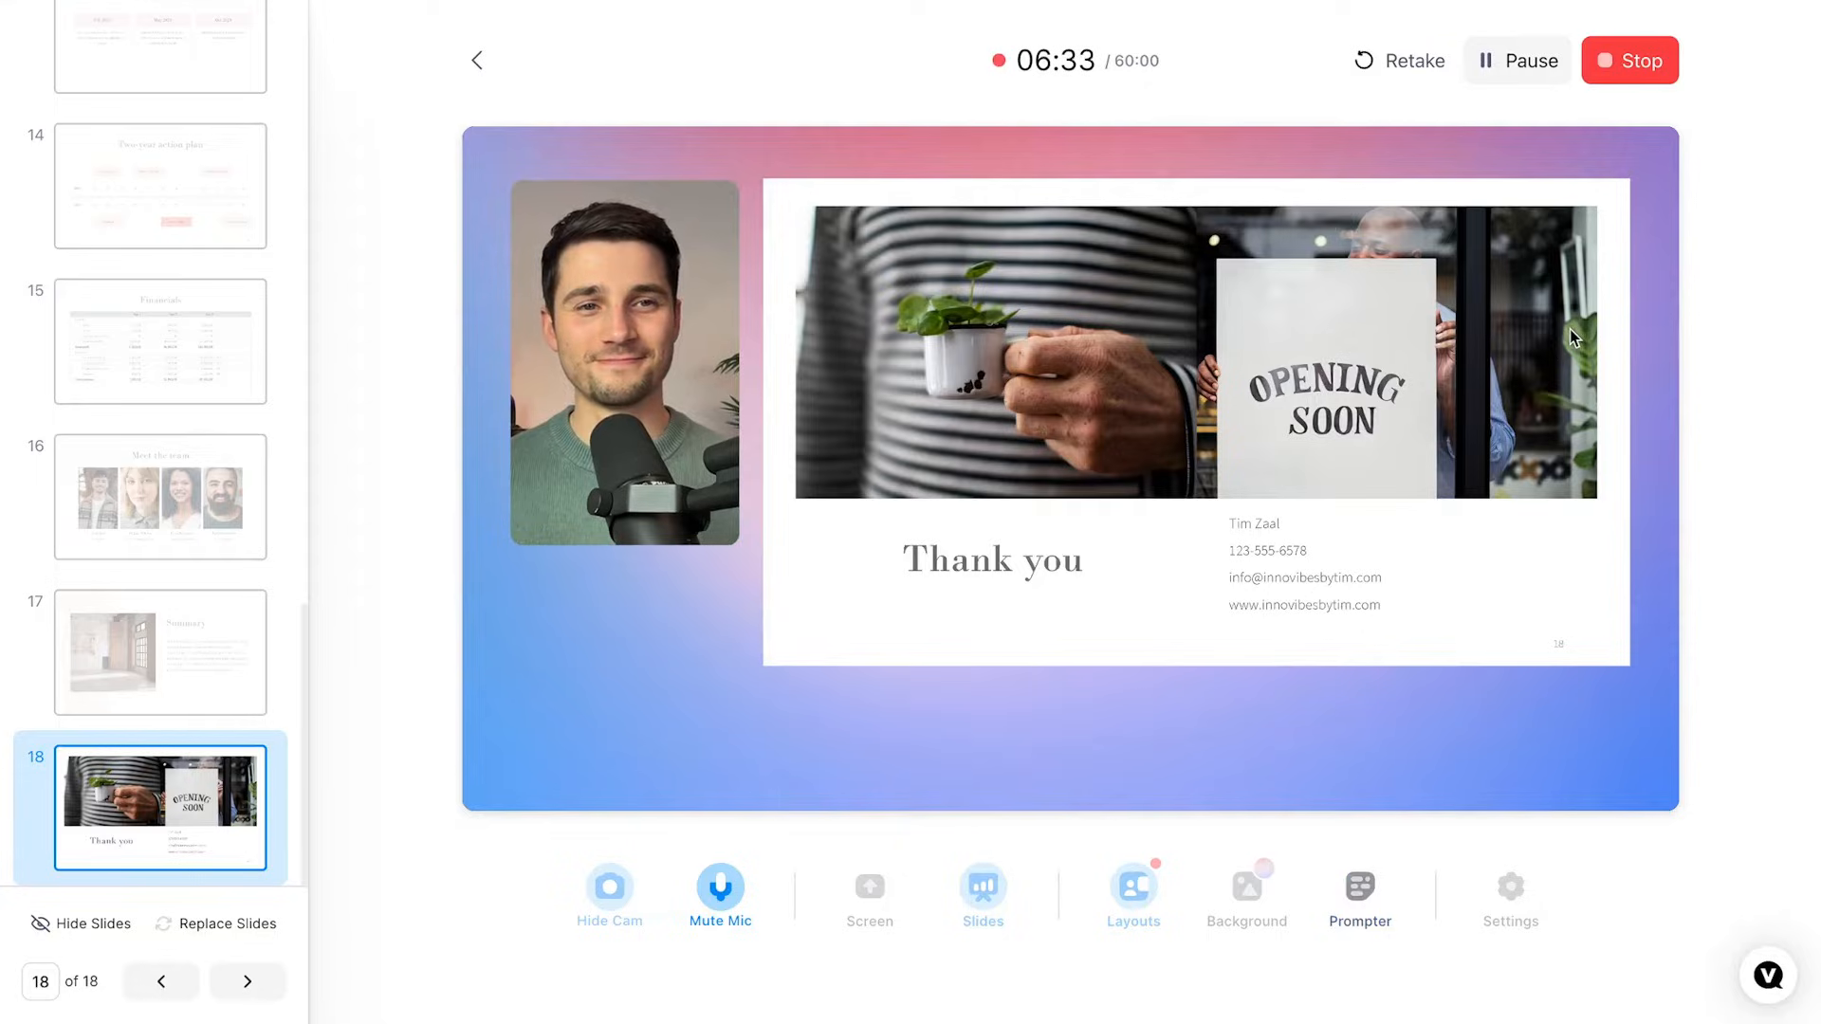
{"action": "left_click", "coordinate": [1531, 59]}
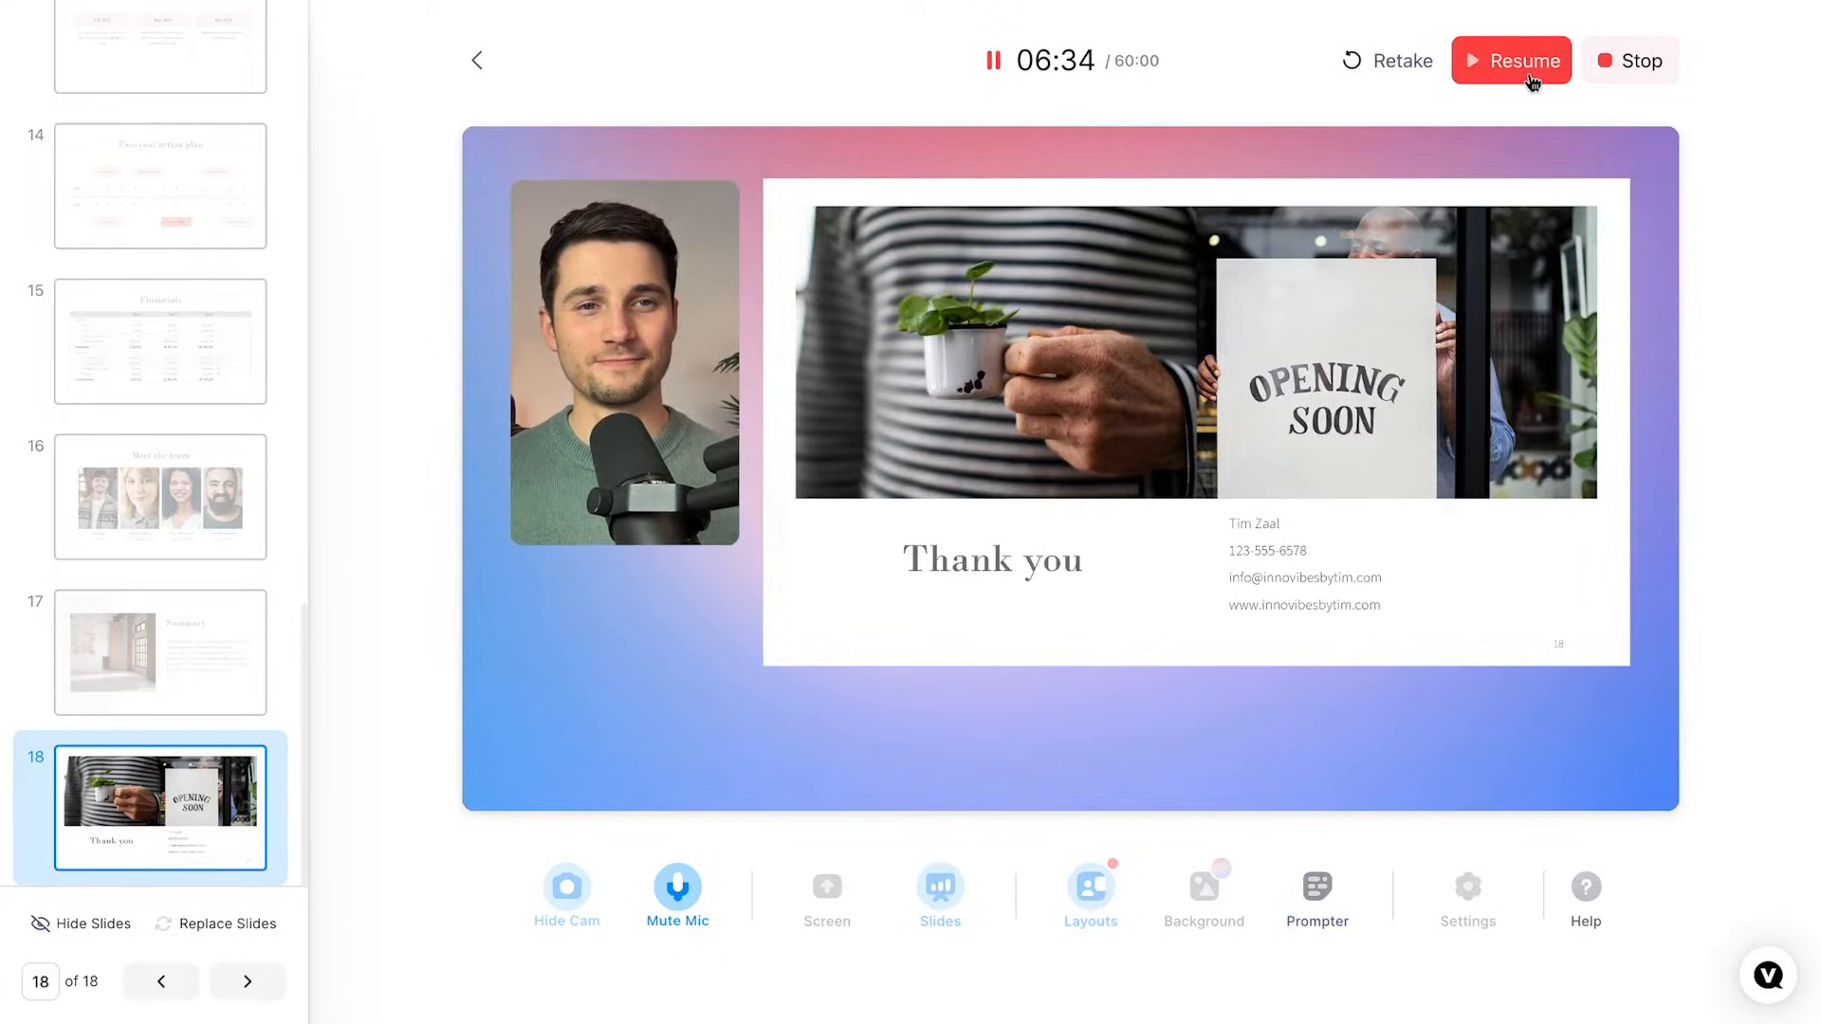
{"action": "left_click", "coordinate": [1512, 60]}
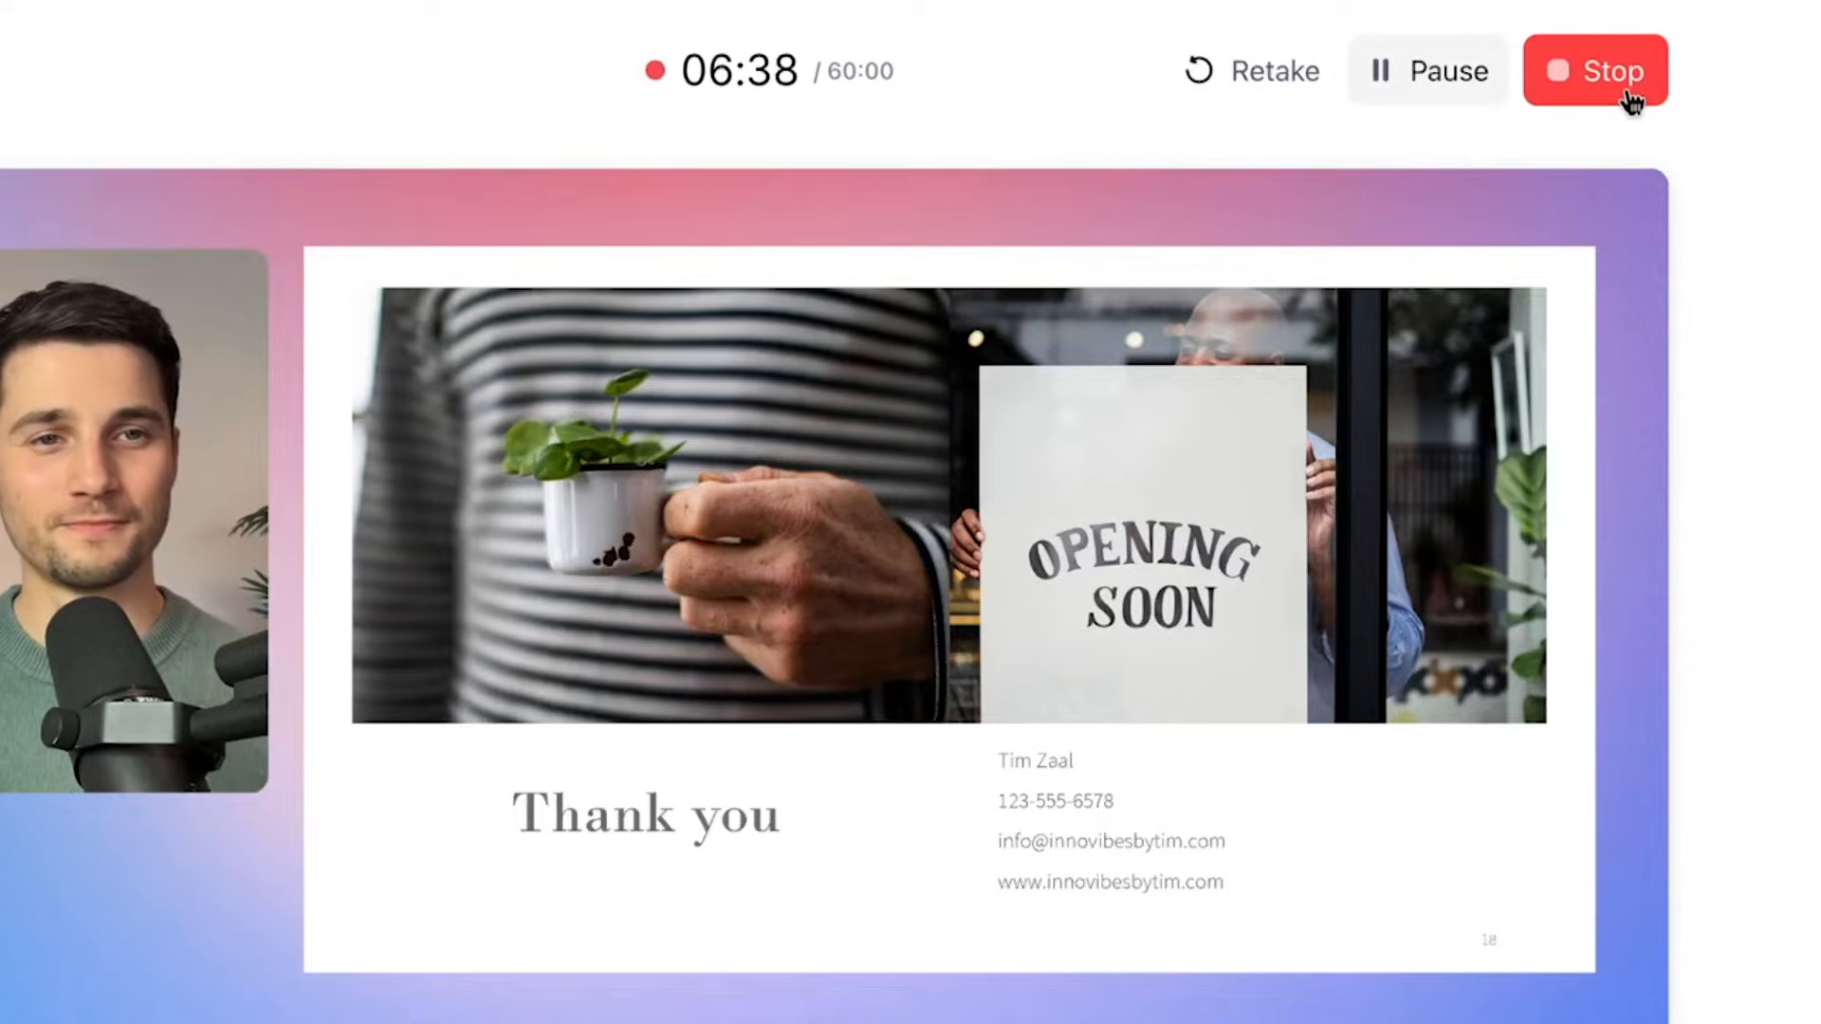
{"action": "left_click", "coordinate": [1613, 72]}
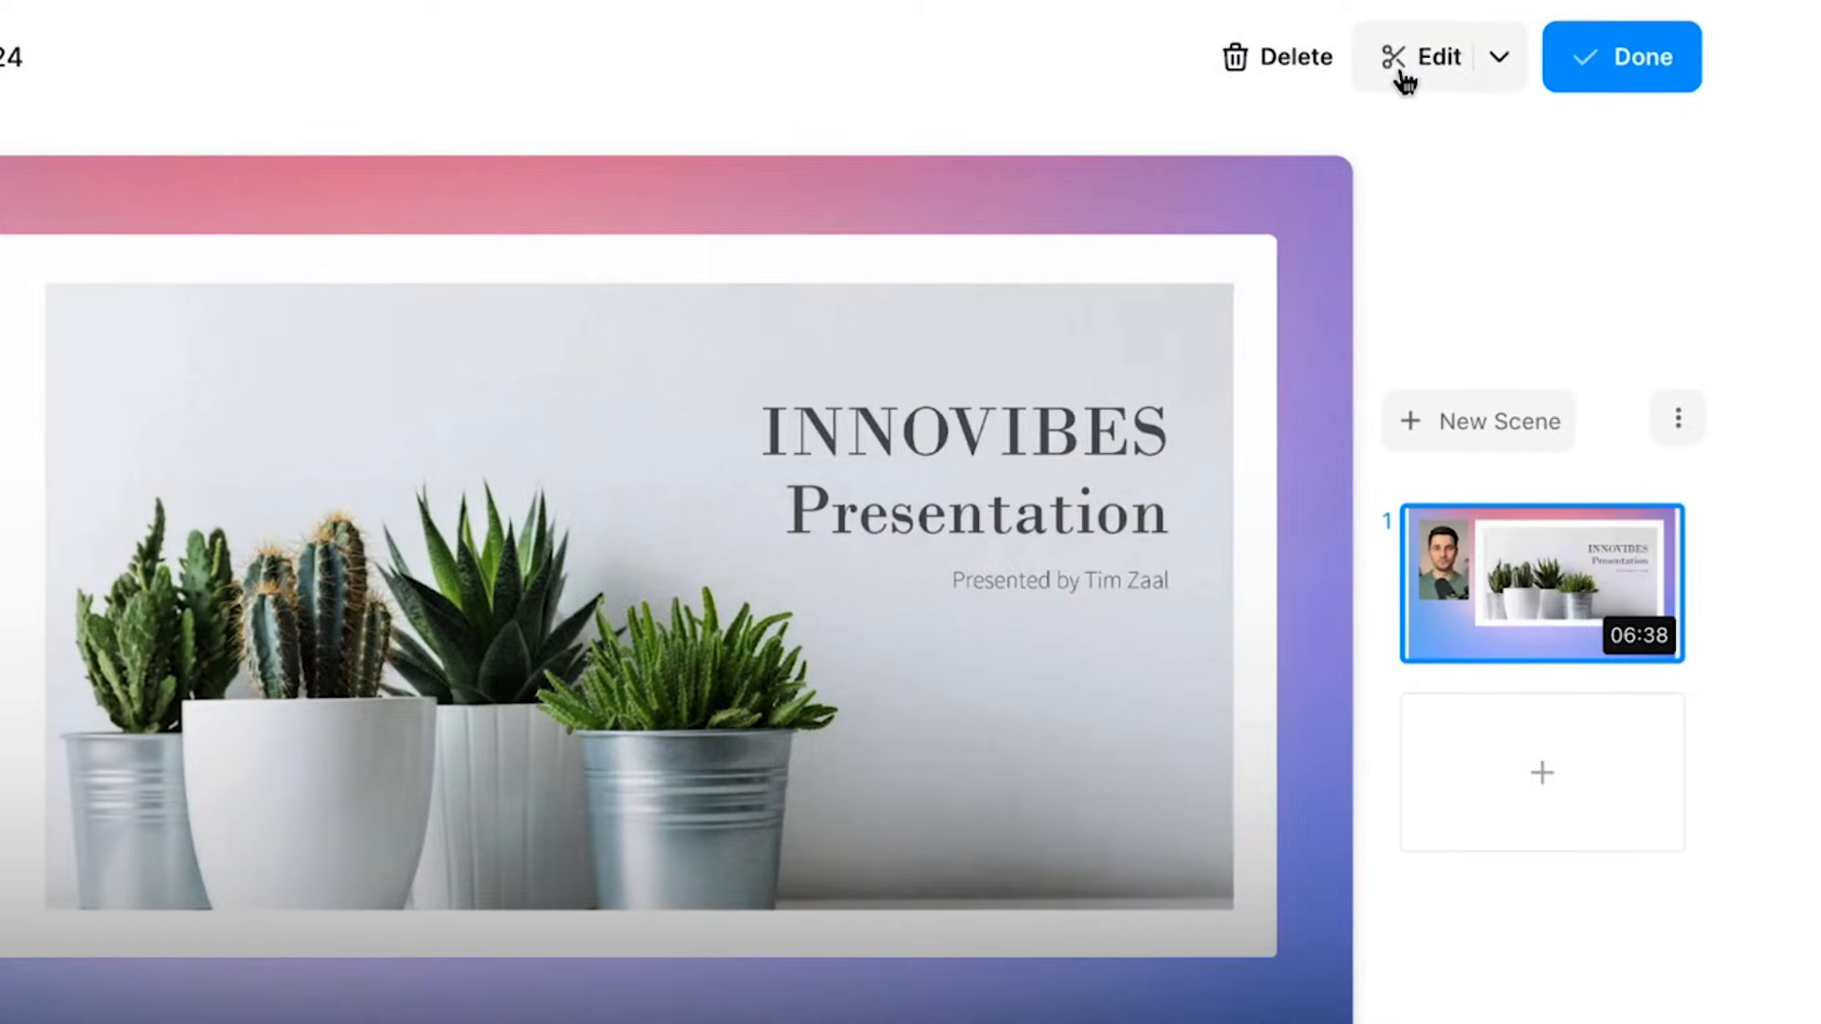
Step: Send the processed 6:38 Scene 1 recording into the video editor
{"action": "left_click", "coordinate": [1430, 57]}
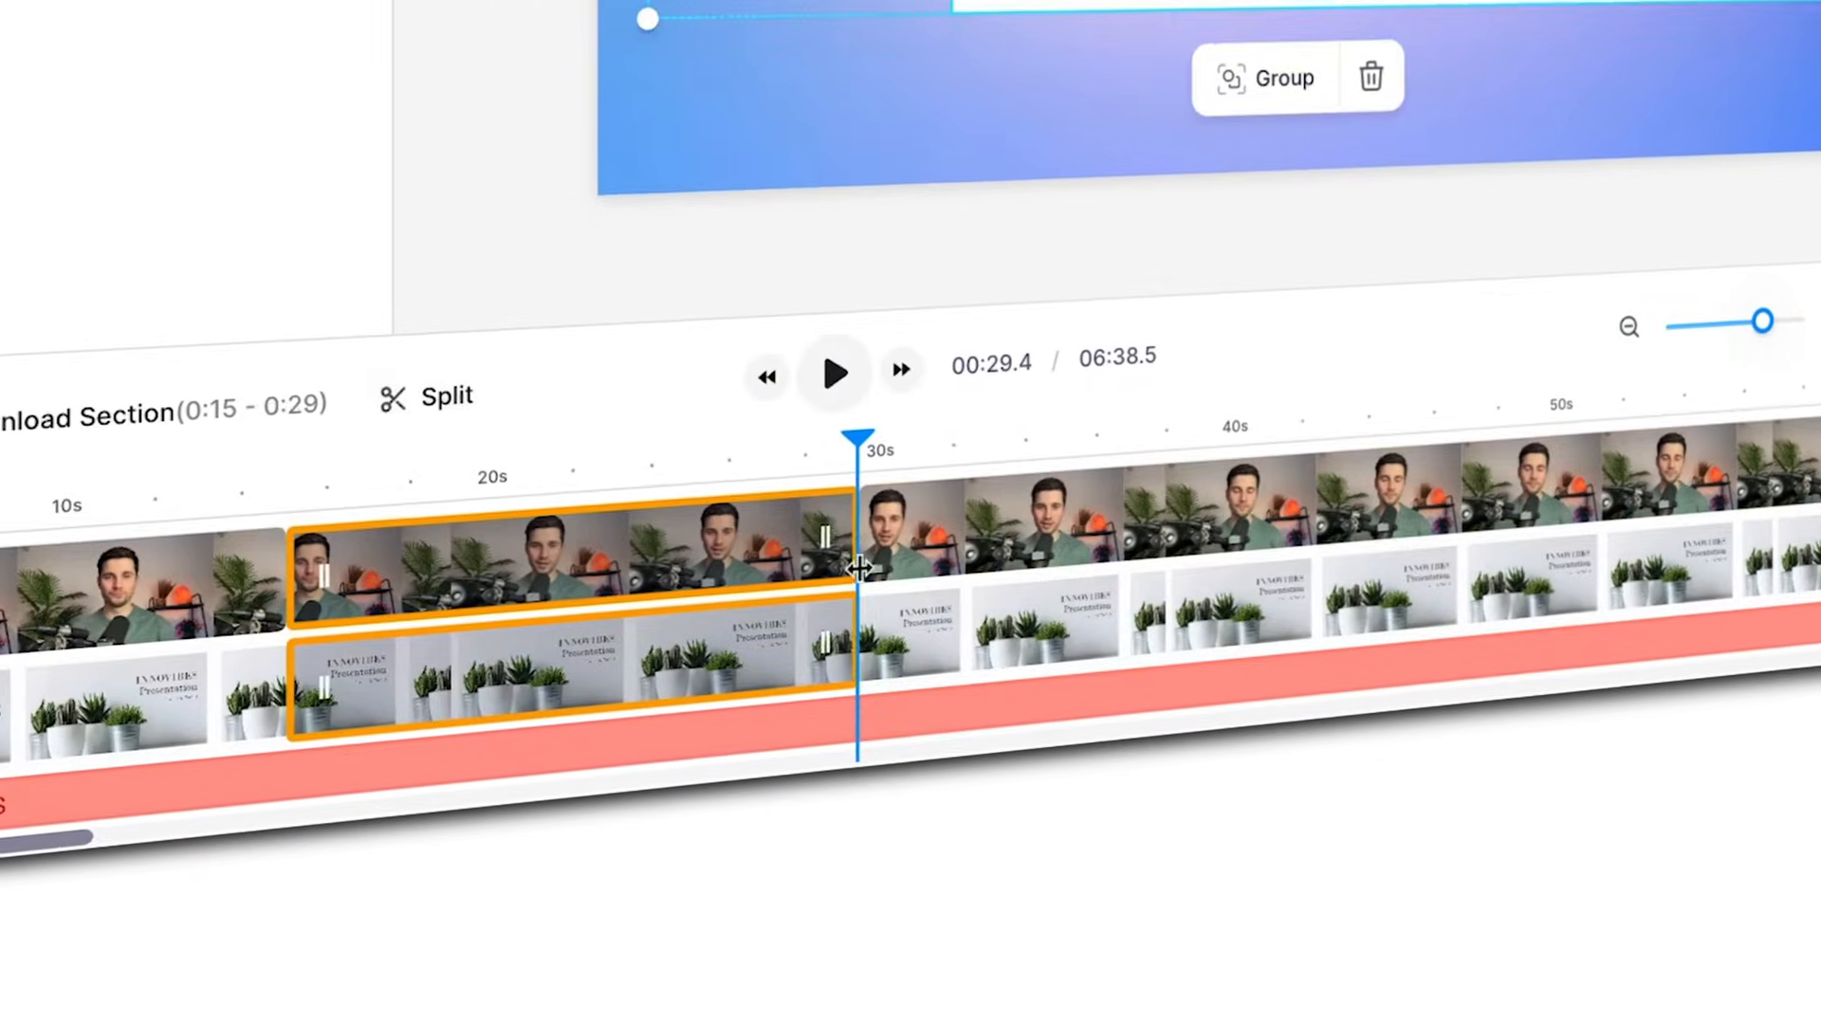
Step: Select the full 0:00–6:38 webcam clip on the editor timeline
{"action": "left_click", "coordinate": [429, 398]}
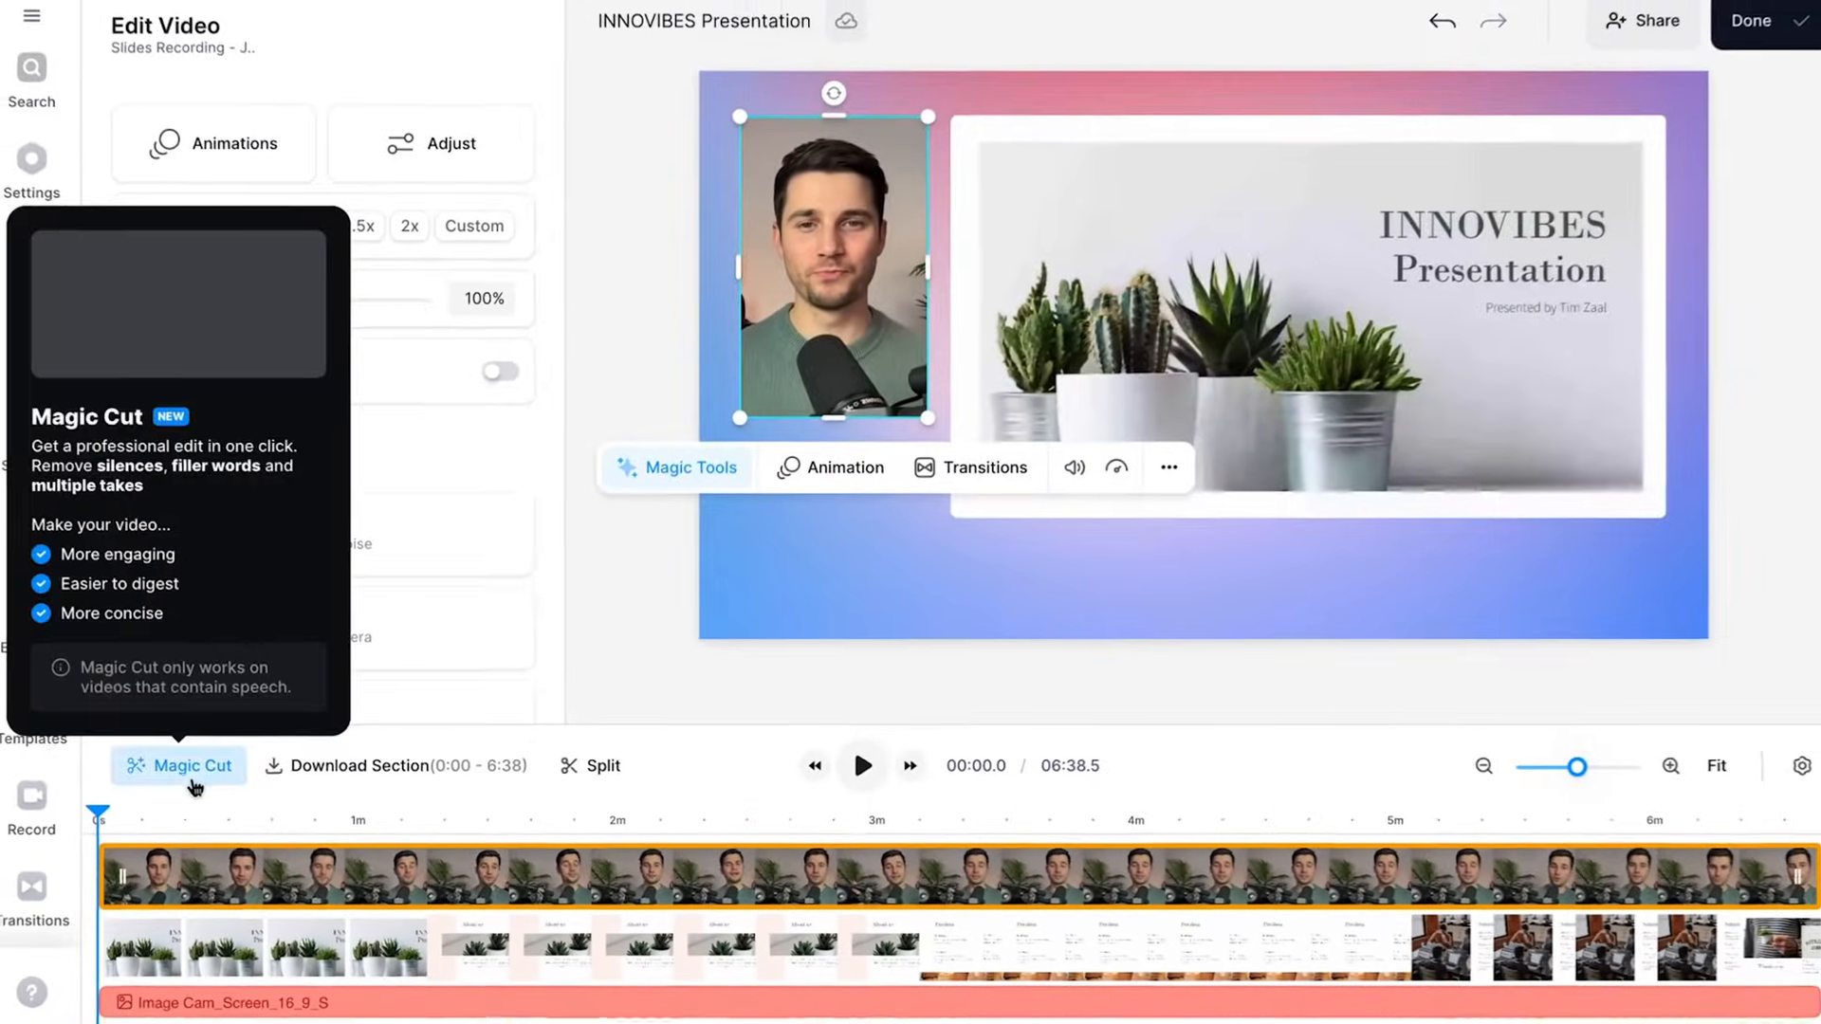
Step: Run Magic Cut to auto-trim silences and filler words, cutting 6:38 down to about 2:10
{"action": "left_click", "coordinate": [179, 764]}
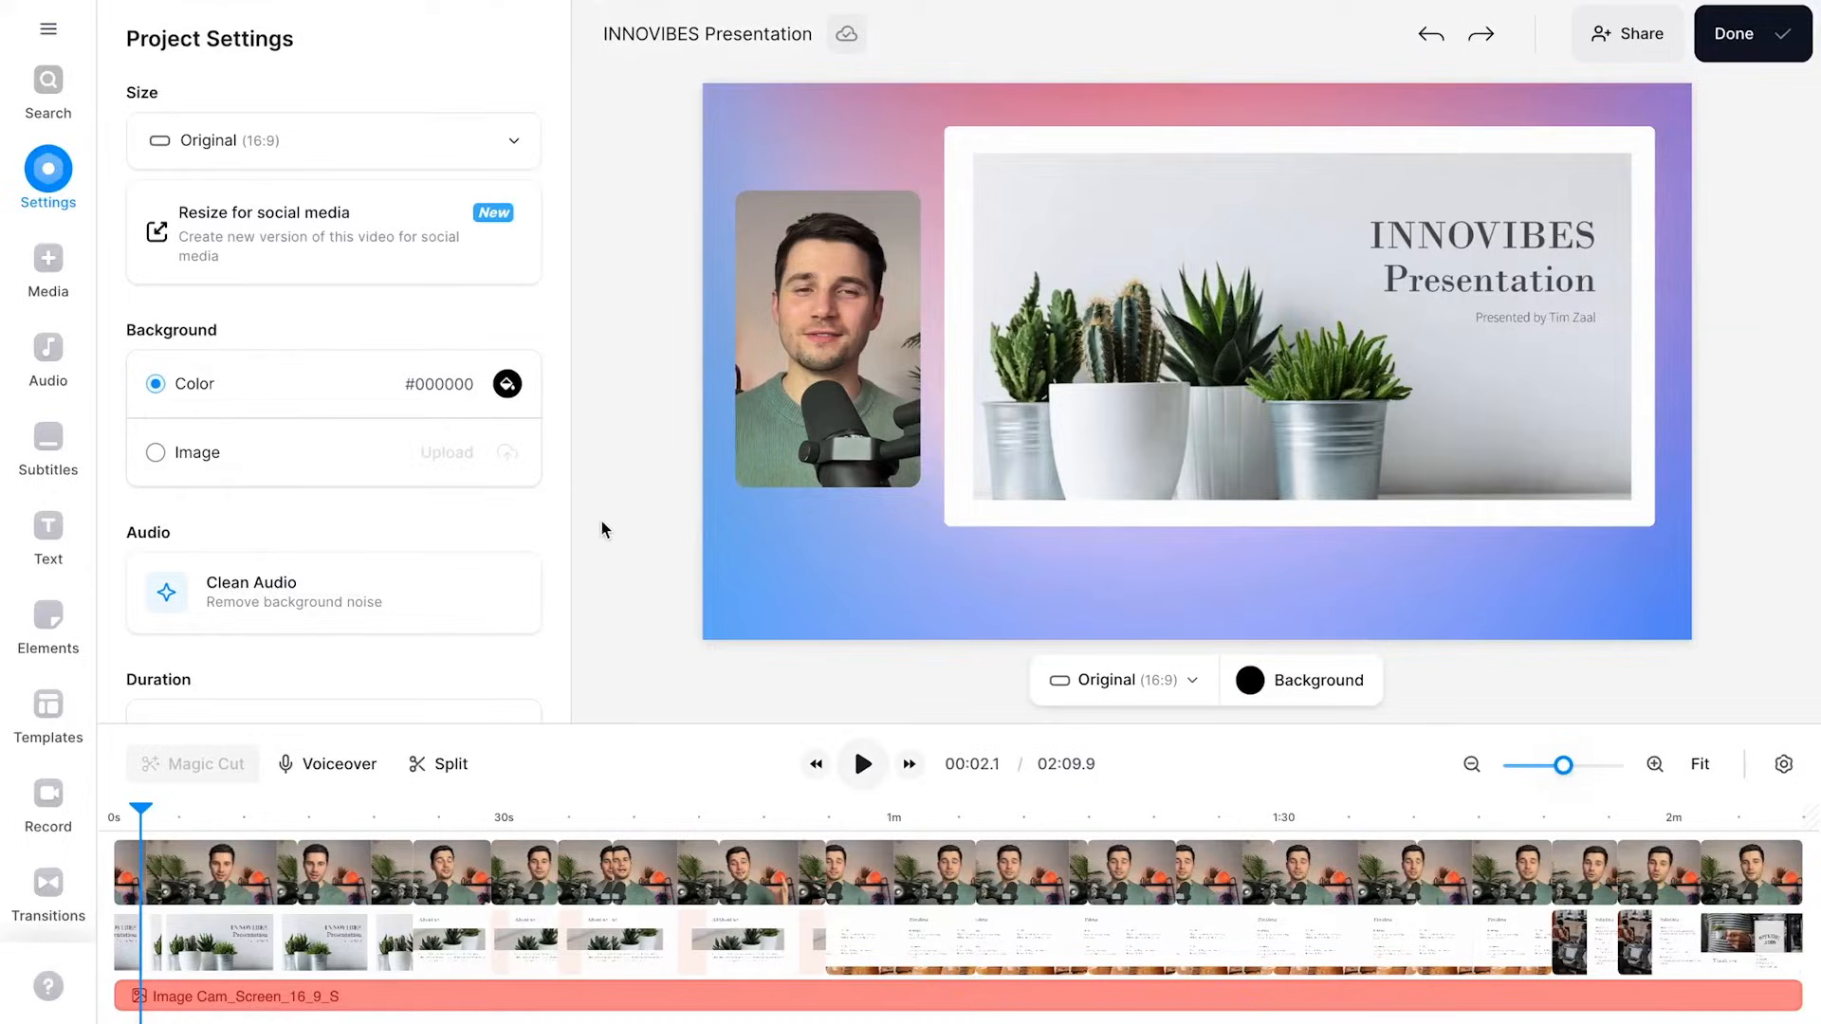
Step: Generate subtitles for the full project, apply a boxed preset style and choose a caption font
{"action": "left_click", "coordinate": [47, 440]}
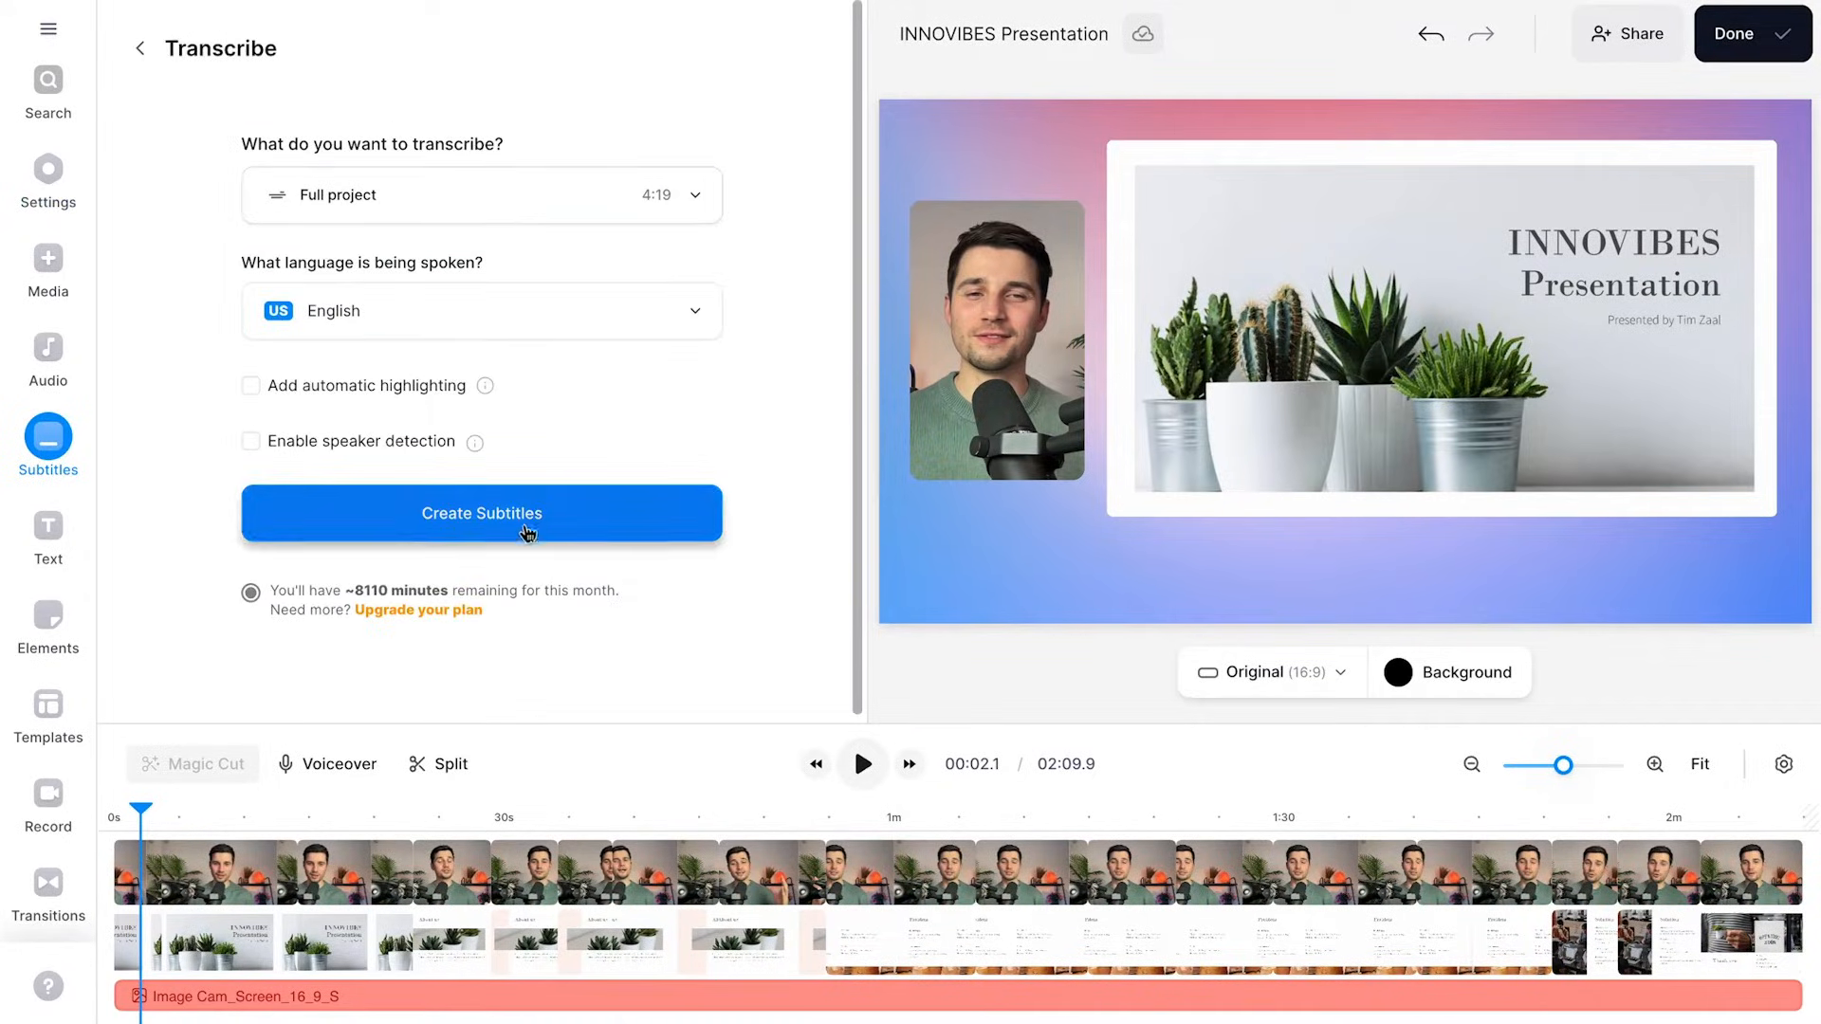
{"action": "left_click", "coordinate": [482, 512]}
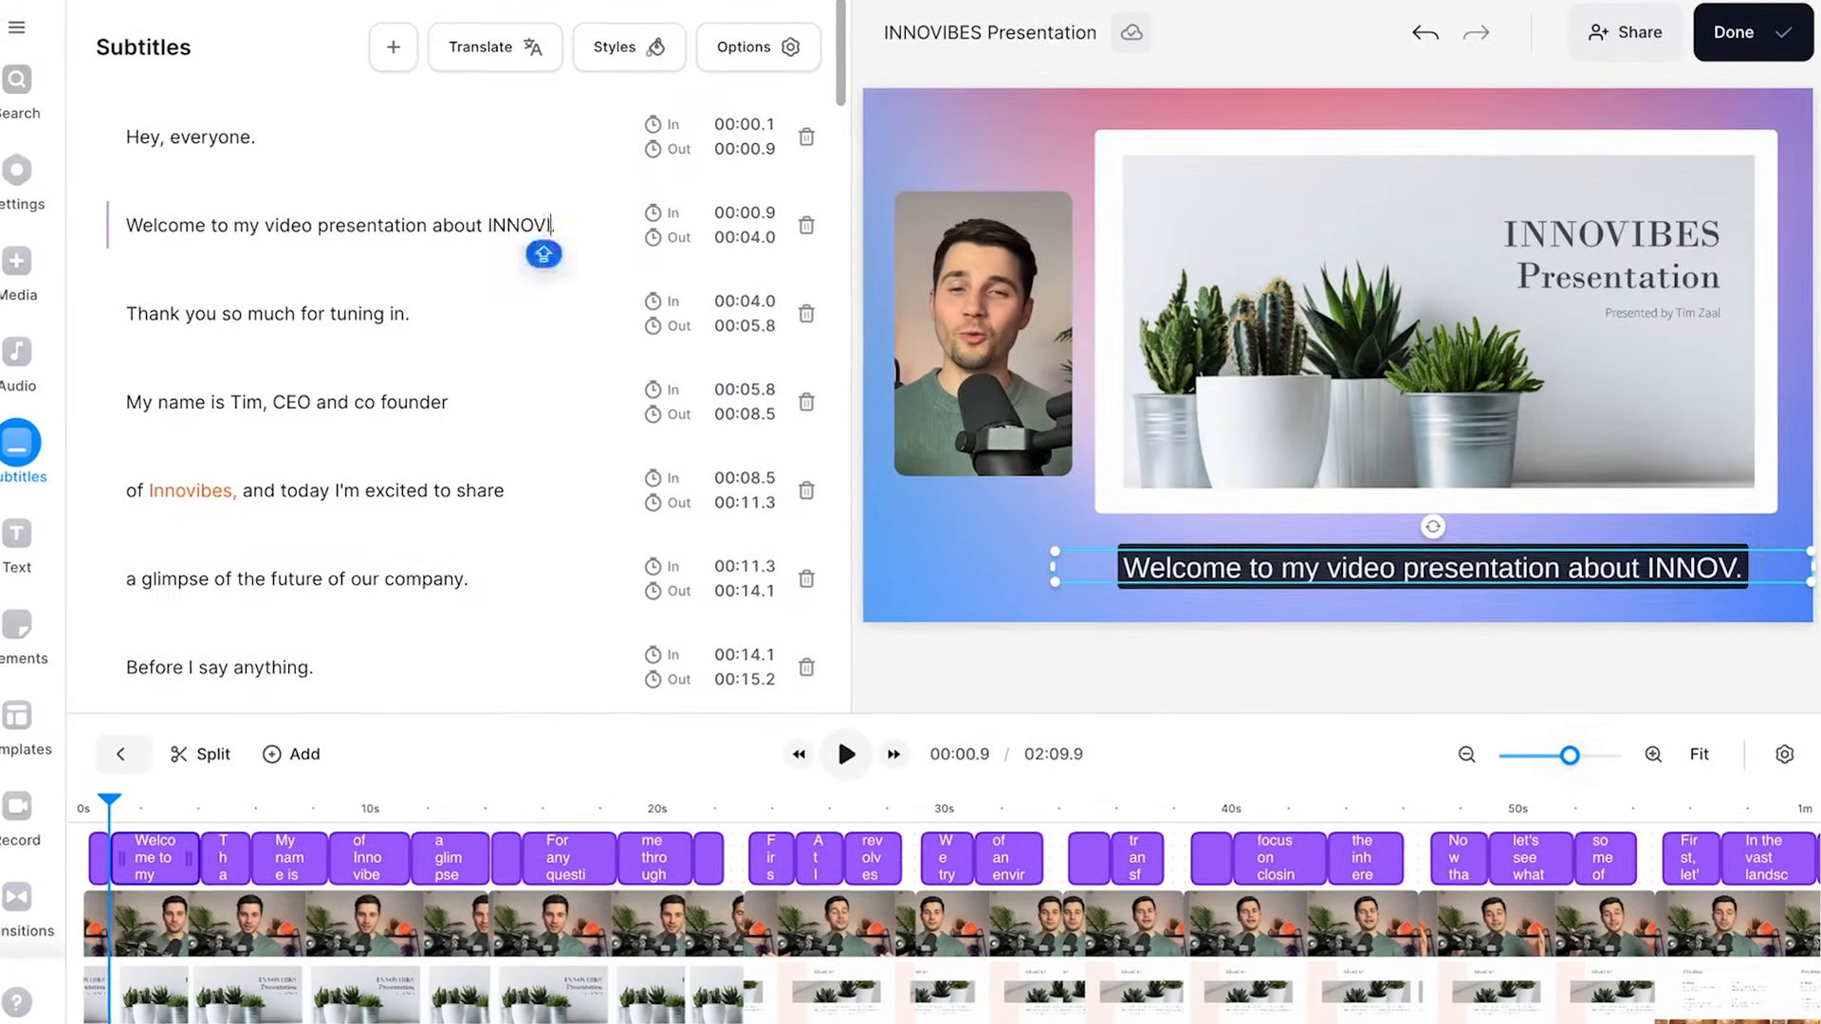
{"action": "left_click", "coordinate": [628, 45]}
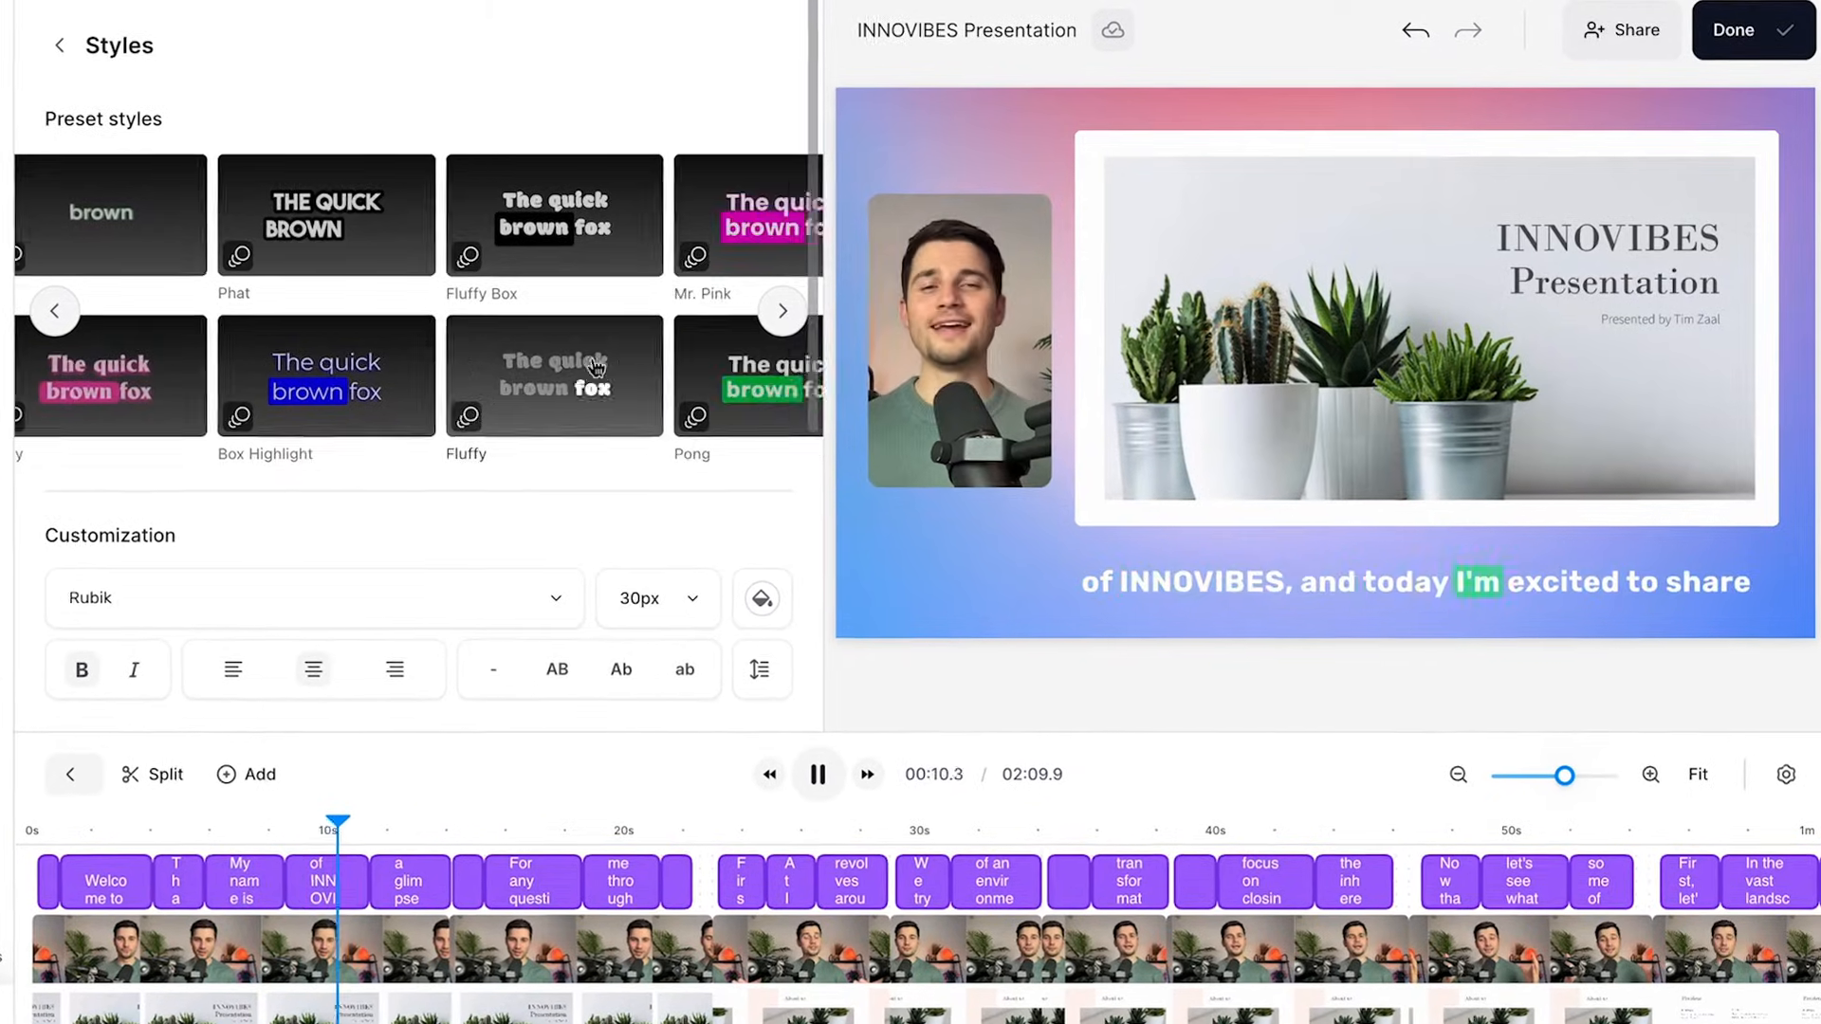
{"action": "left_click", "coordinate": [313, 597]}
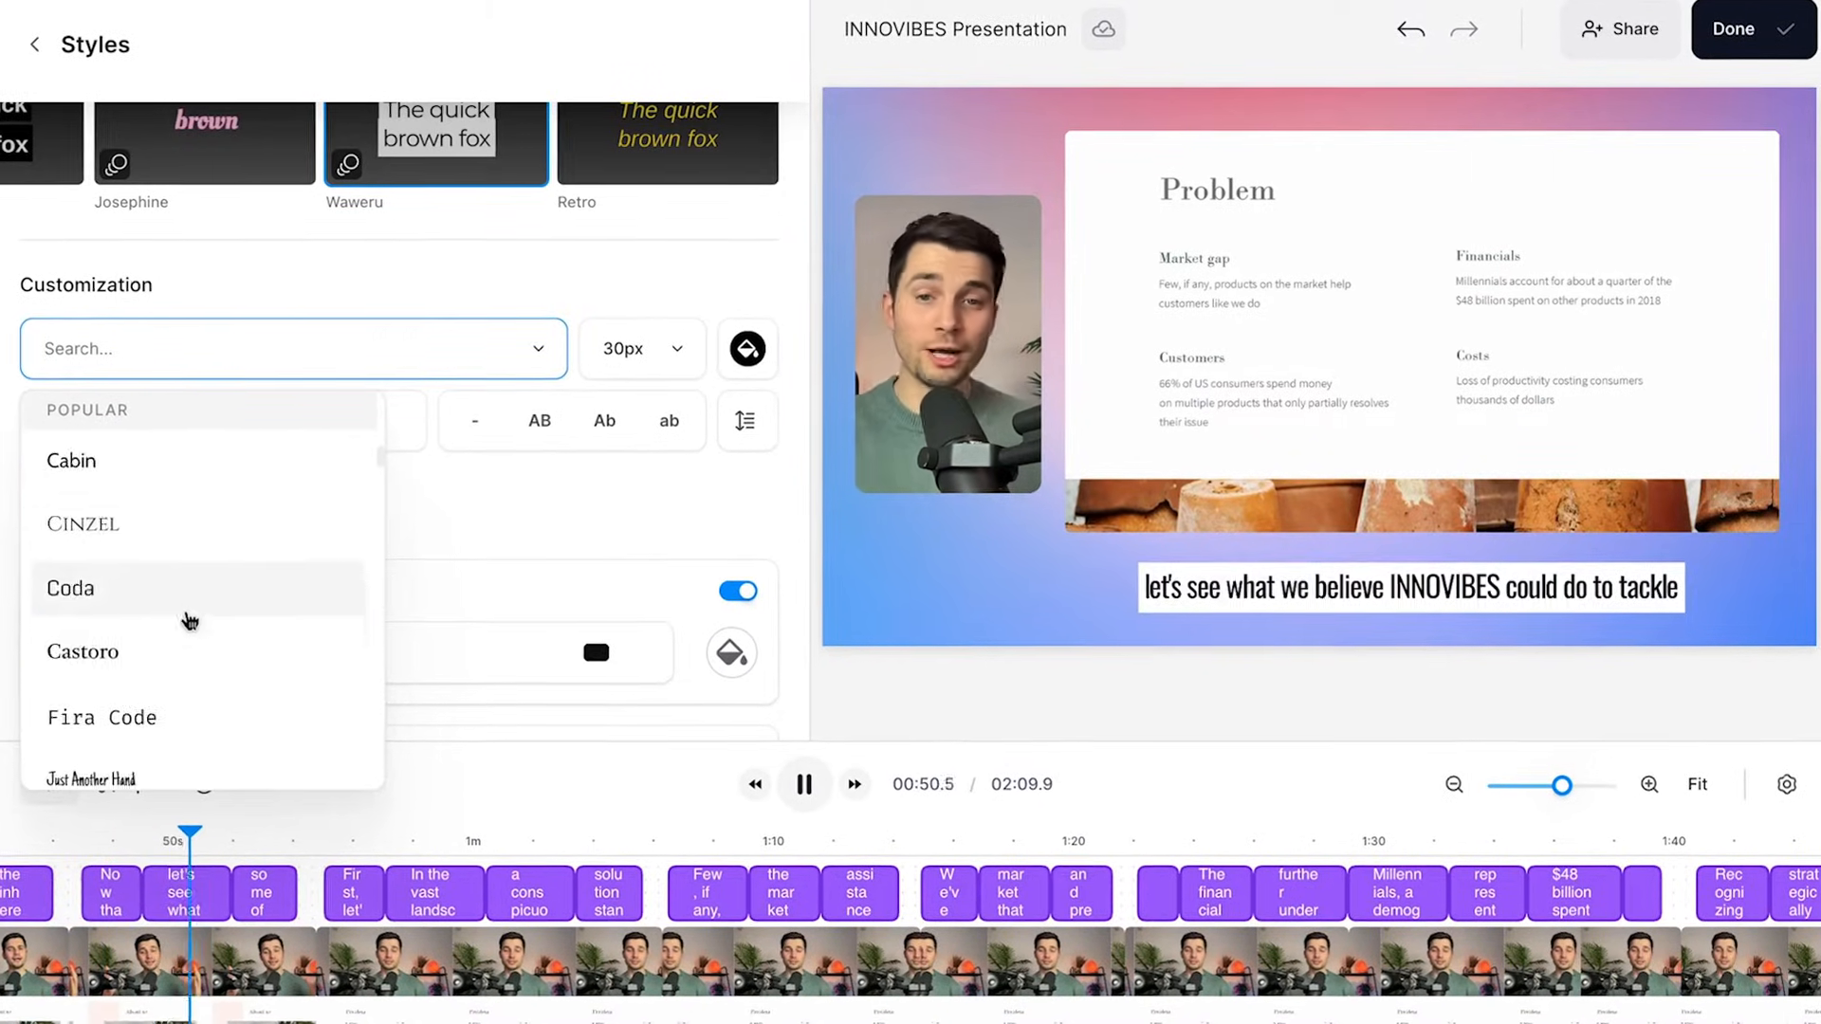
{"action": "left_click", "coordinate": [35, 45]}
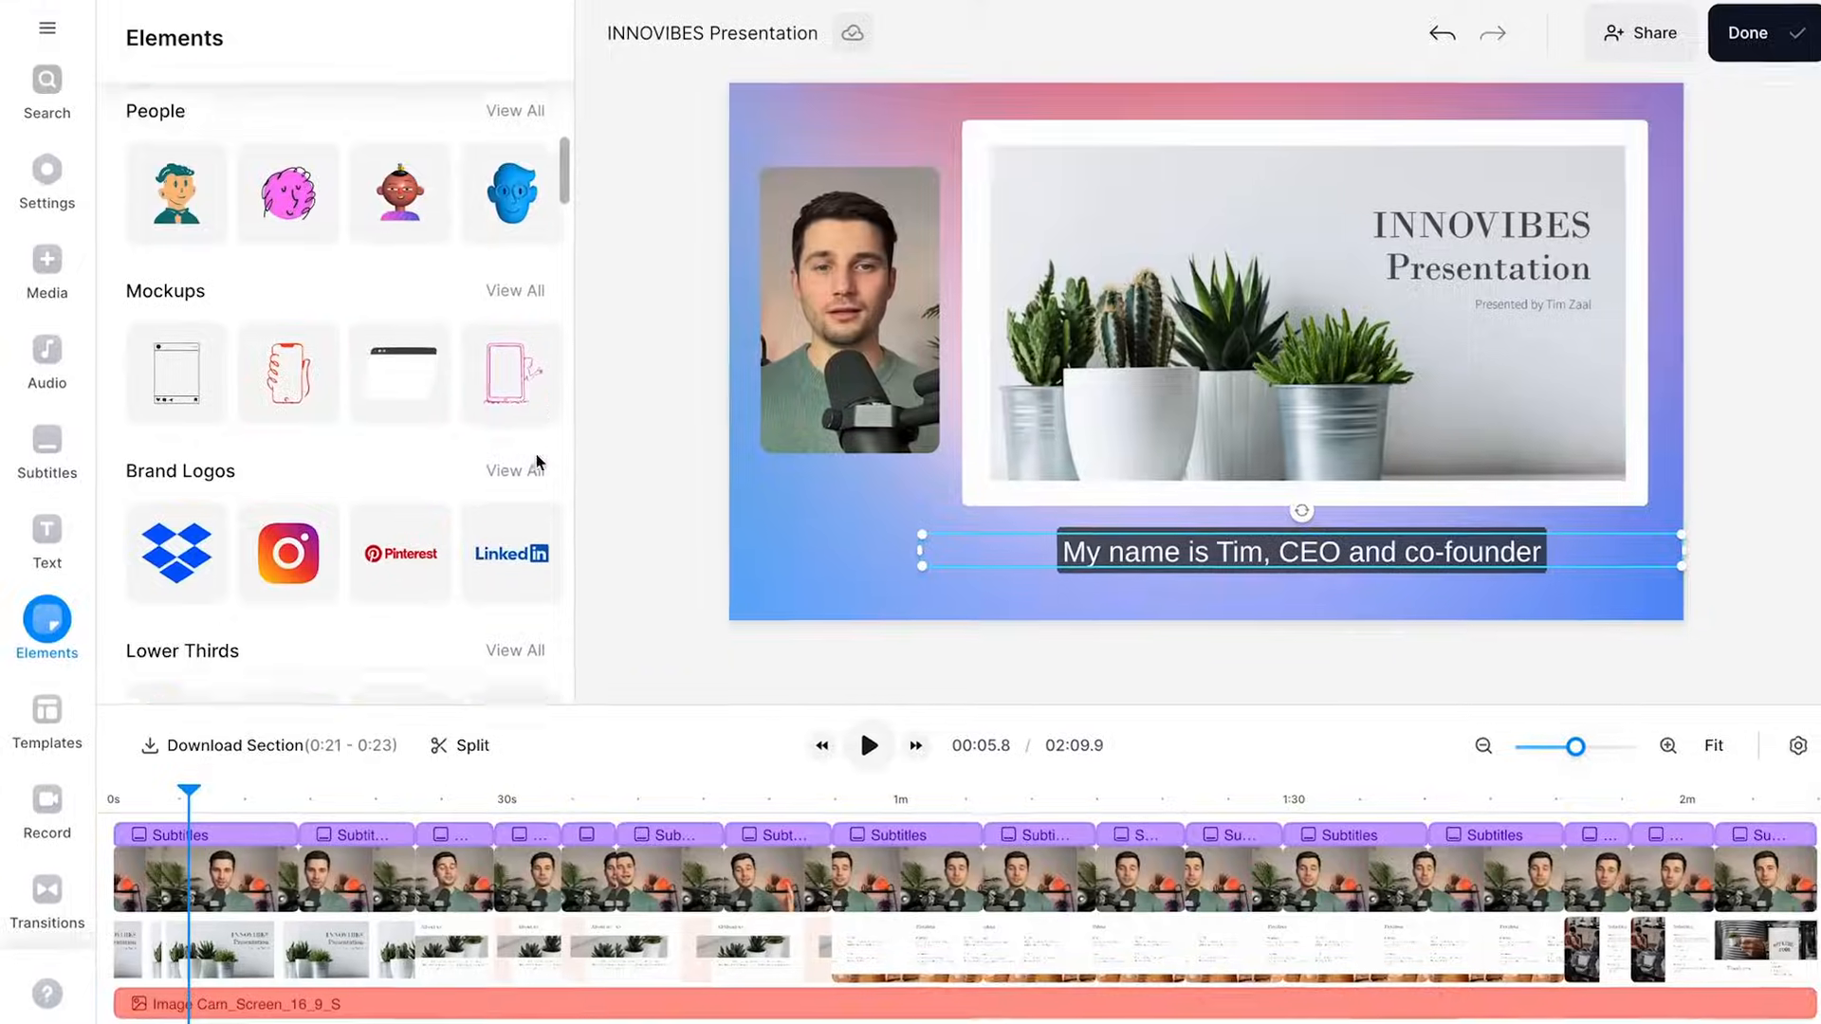
Step: Add a Lower Thirds contact template showing INNOVIBES, phone number and email beside the webcam
{"action": "scroll", "scroll_direction": "down", "scroll_amount": 3}
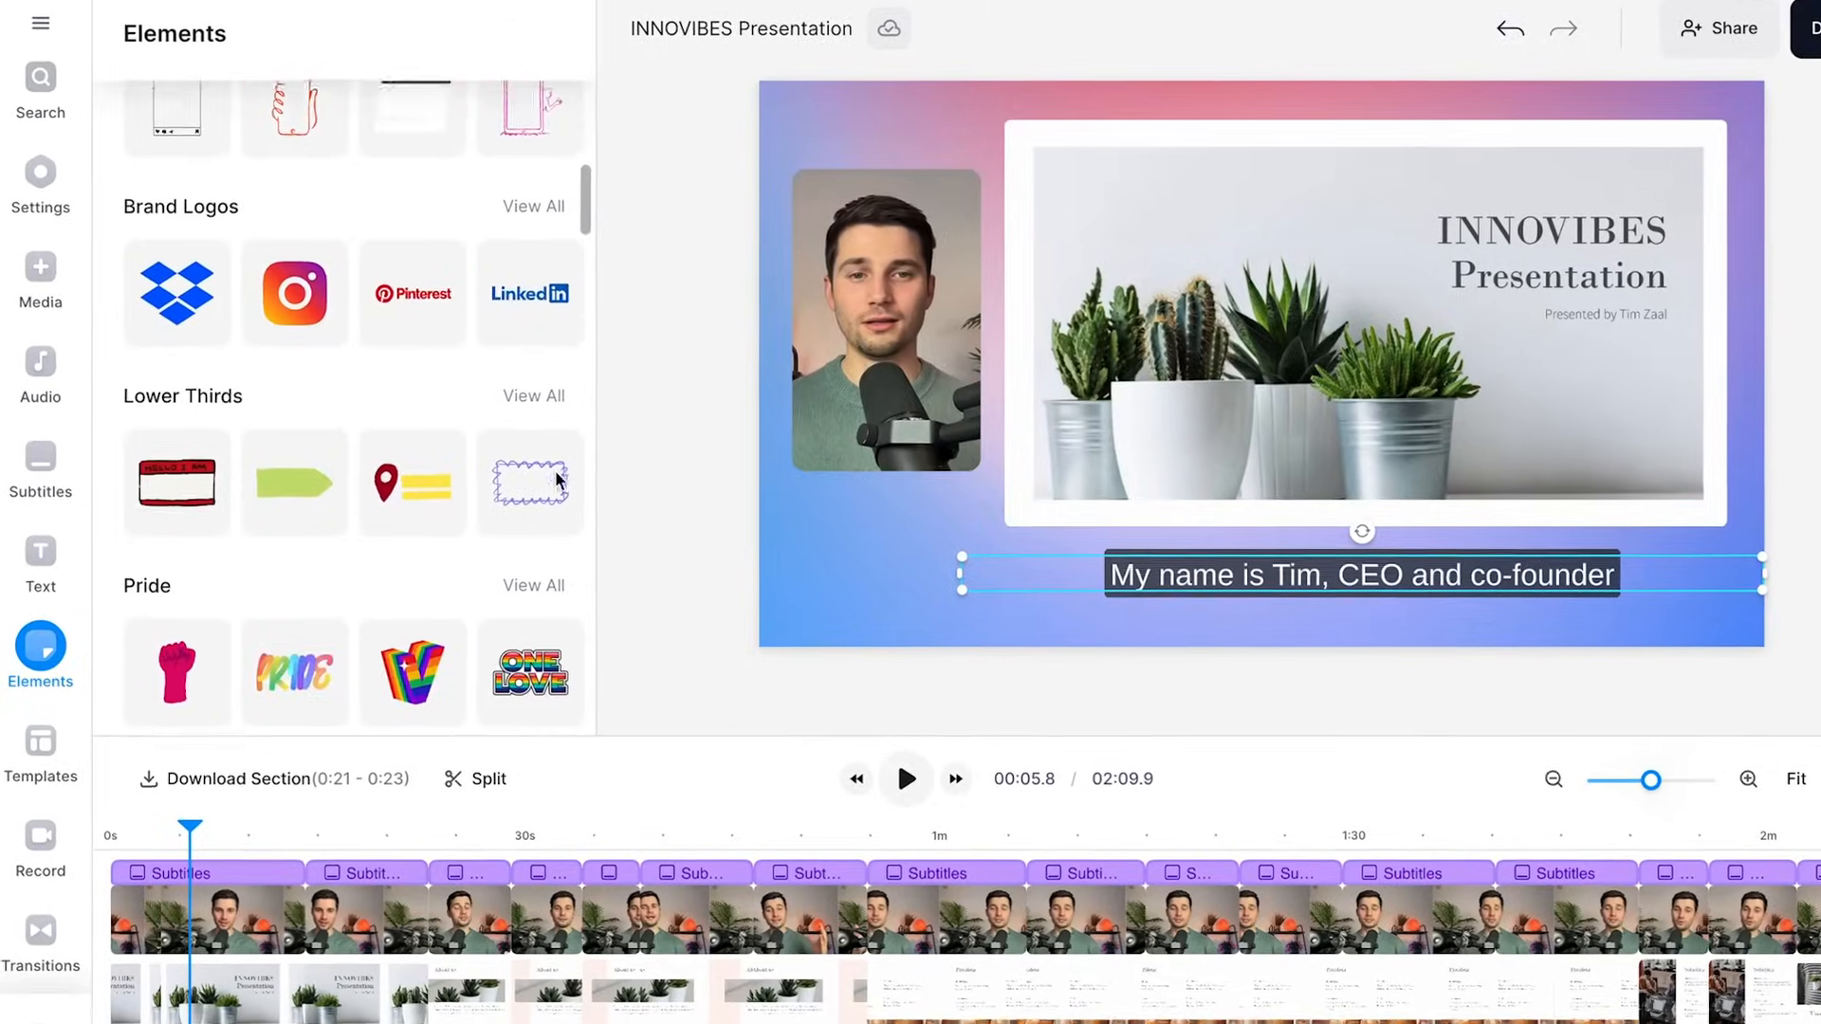
{"action": "scroll", "scroll_direction": "down", "scroll_amount": 3}
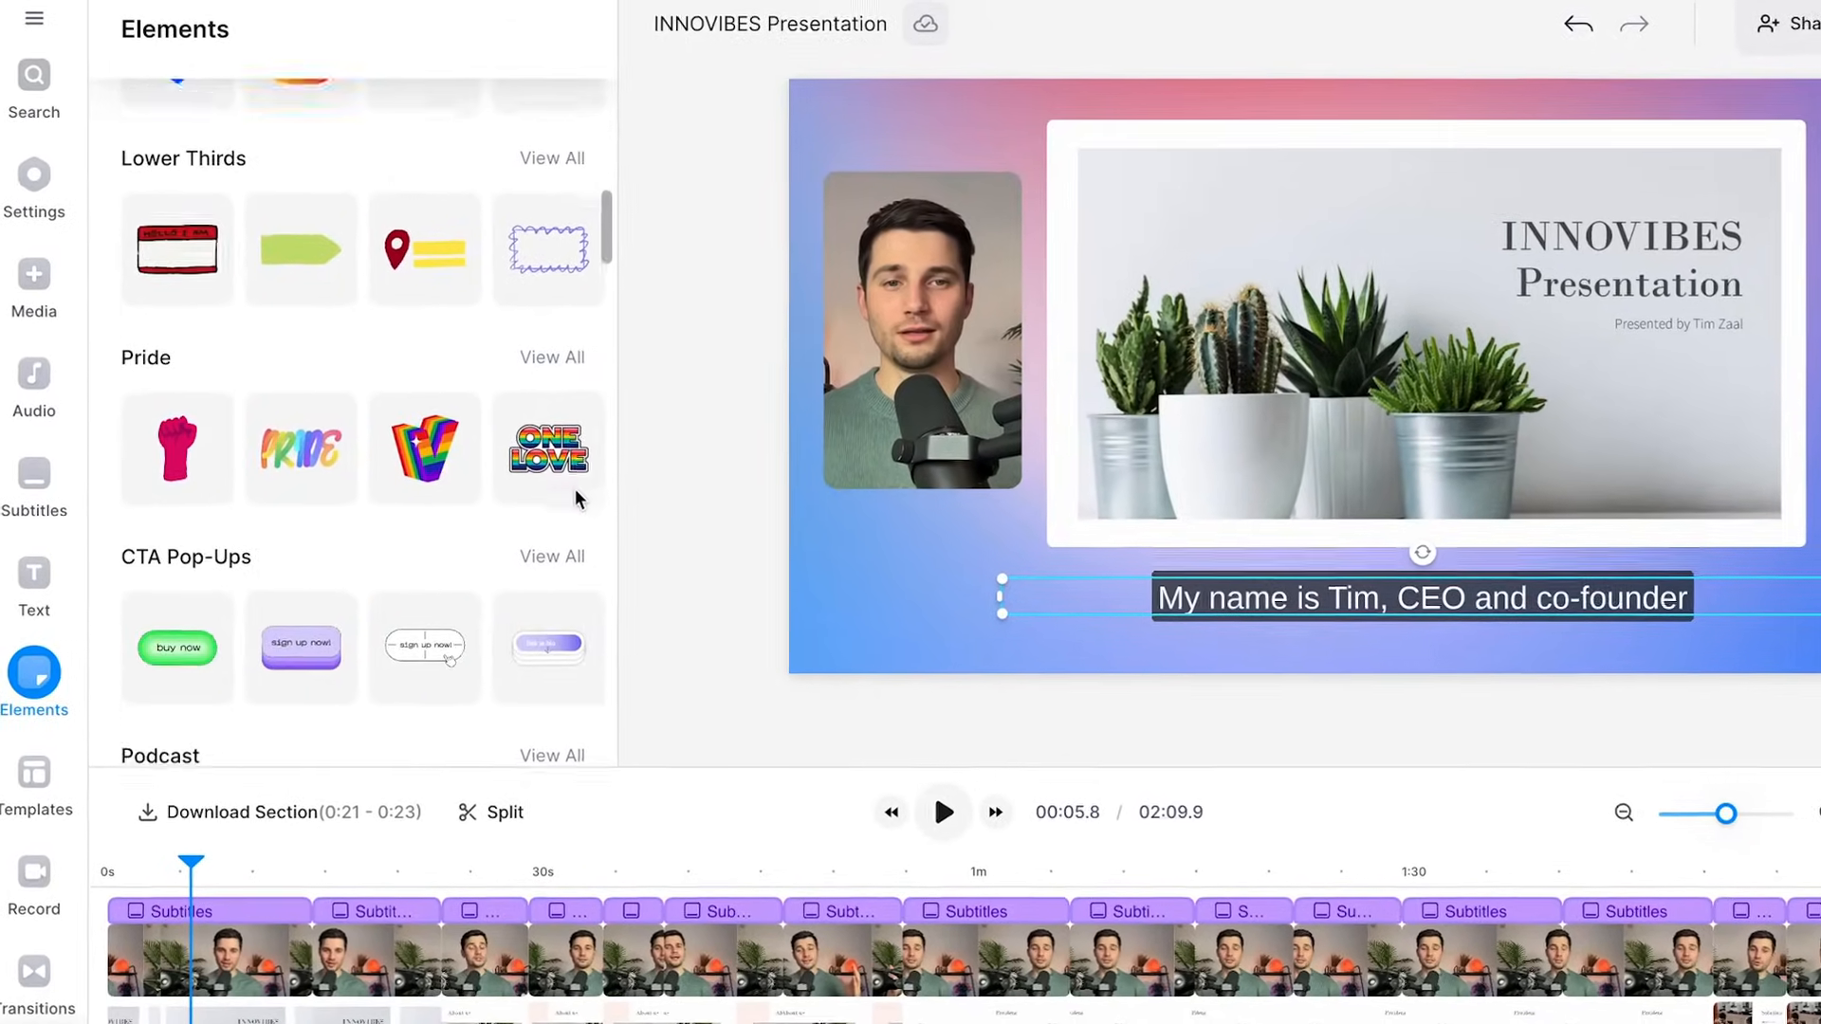
{"action": "left_click", "coordinate": [34, 175]}
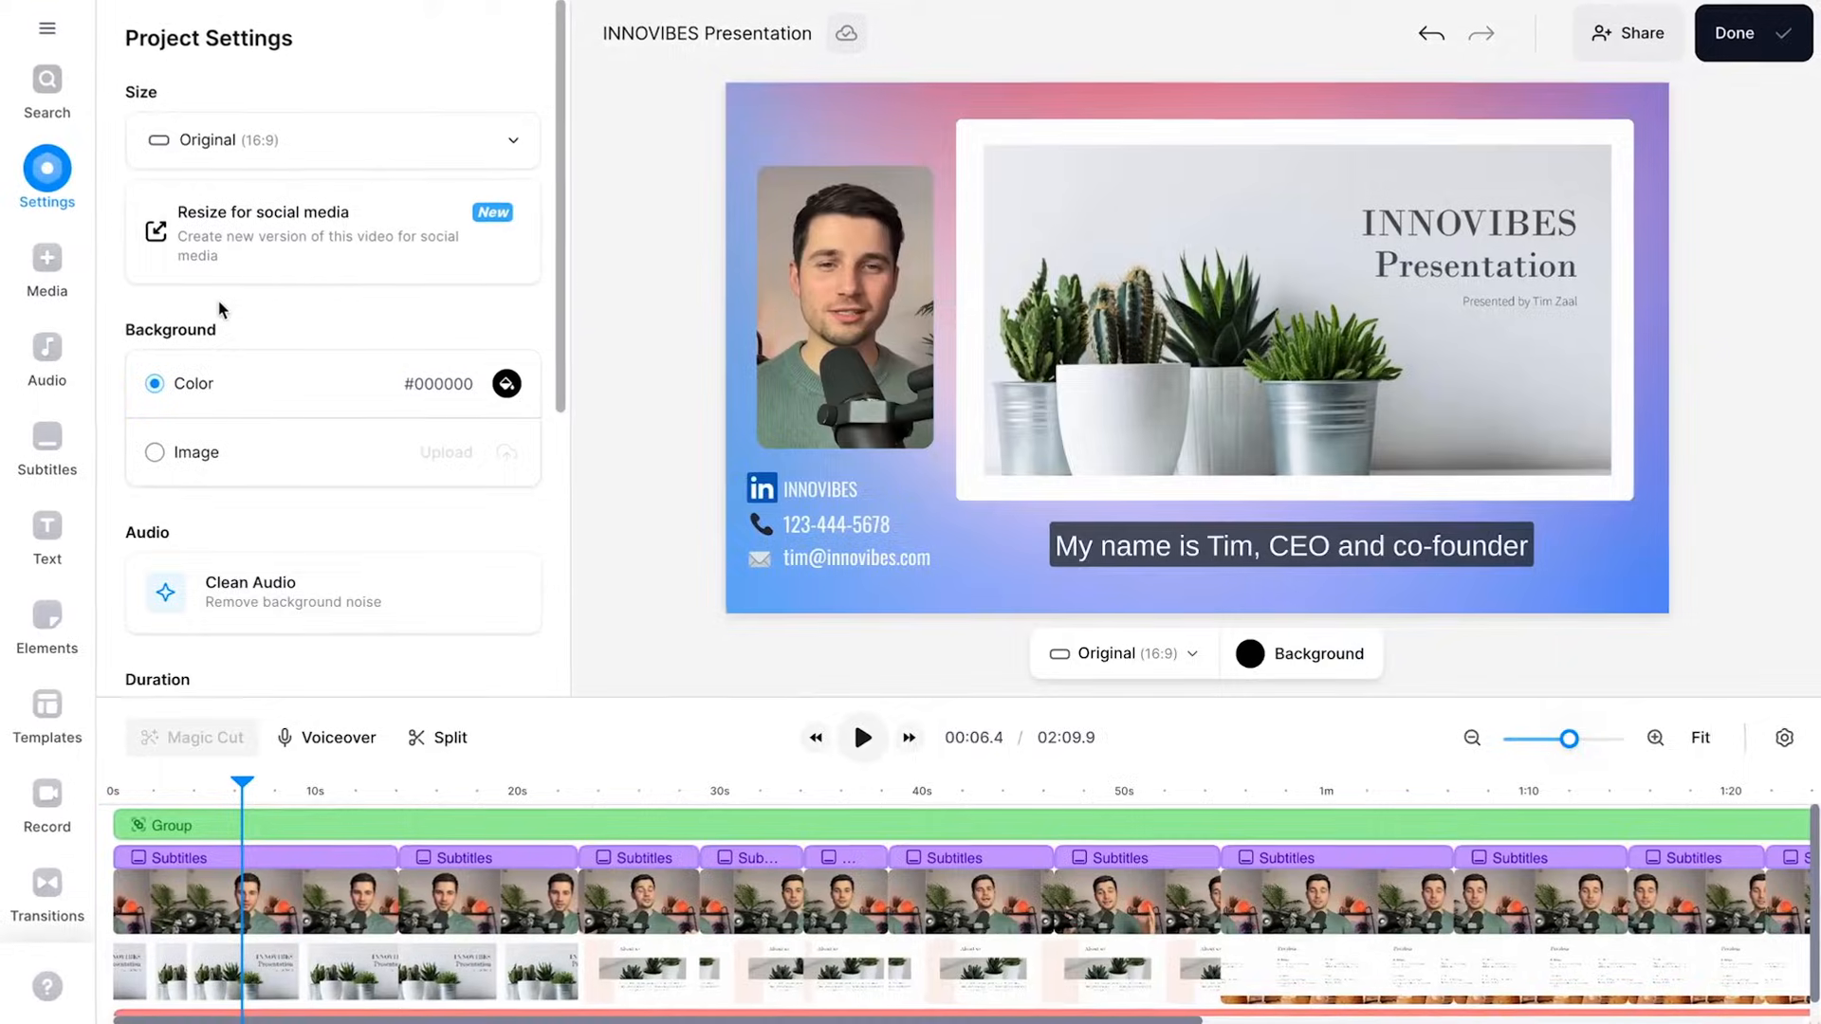
{"action": "left_click", "coordinate": [46, 258]}
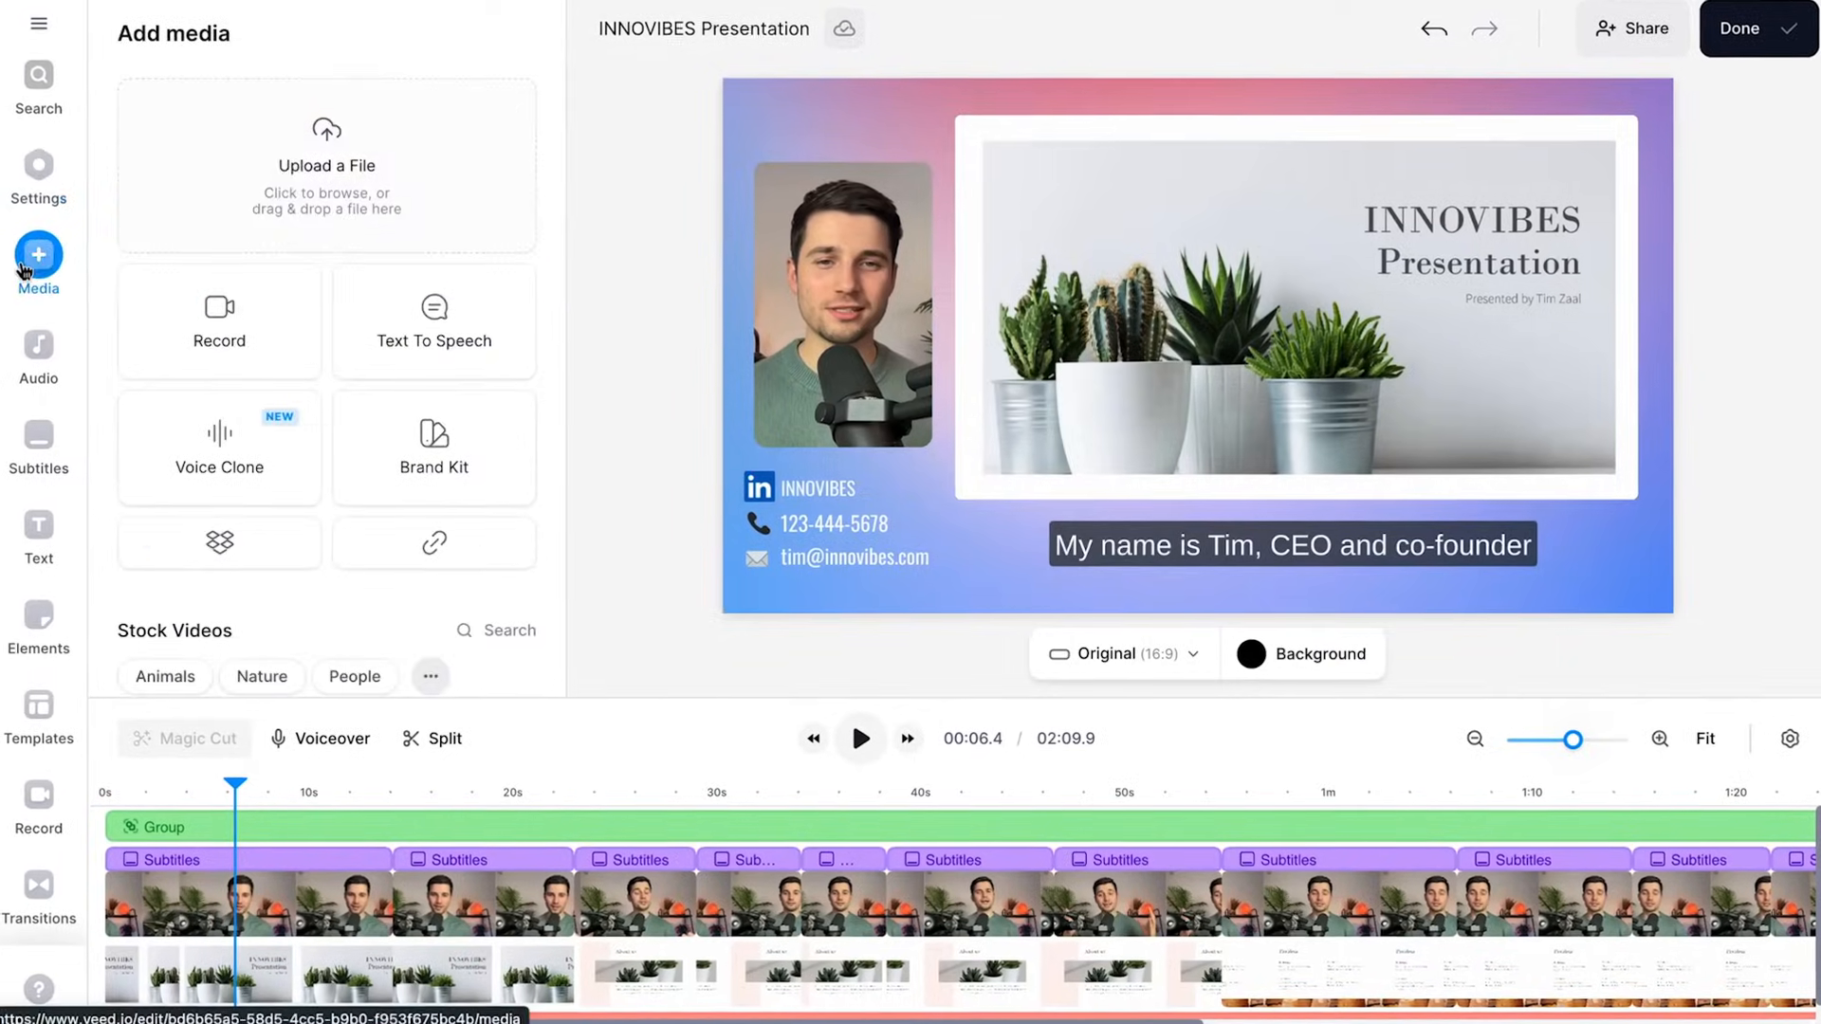
Step: Insert the INNOVIBES logo image from the Brand Kit and position it at the top-left
{"action": "left_click", "coordinate": [326, 163]}
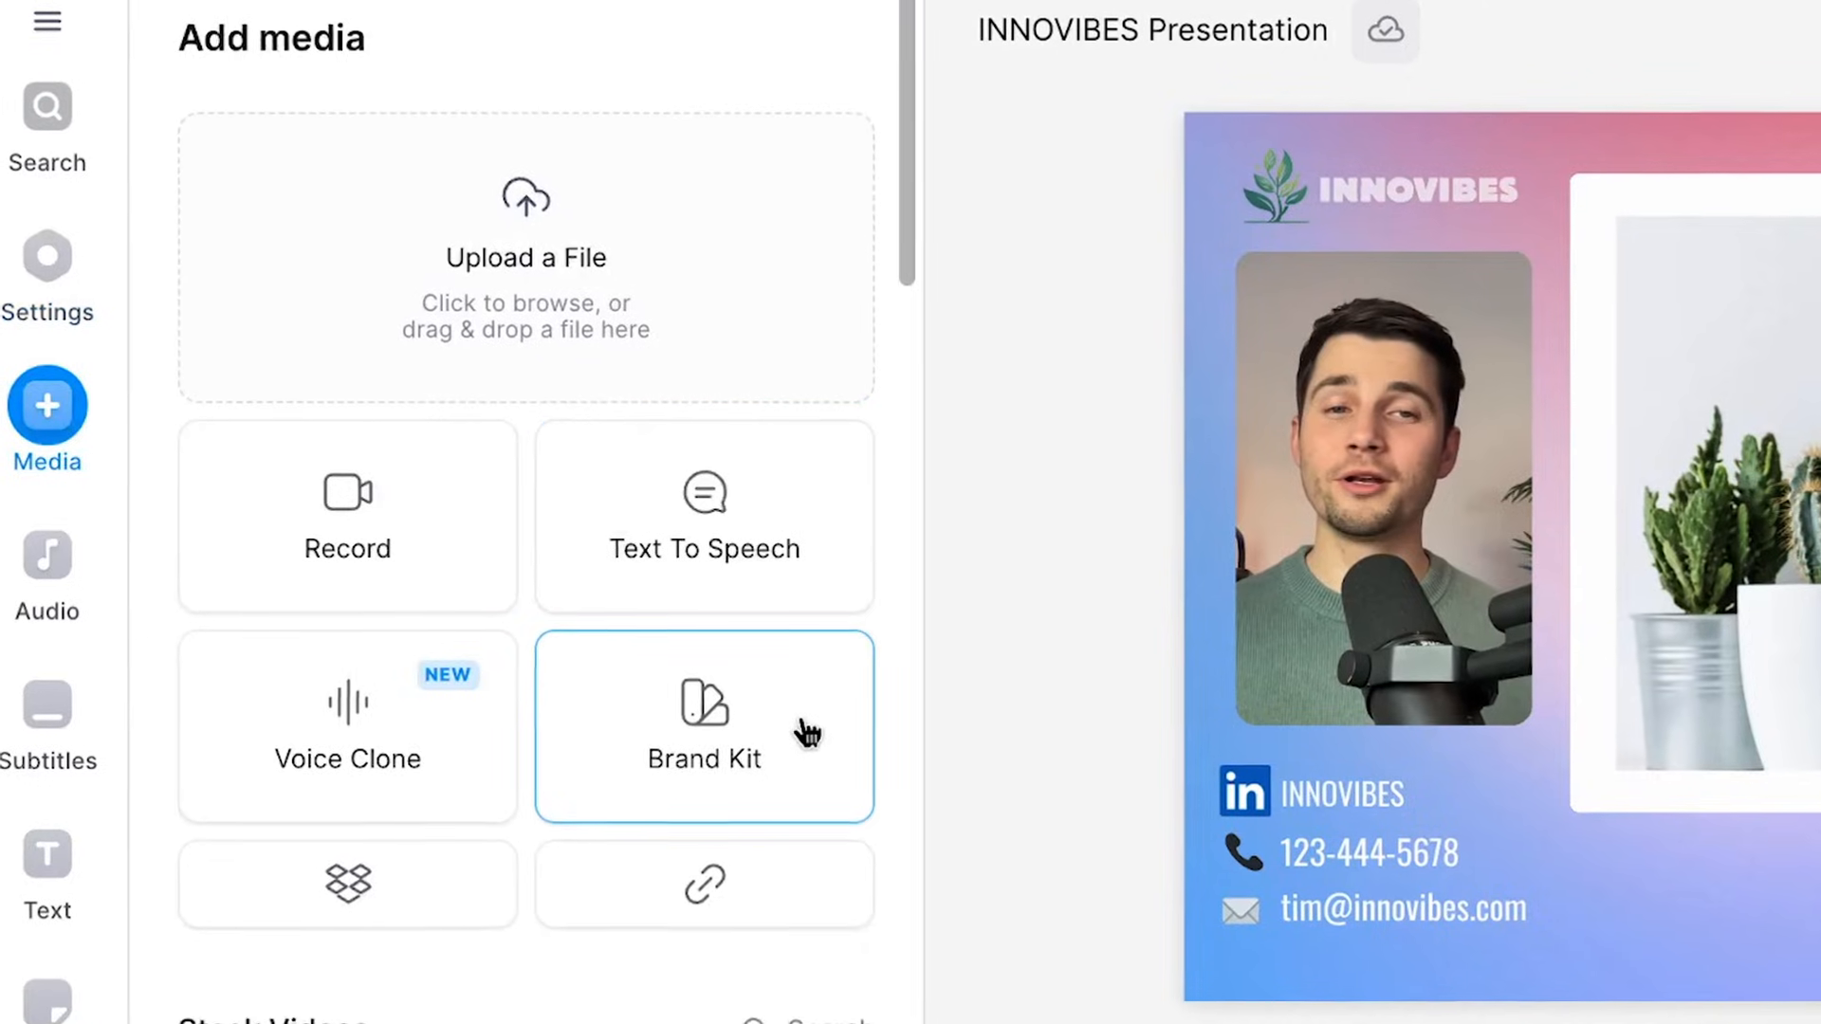
{"action": "left_click", "coordinate": [706, 724]}
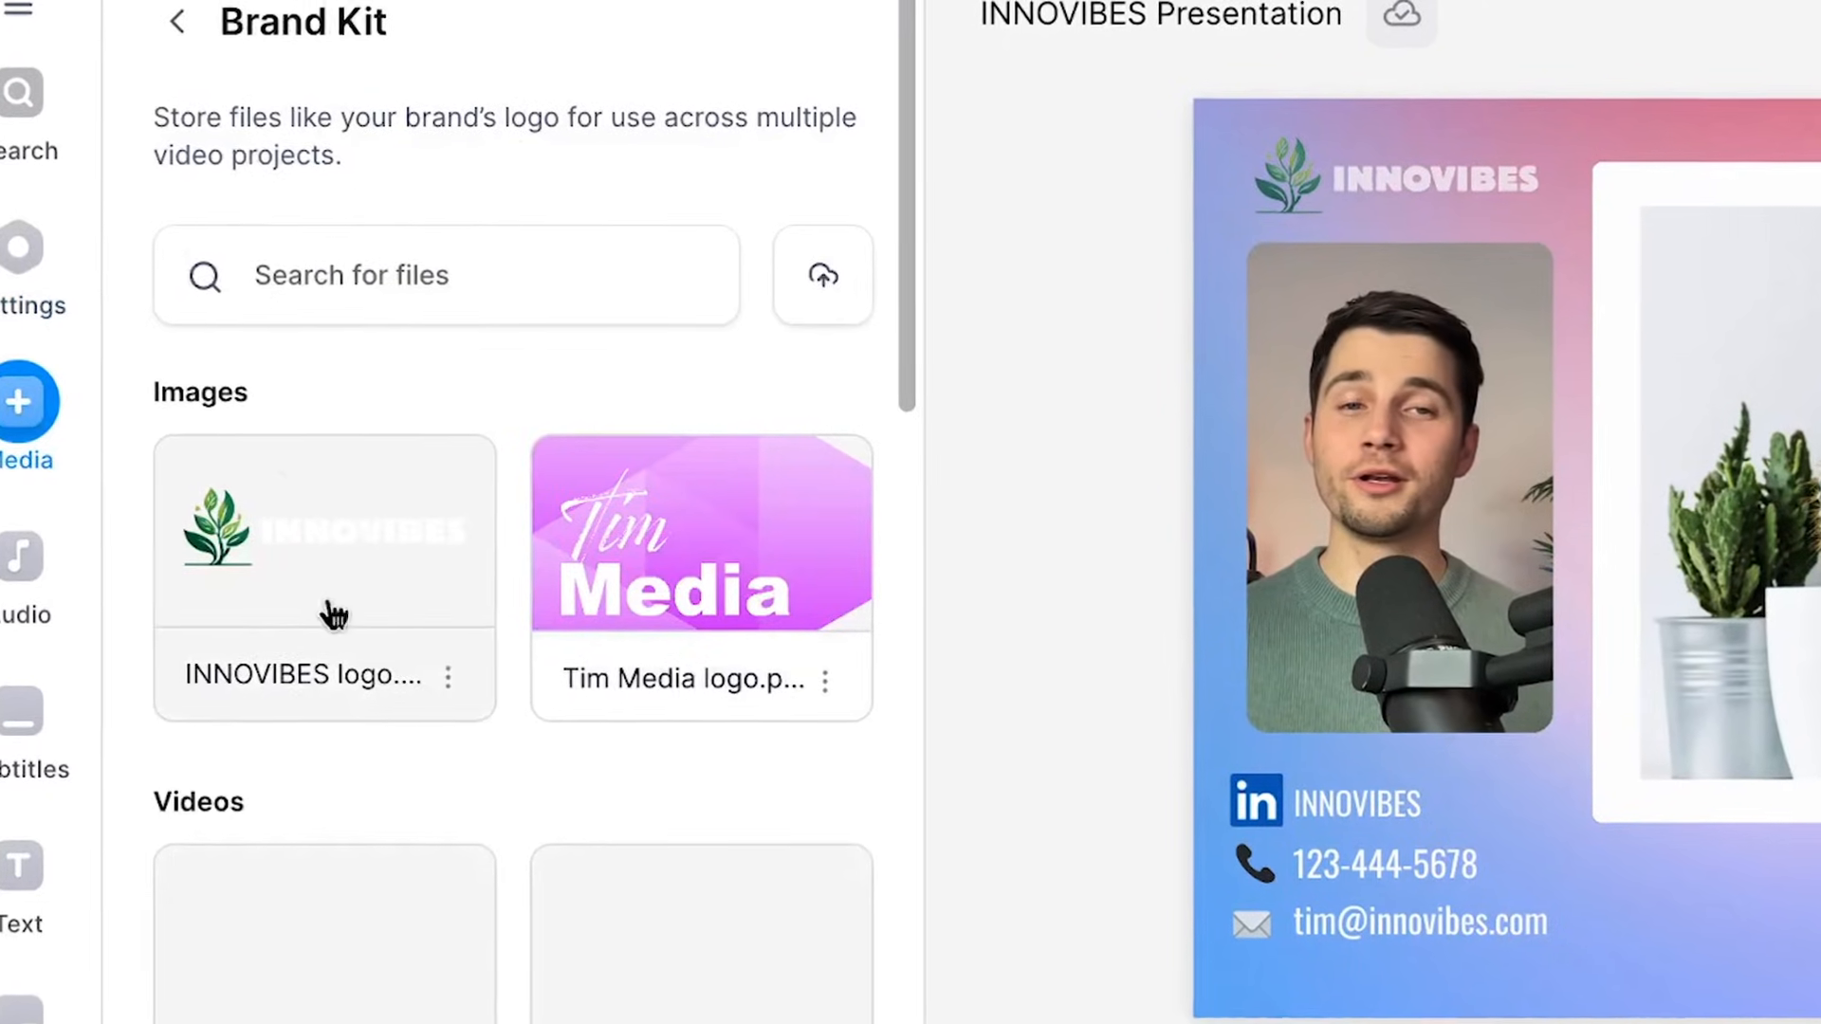
{"action": "scroll", "scroll_direction": "down", "scroll_amount": 3}
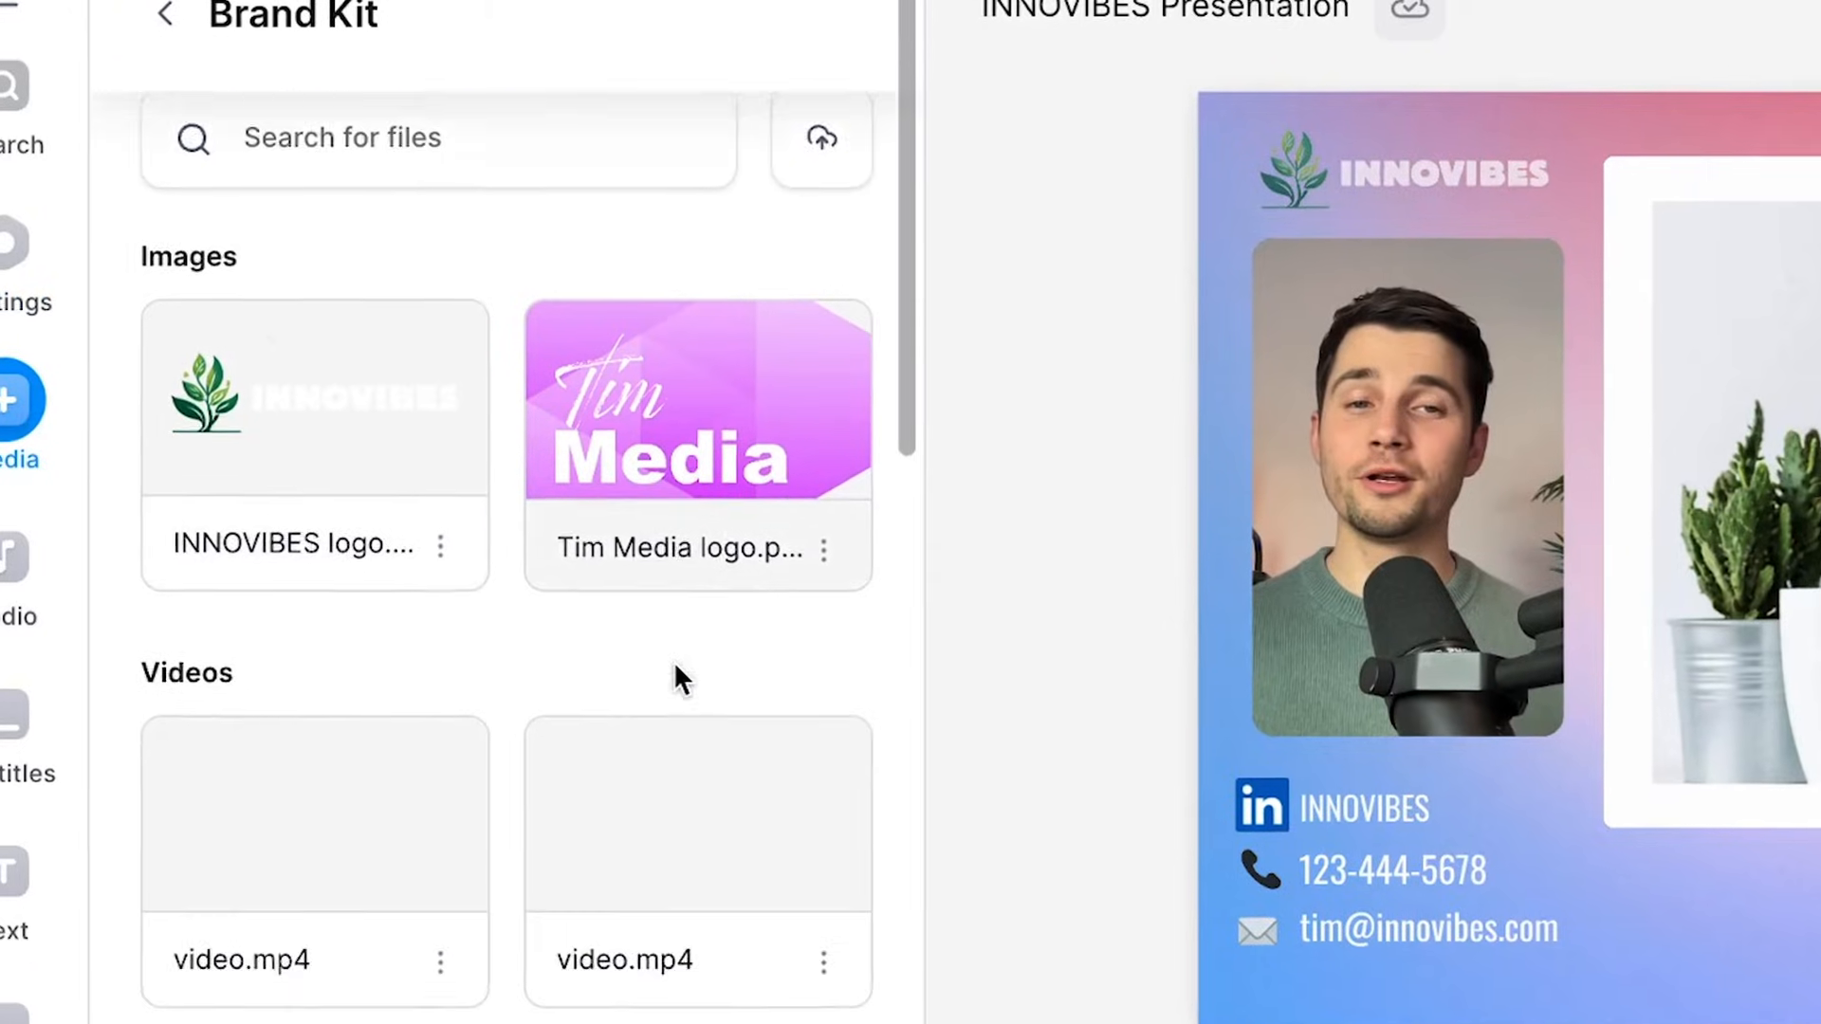
{"action": "scroll", "scroll_direction": "down", "scroll_amount": 3}
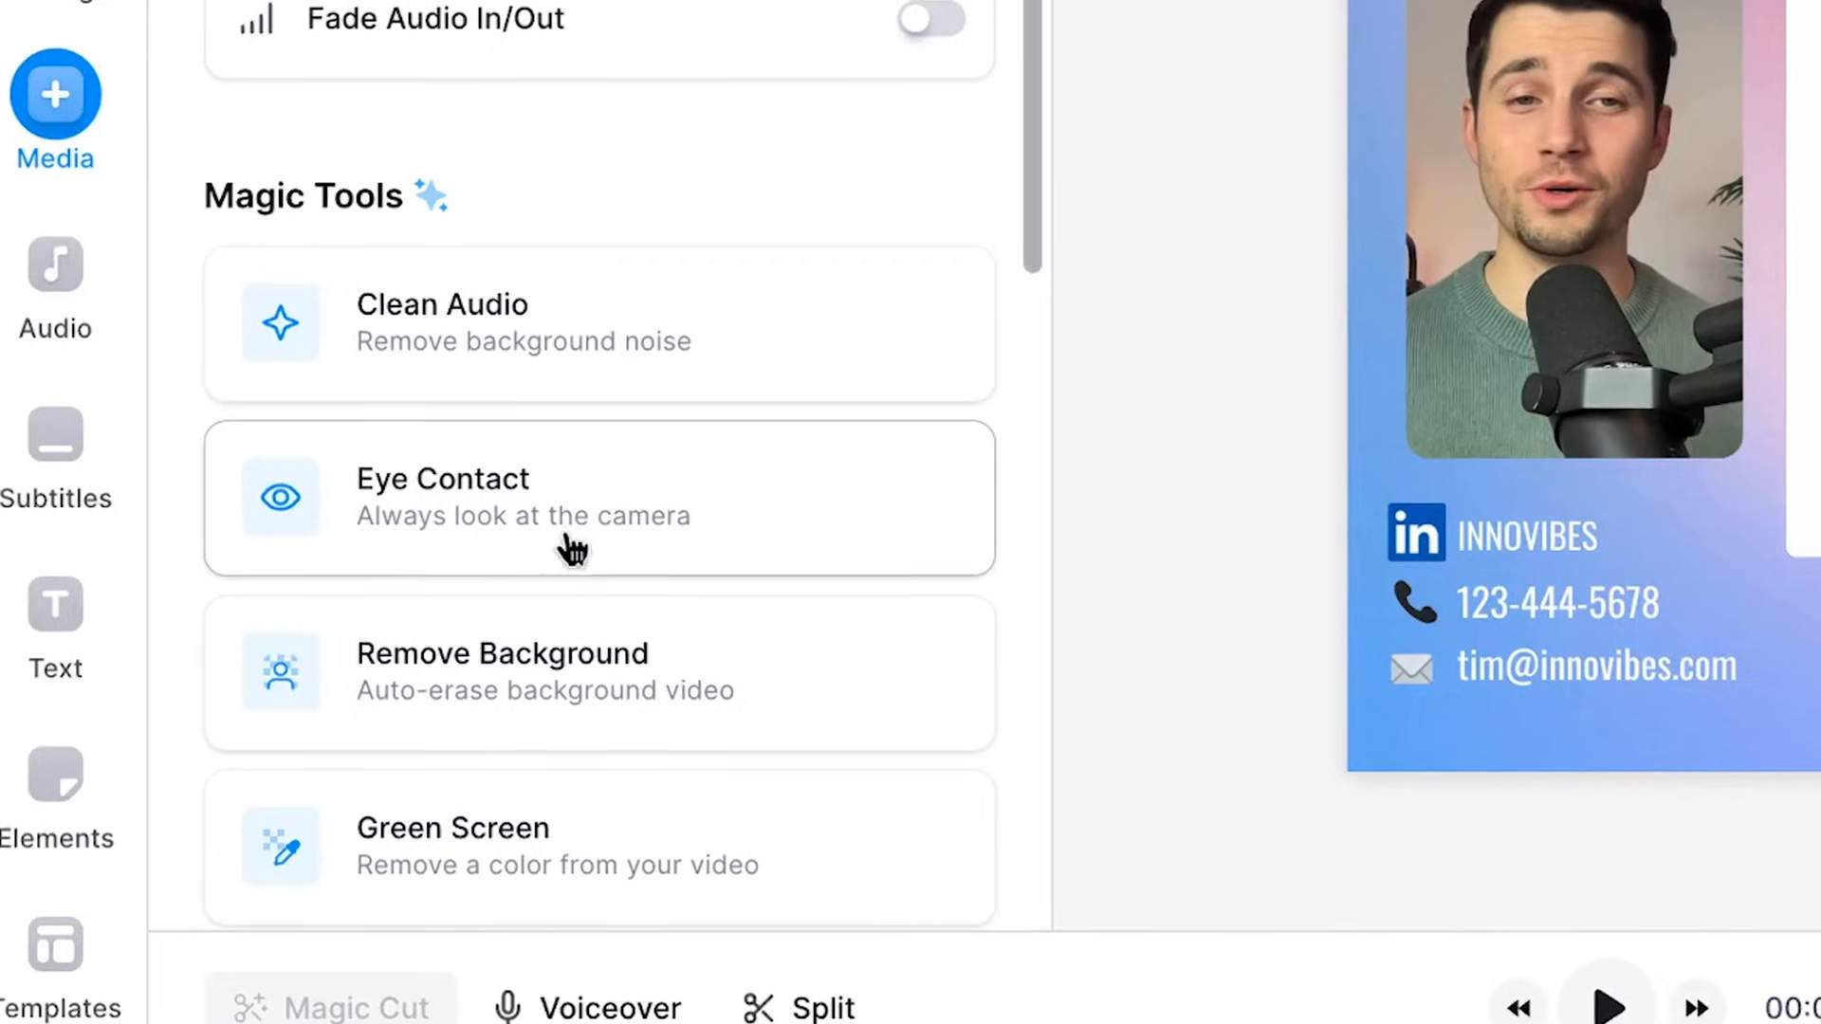
Step: Apply eye-contact correction, finish with Done, and show the MP4, MP3 and GIF download options
{"action": "left_click", "coordinate": [561, 497]}
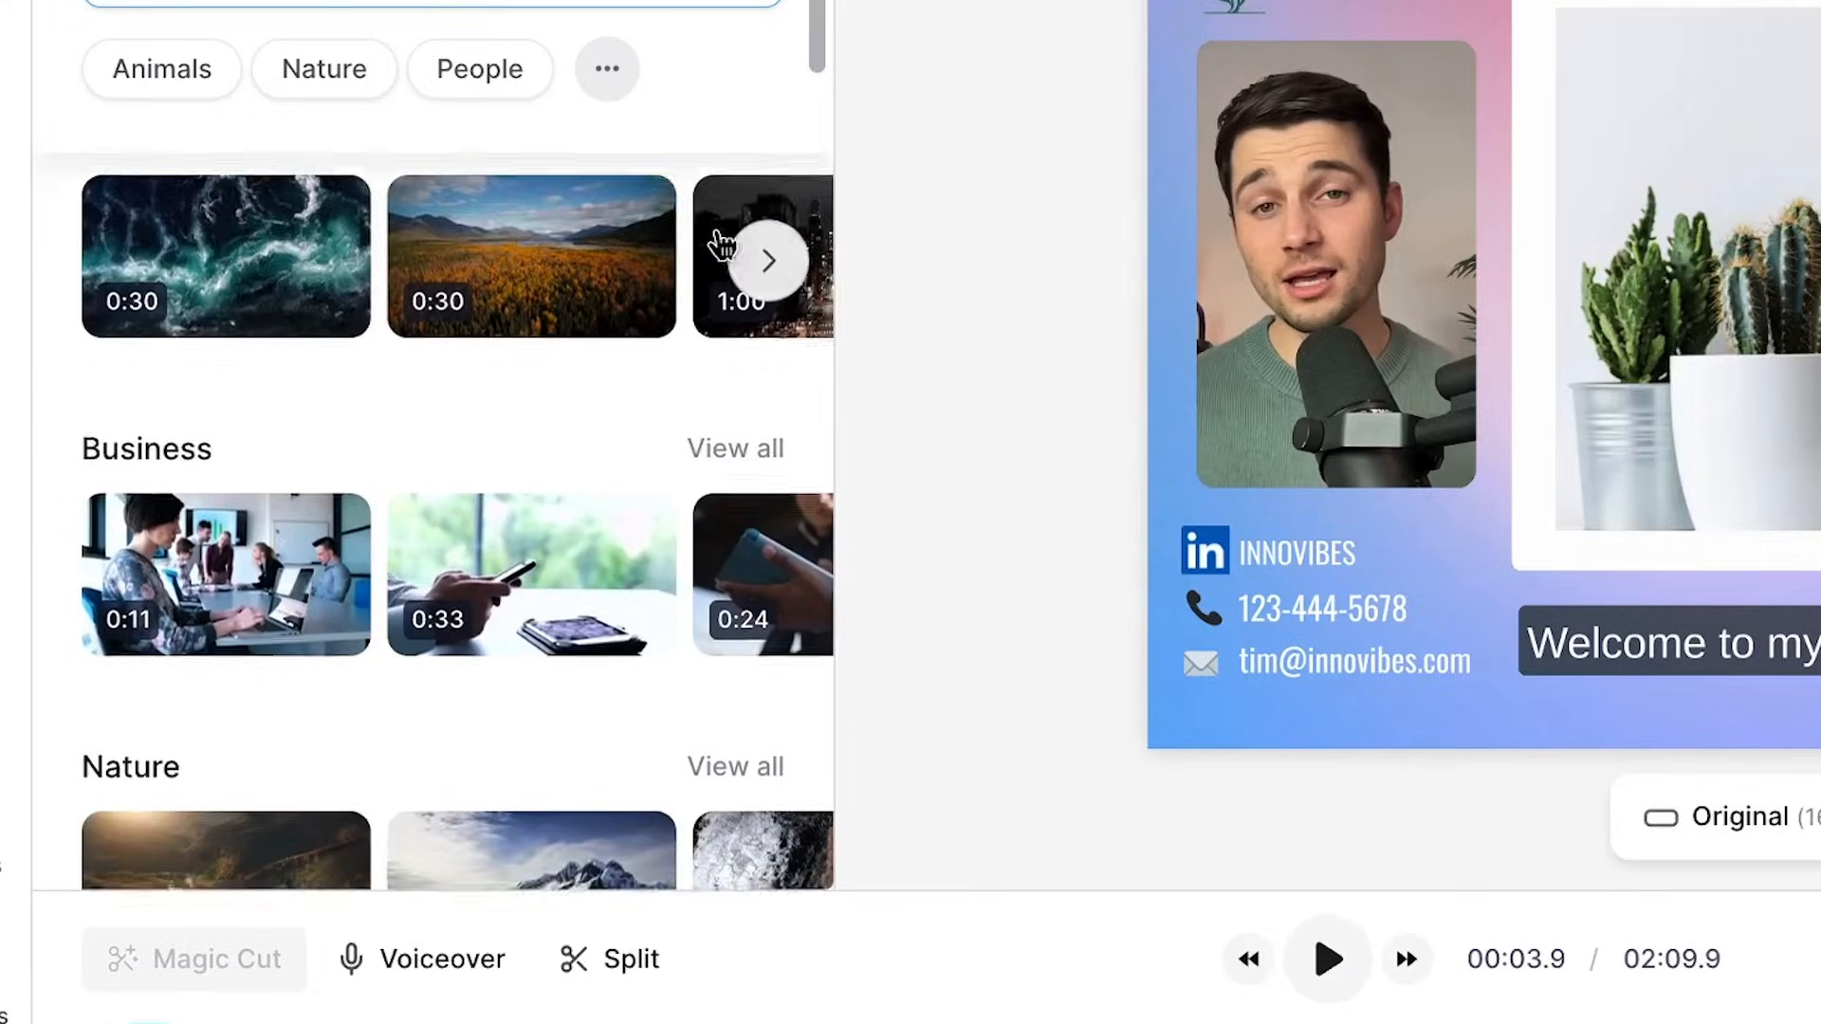
{"action": "scroll", "scroll_direction": "down", "scroll_amount": 3}
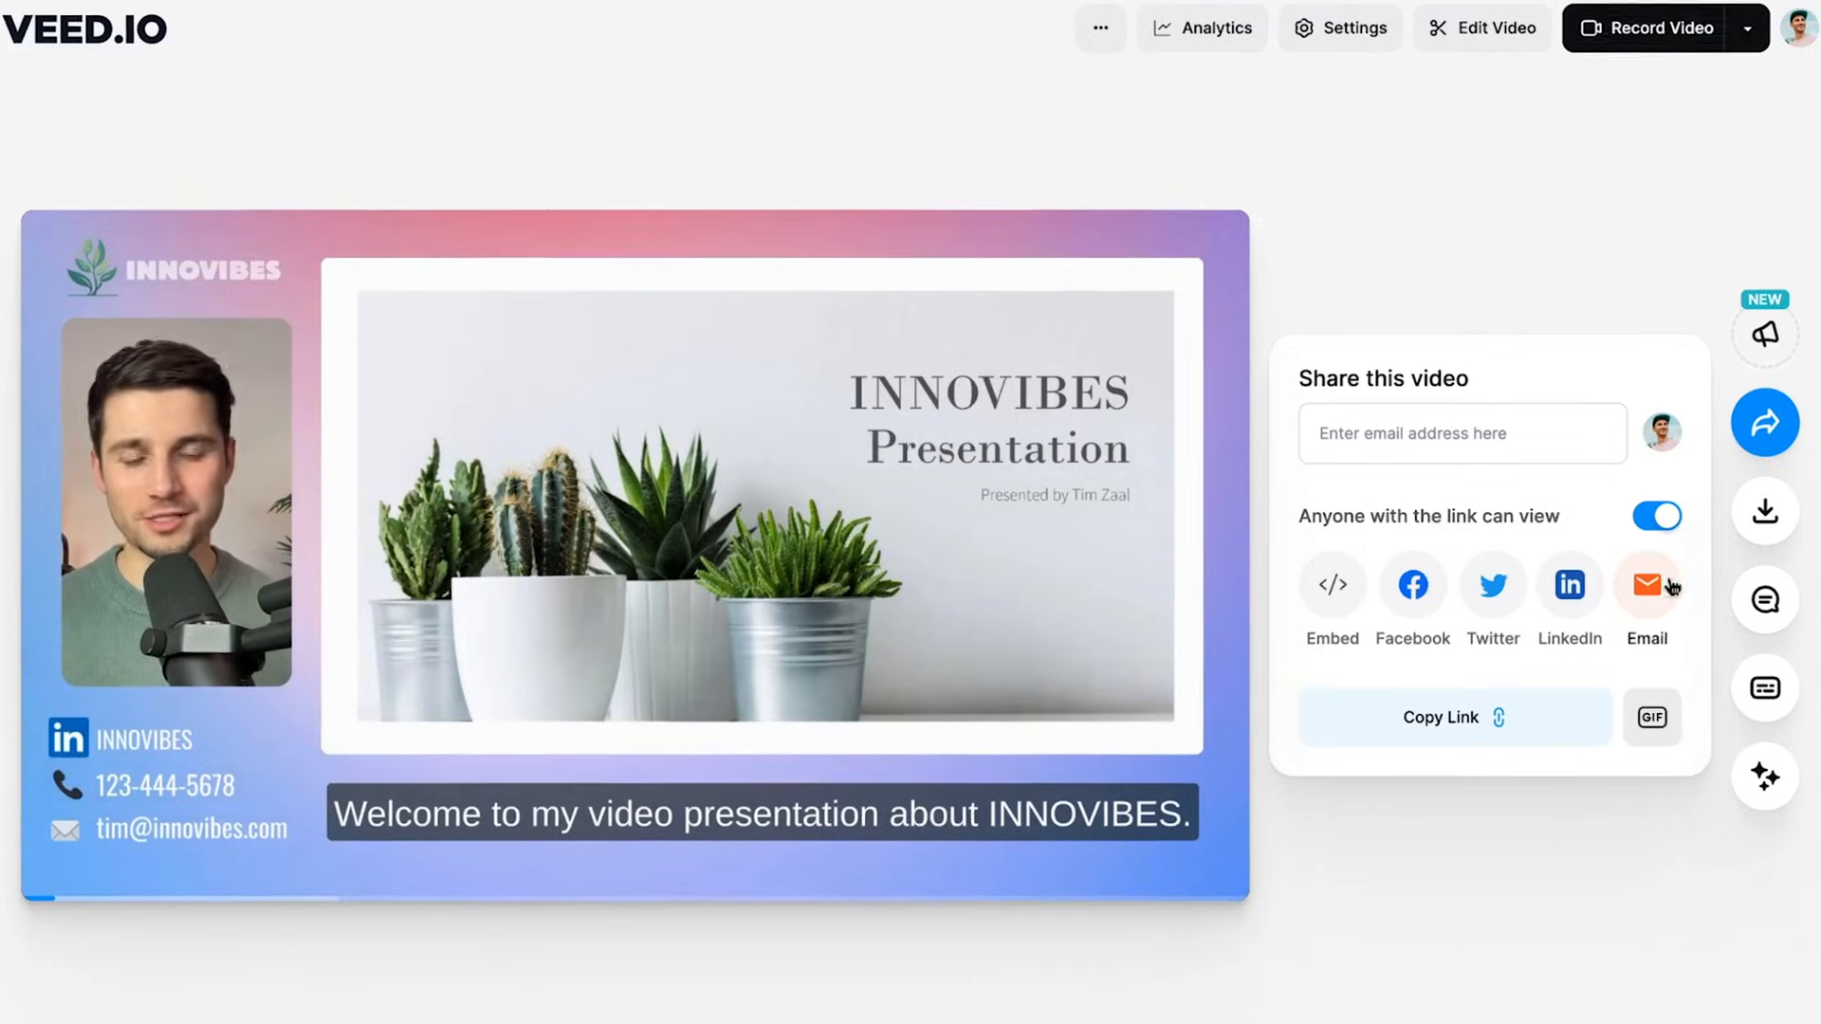
{"action": "left_click", "coordinate": [1766, 510]}
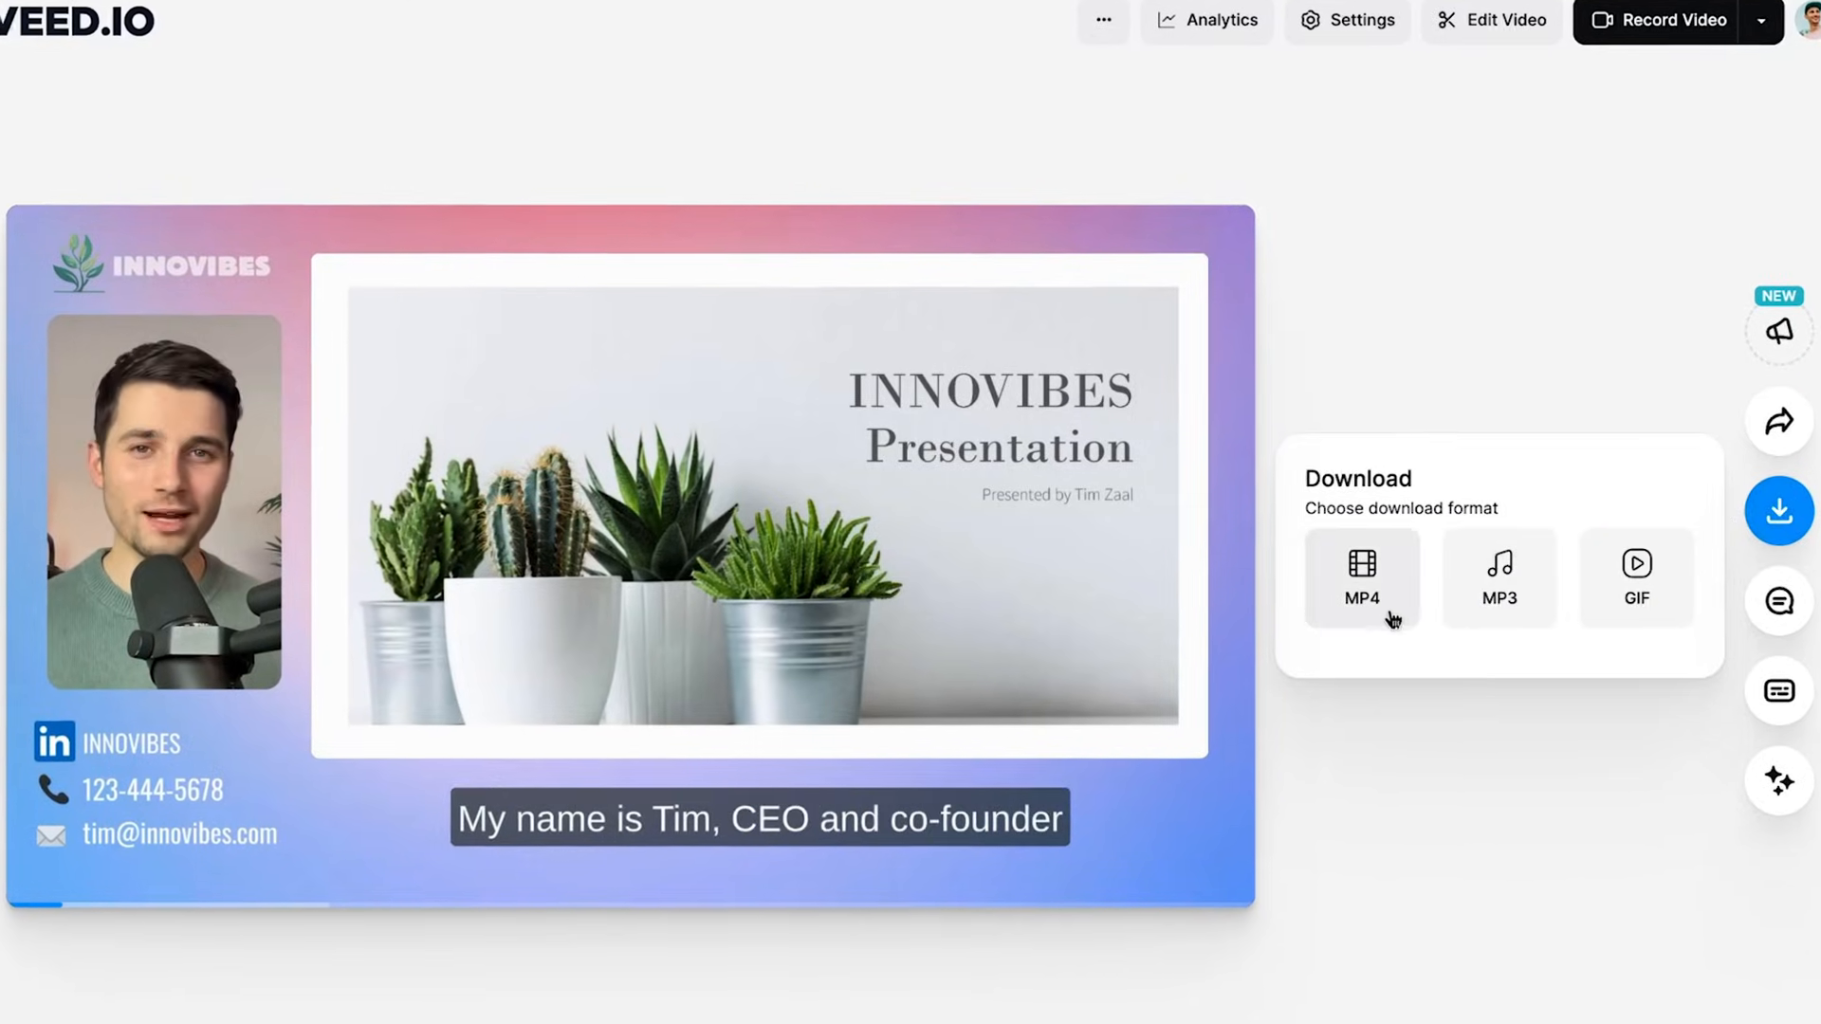